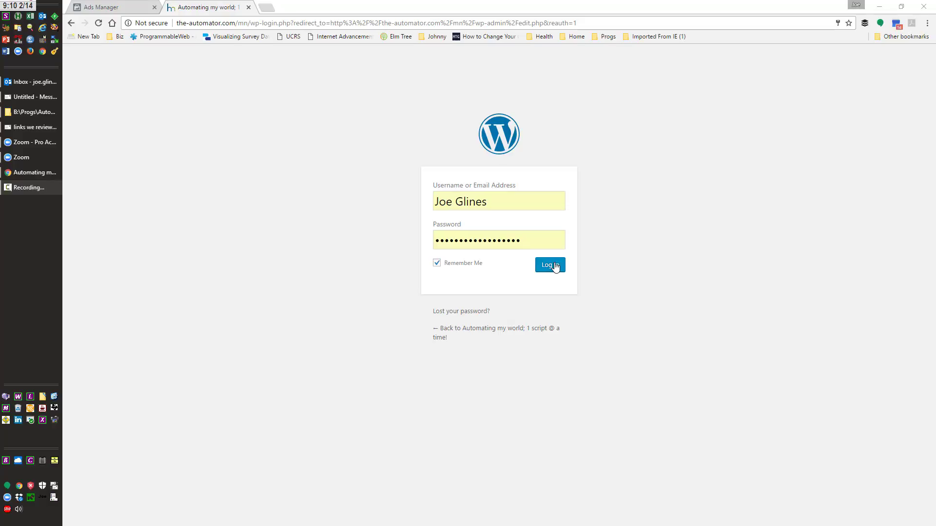
Log in to the WordPress admin and go to the posts list
left_click(549, 266)
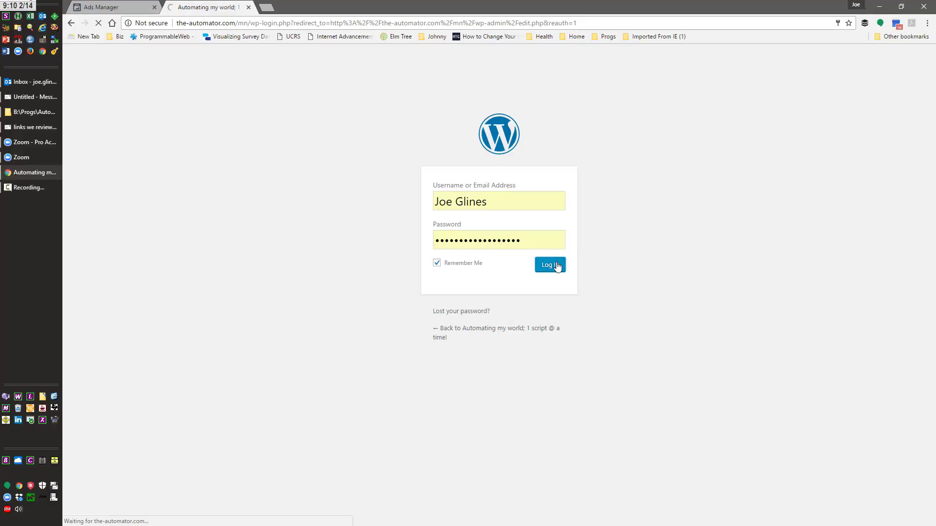
left_click(550, 265)
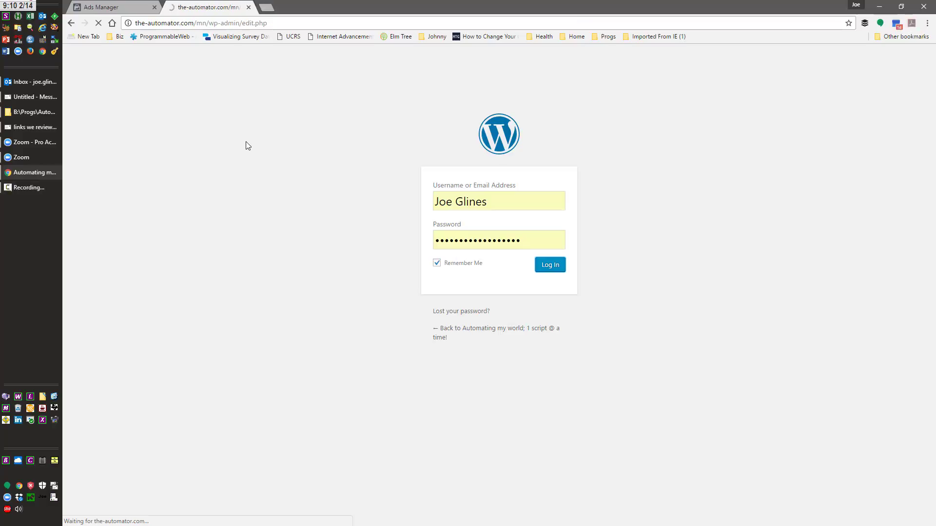
left_click(549, 265)
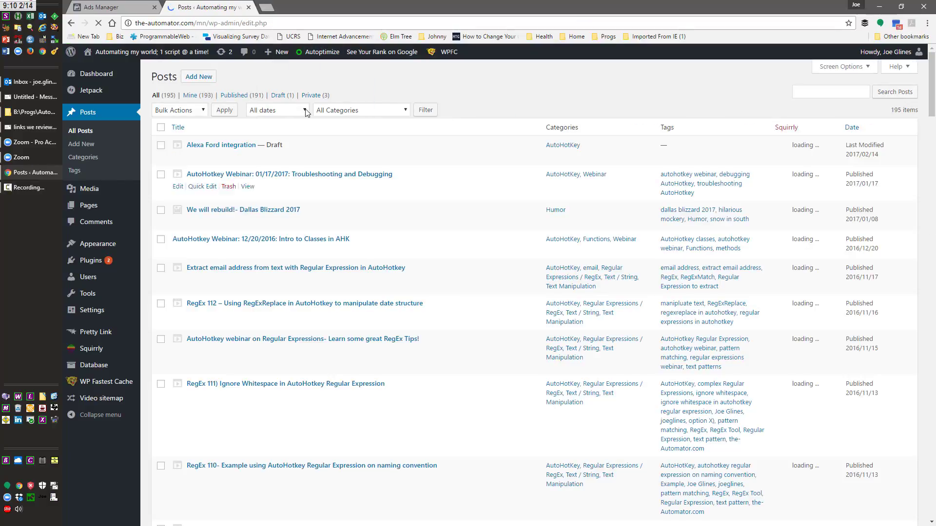
left_click(178, 126)
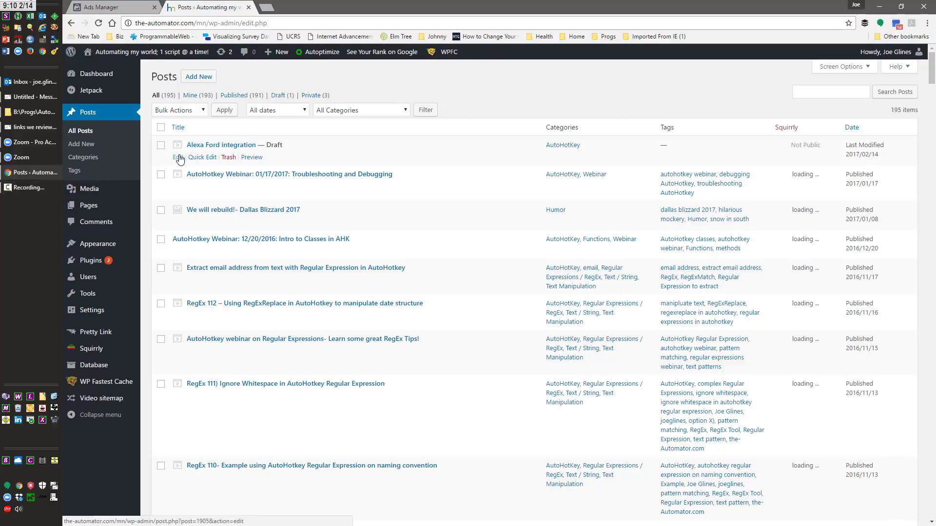
mouse_move(202, 78)
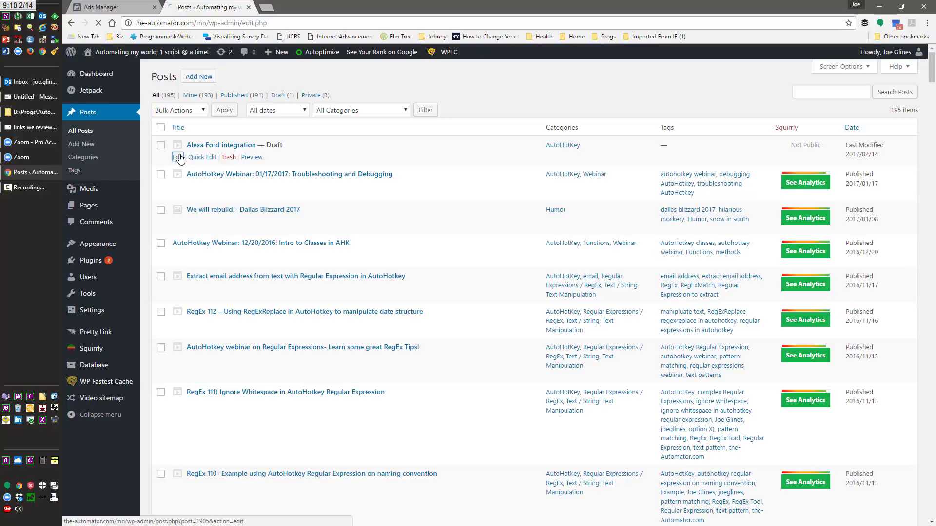
Open the 'Alexa Ford integration' draft for editing
left_click(178, 157)
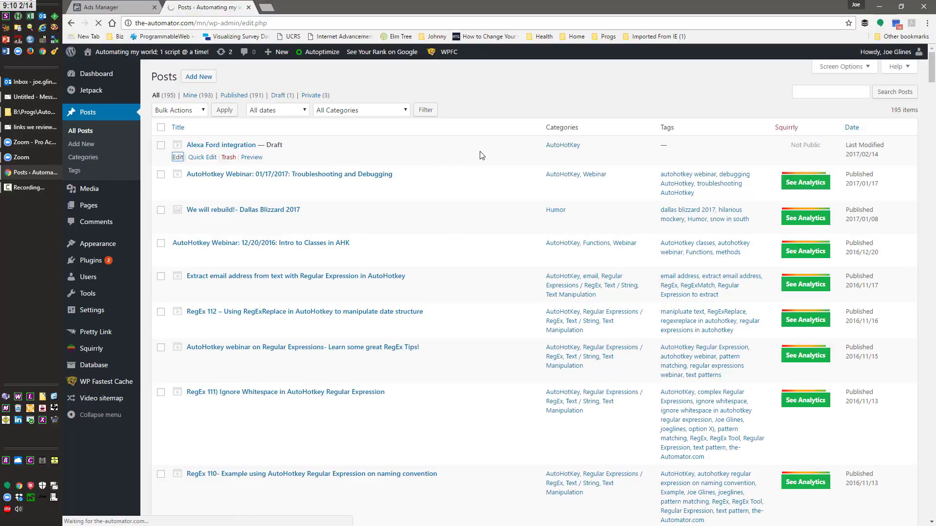
left_click(178, 157)
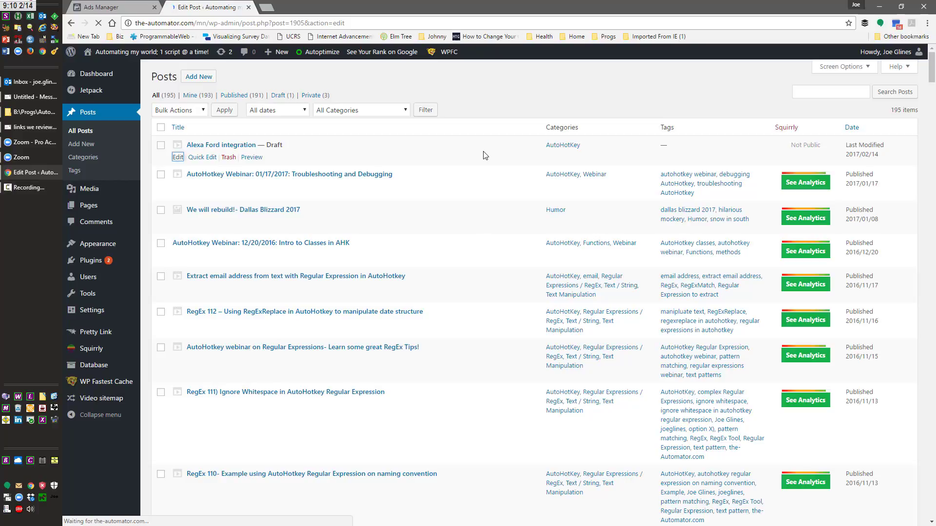
Let the Edit Post screen for 'Alexa Ford integration' finish loading
left_click(177, 157)
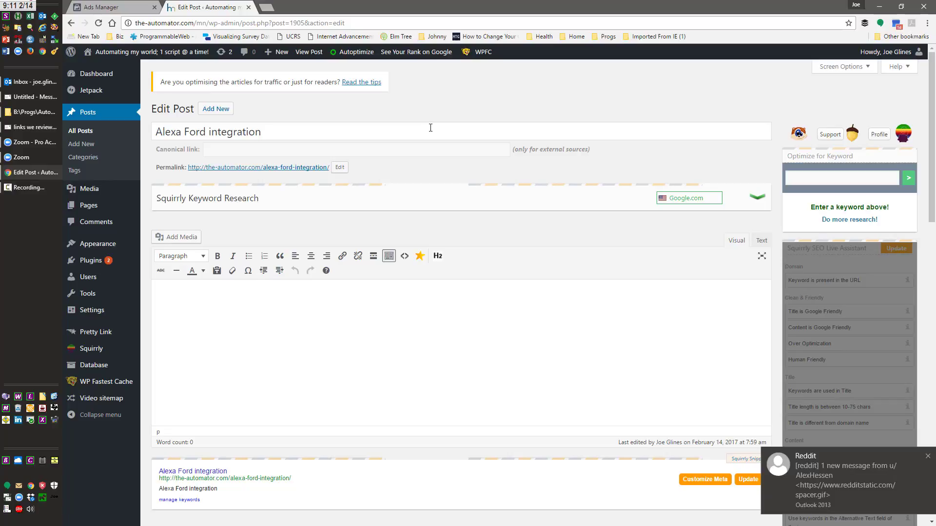
mouse_move(805, 490)
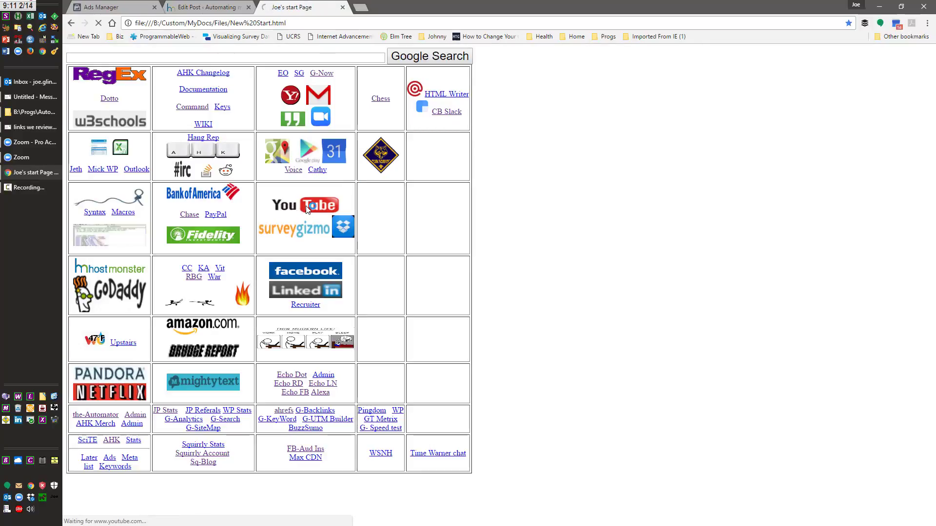
Grab the URL of the 'How Ford is integrating Alexa' video from YouTube Studio and return to the post
left_click(305, 205)
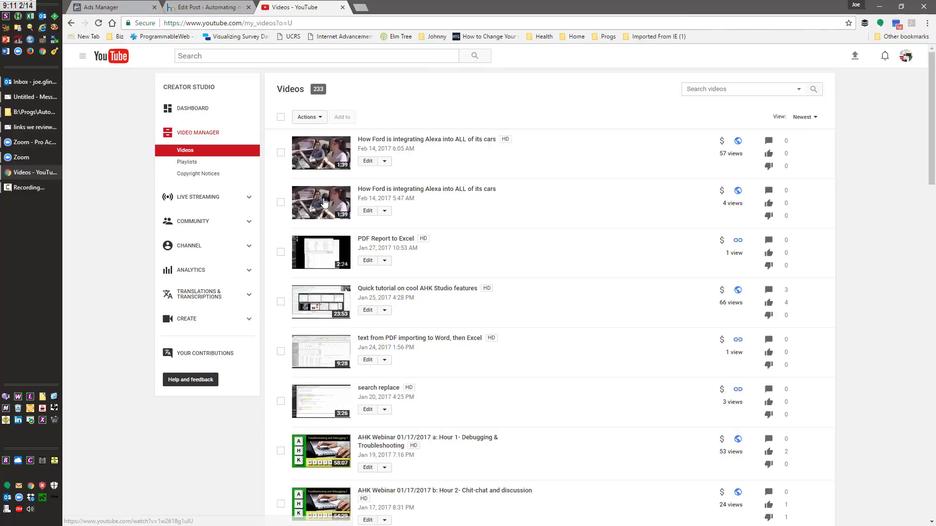
left_click(442, 141)
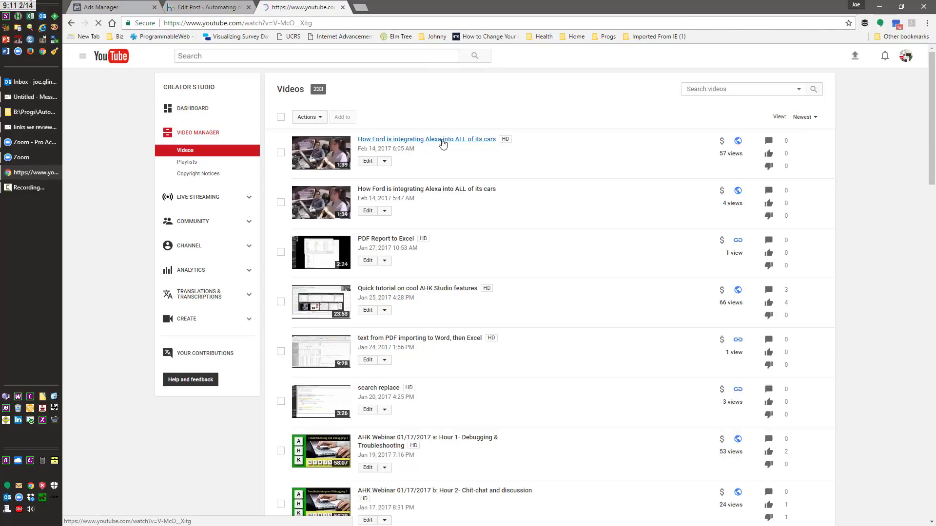
left_click(441, 140)
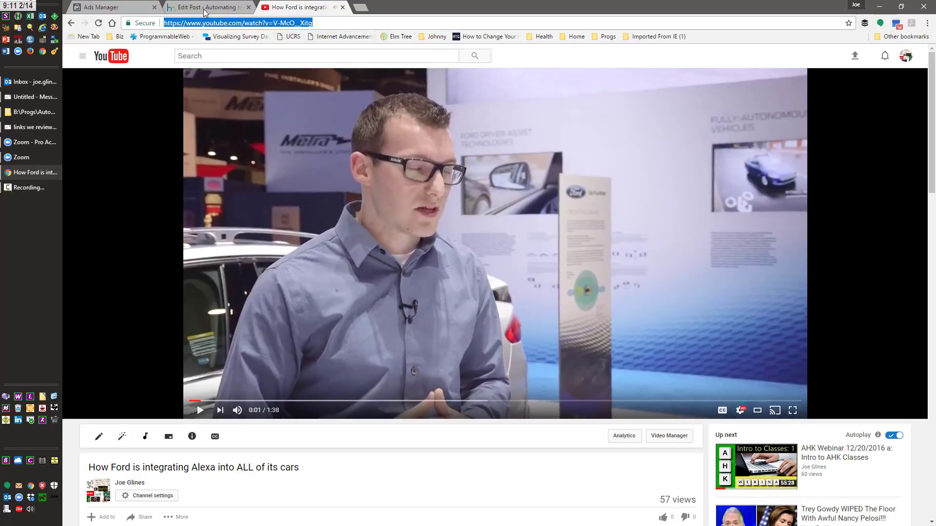
left_click(209, 6)
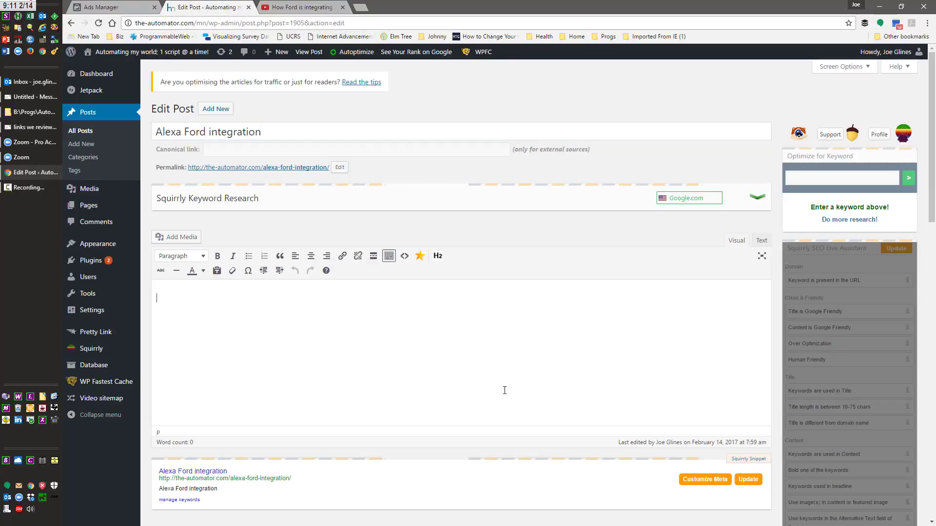
Paste the YouTube URL into the post body so the Ford Alexa video auto-embeds
type("https://www.youtube.com/watch?v=V-McO___Xitg")
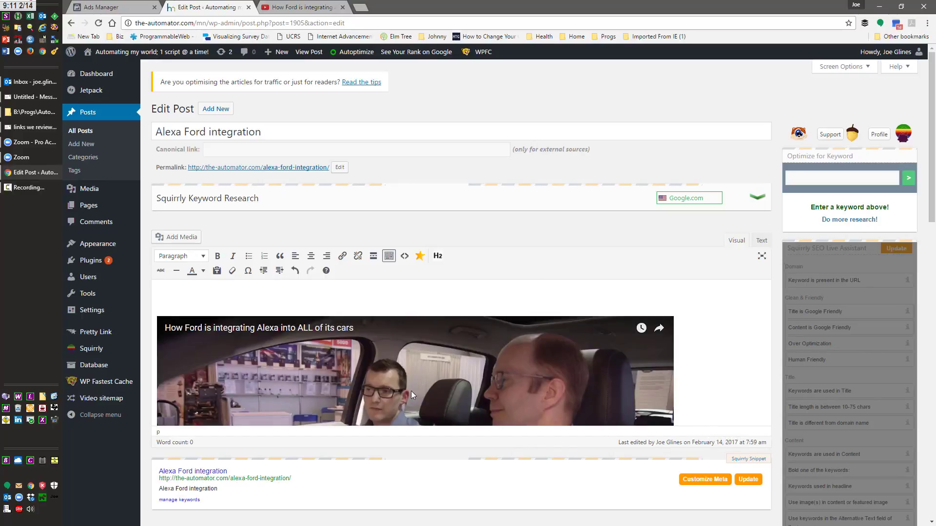
scroll("down", 3)
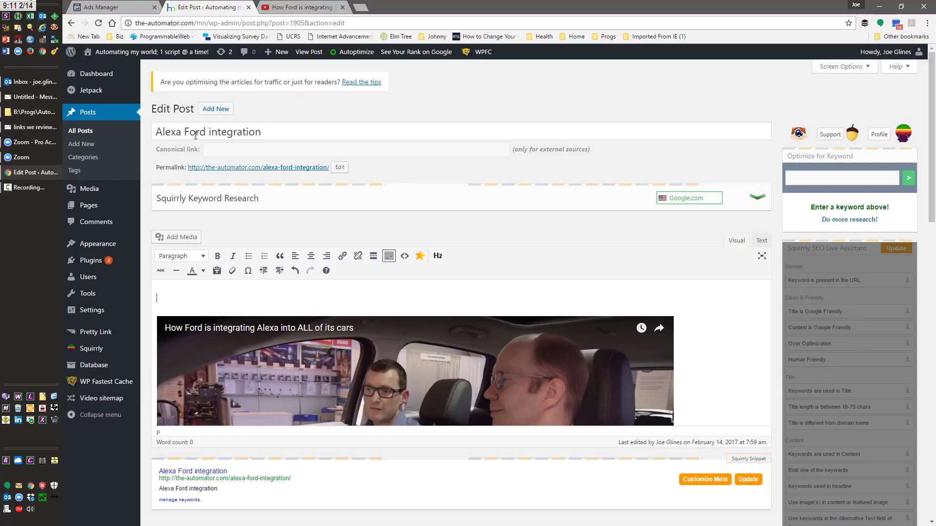
left_click(842, 177)
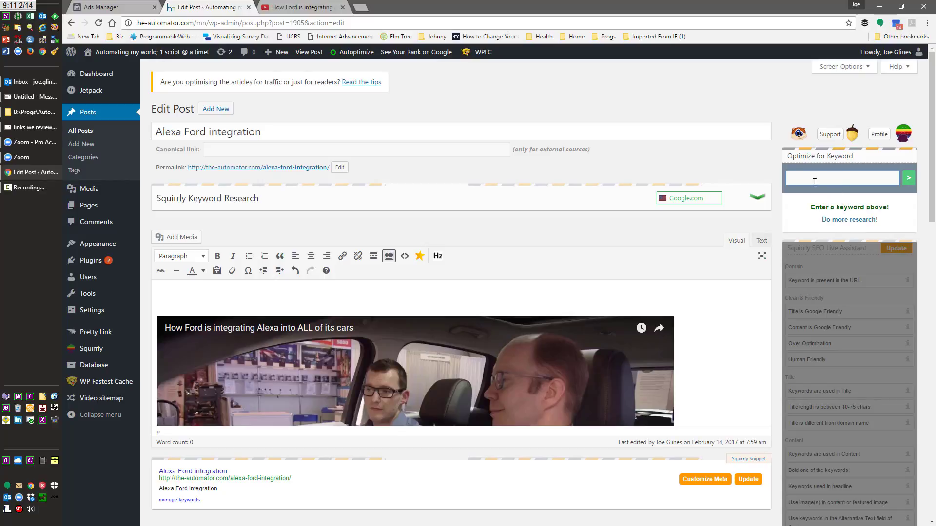
Enter 'alexa Ford integration' as the Squirrly keyword and run keyword research on it
type("alex")
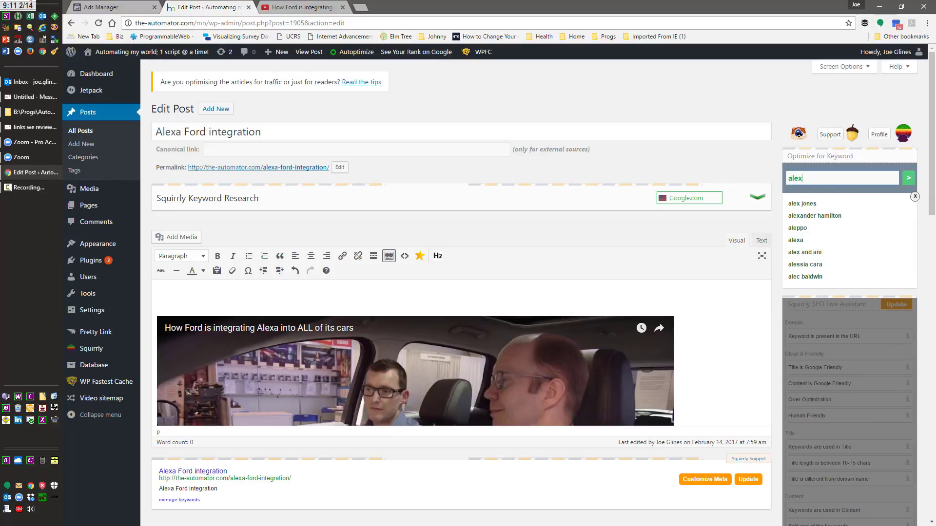
type("alexa for")
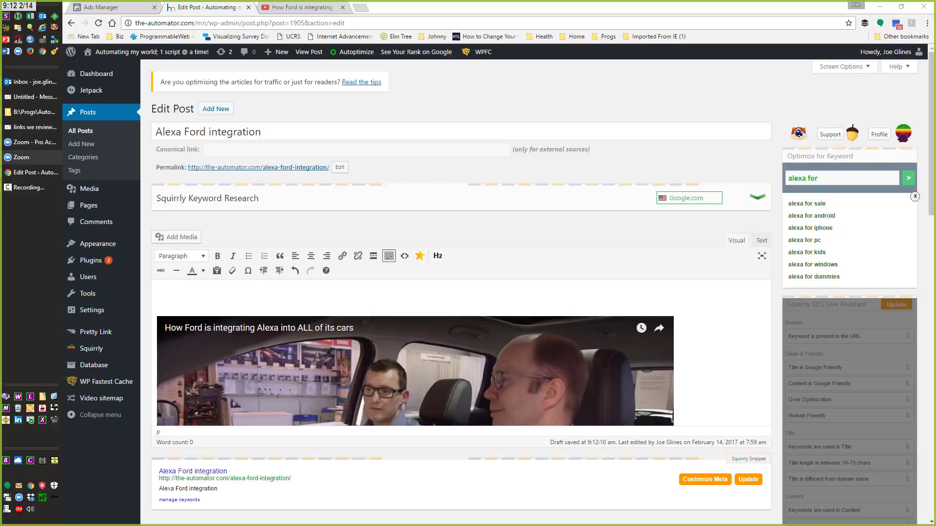
mouse_move(311, 256)
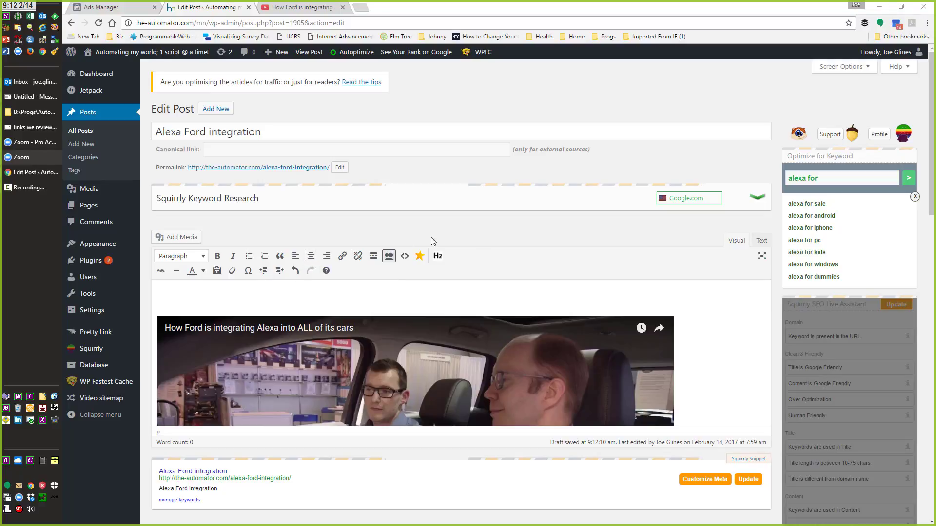
mouse_move(471, 193)
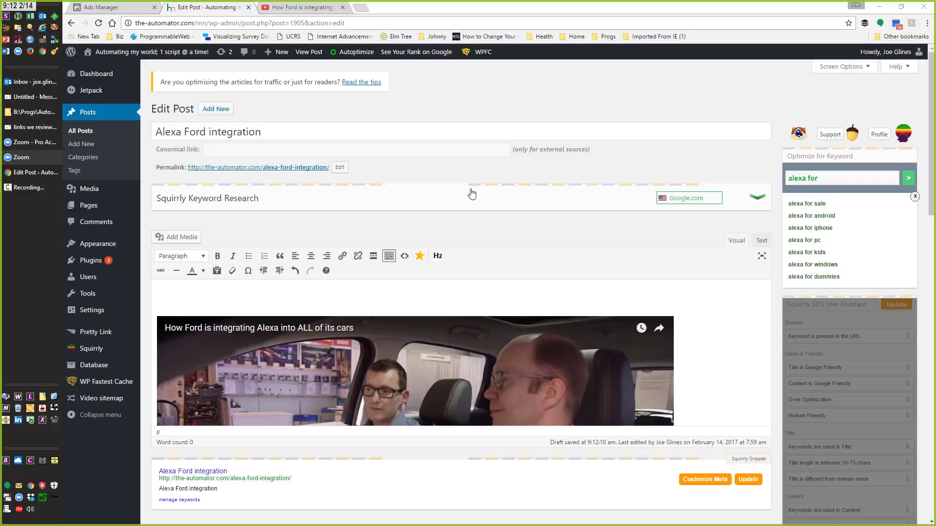
mouse_move(300, 167)
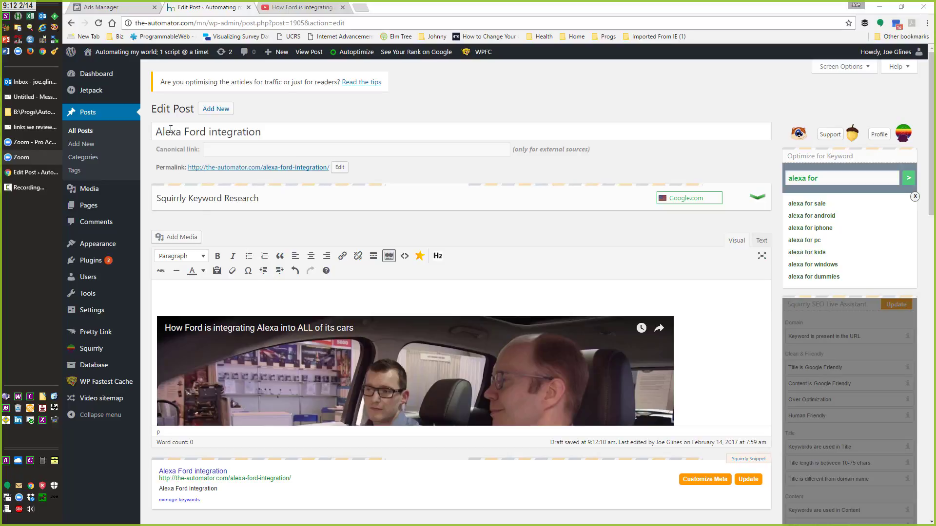
mouse_move(325, 256)
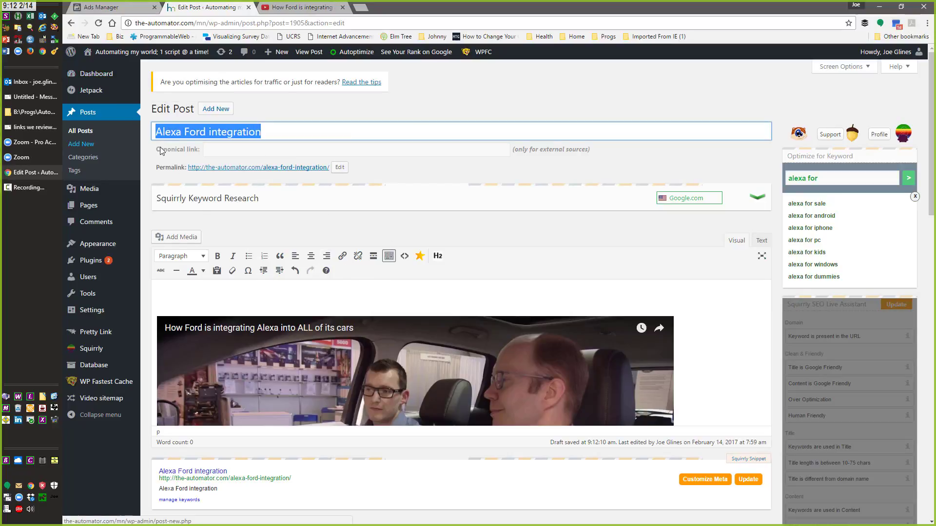
mouse_move(916, 372)
type("Ford")
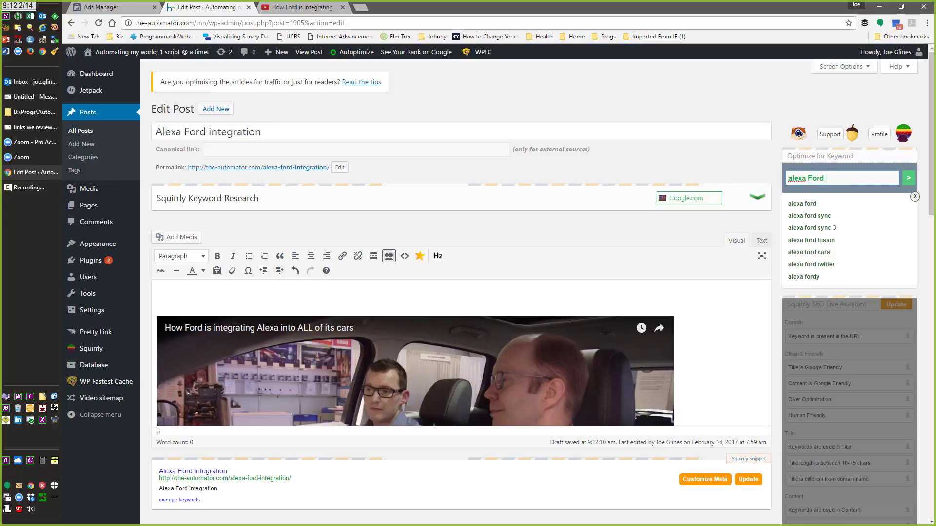
type("integration")
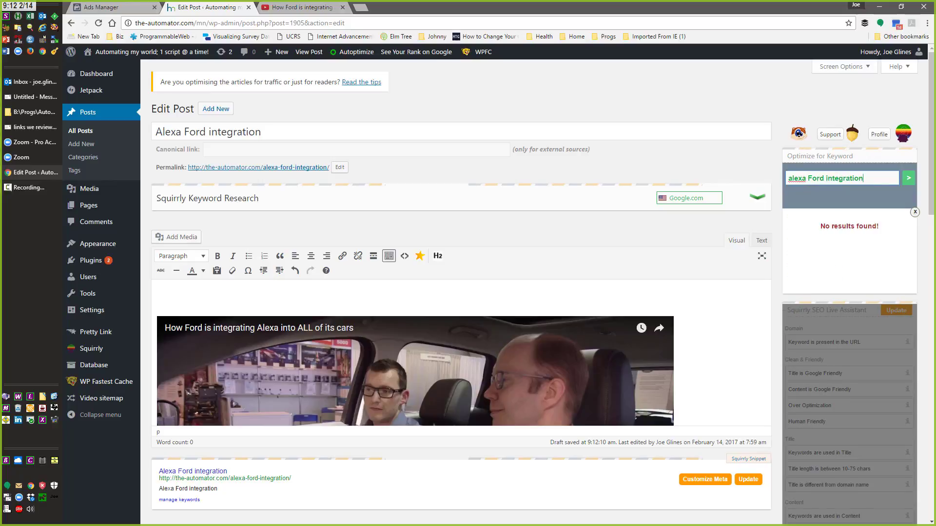
left_click(909, 177)
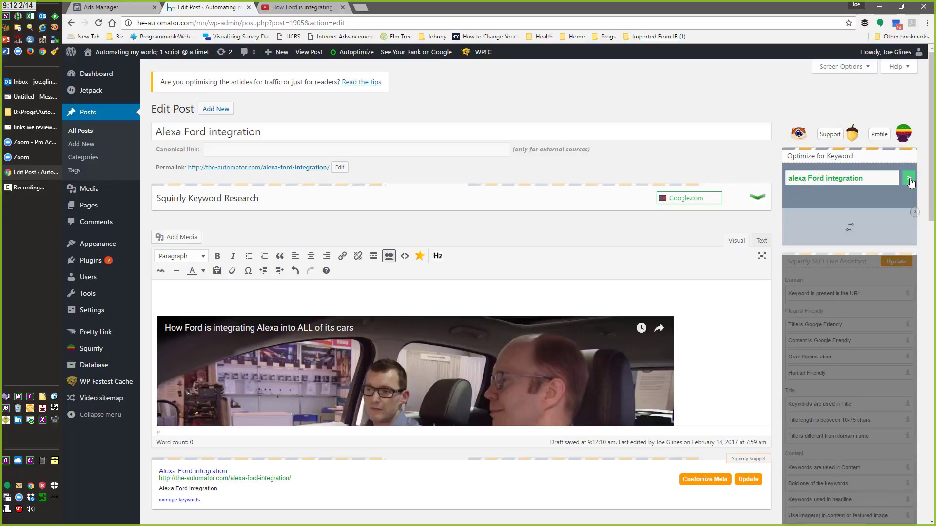
Submit the keyword research and review the research-limit notice below the editor
left_click(909, 177)
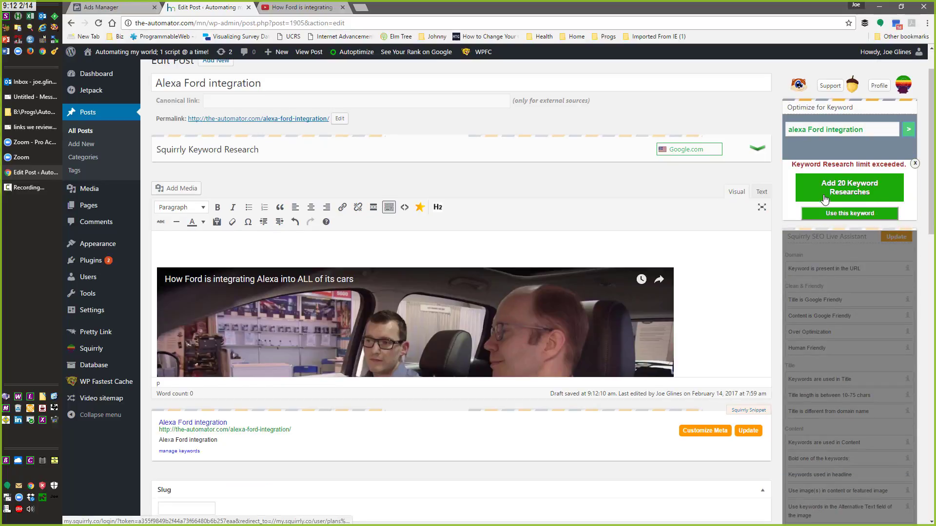
scroll("down", 3)
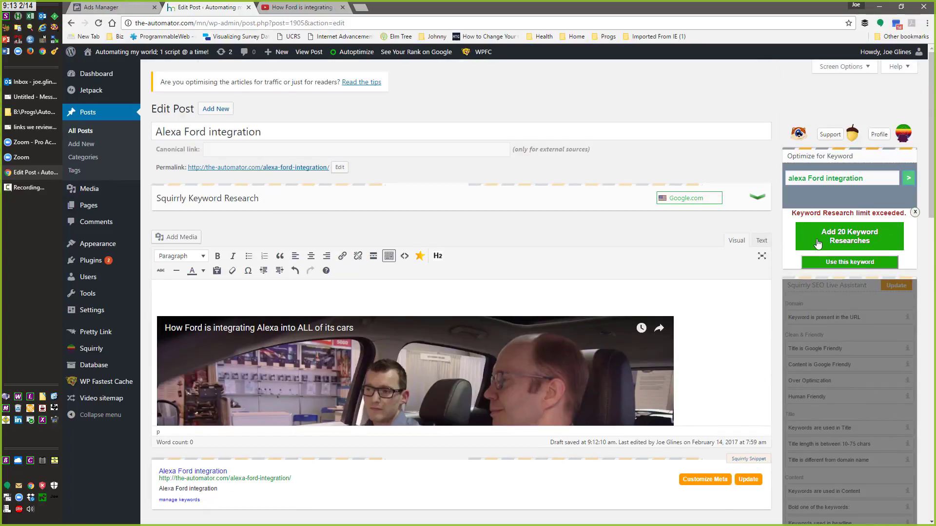
mouse_move(825, 244)
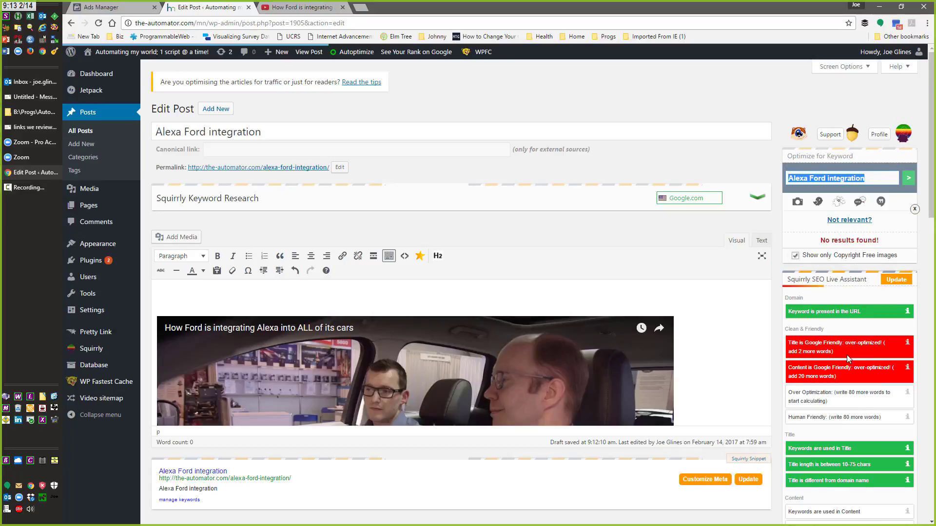
mouse_move(877, 481)
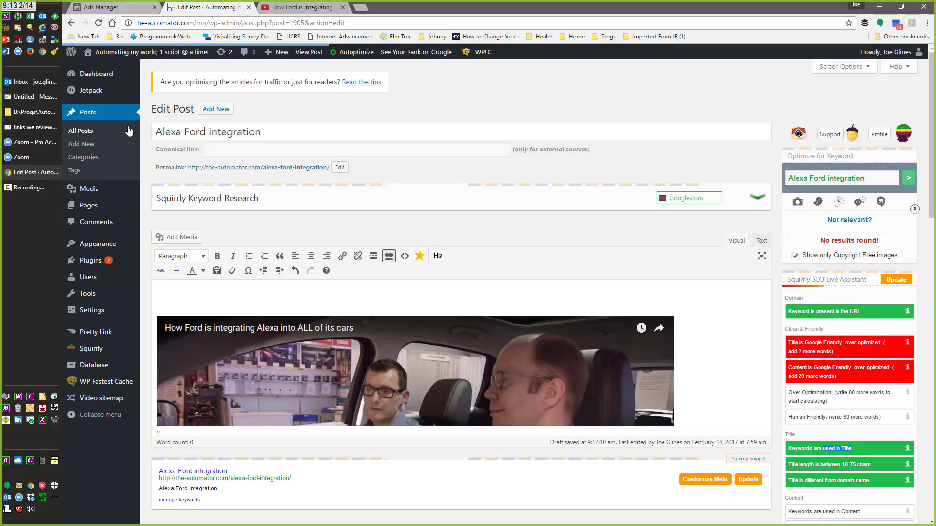
Extend the title to 'Good video showing Alexa Ford integration in all new Ford vehicles'
left_click(237, 132)
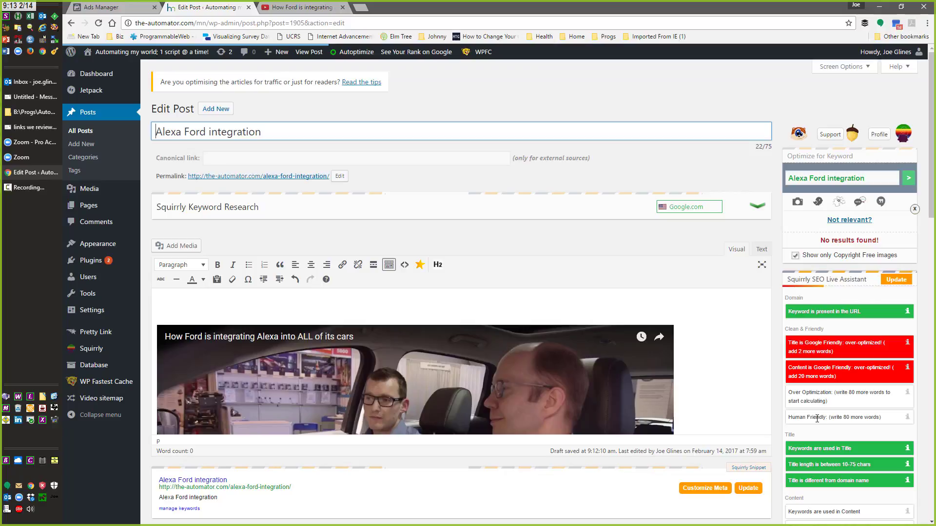
scroll("down", 3)
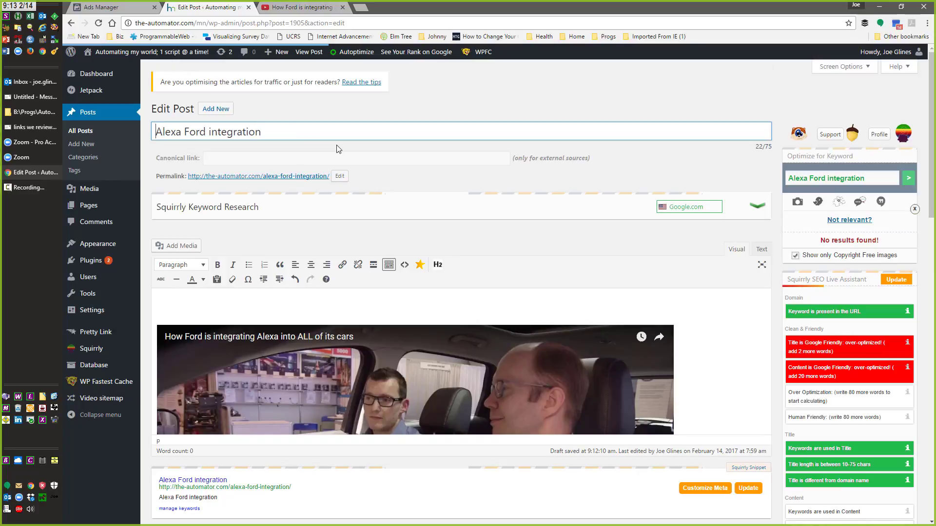
type("Good v")
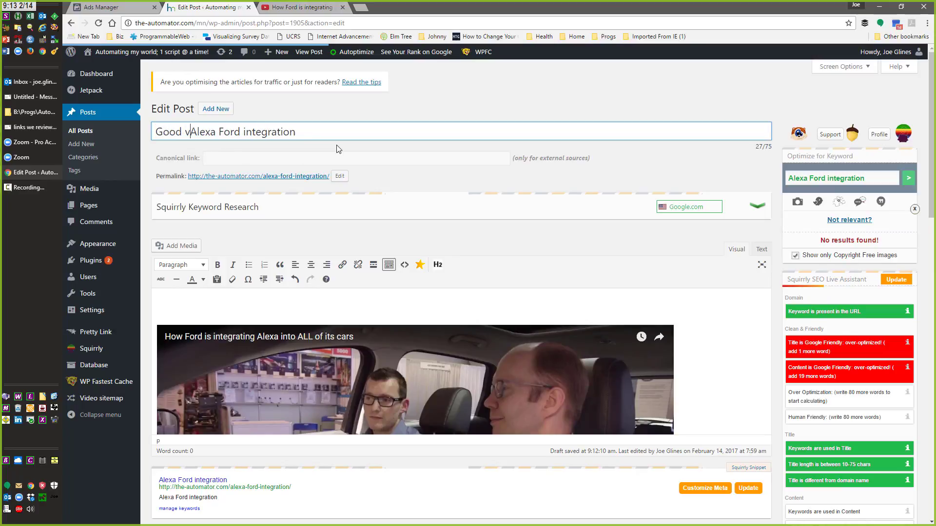
type("ideo showing")
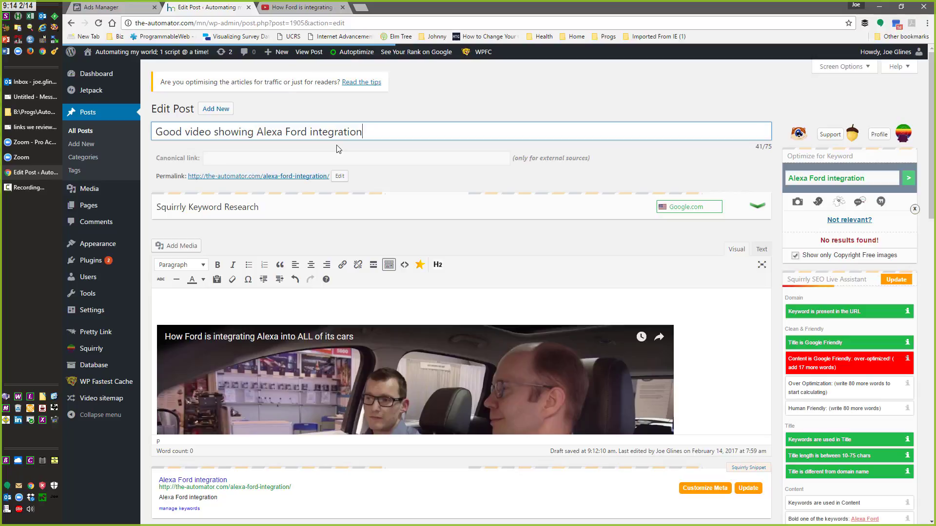
type("ina")
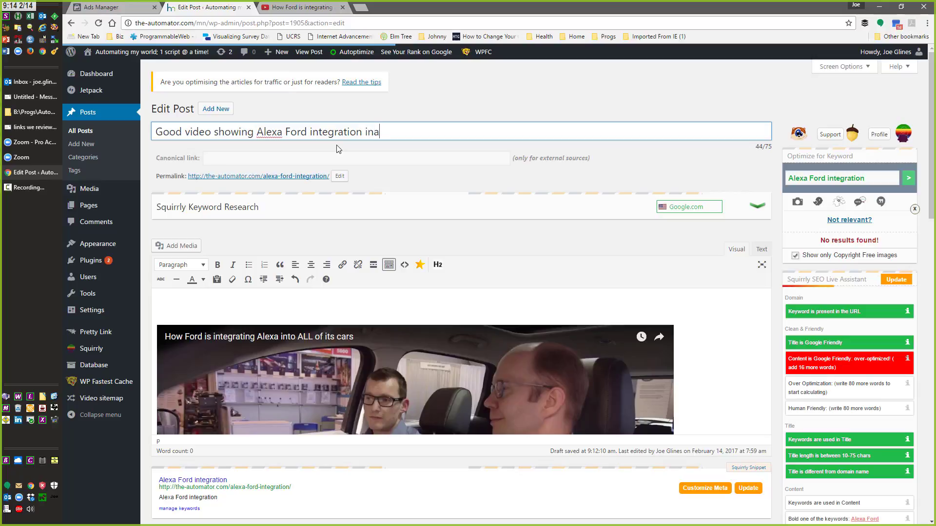
type("ll new Ford b")
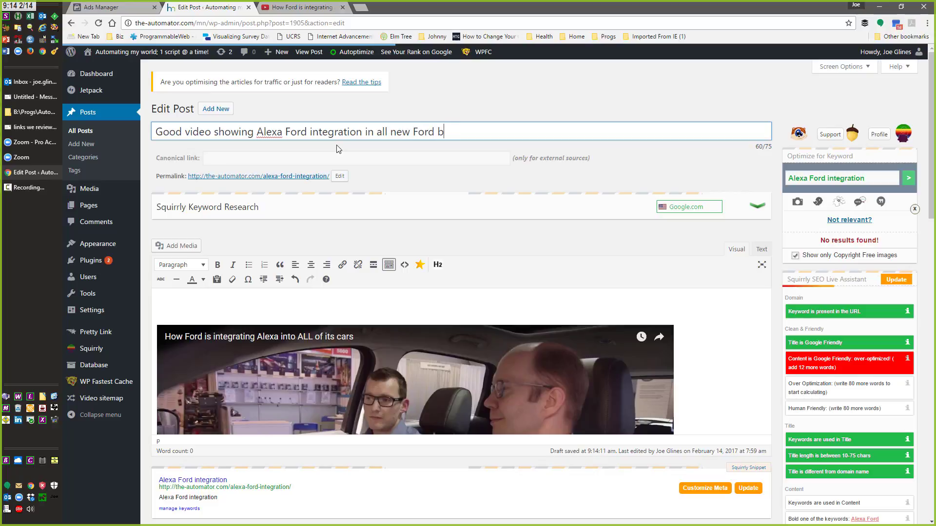
type("vehicles")
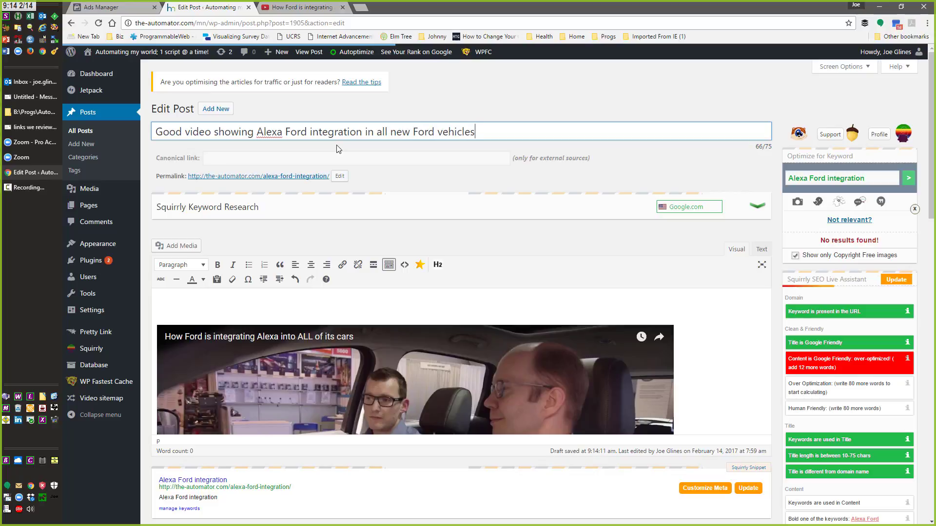
mouse_move(349, 190)
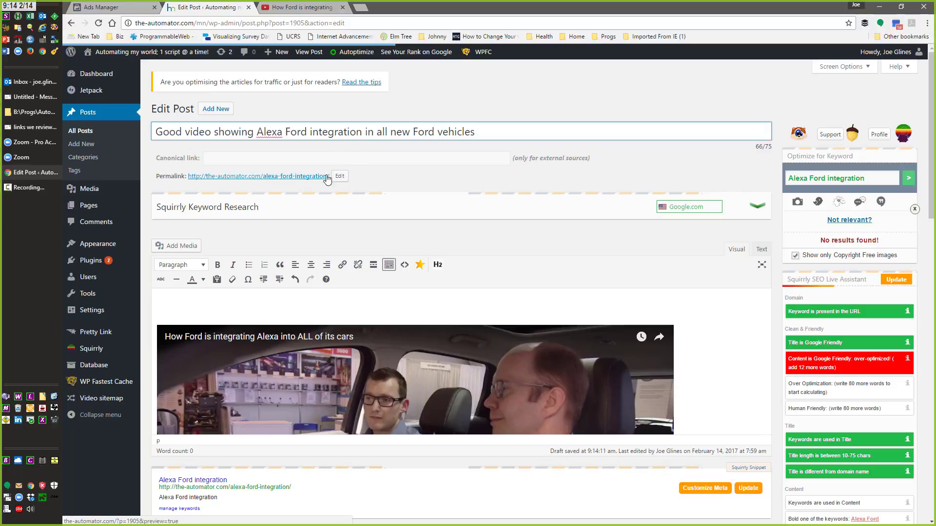
mouse_move(302, 182)
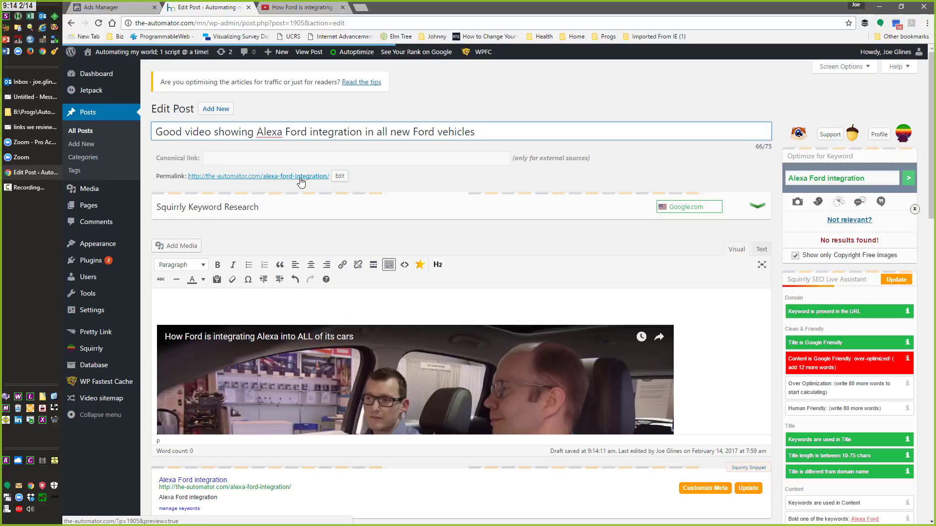
mouse_move(356, 176)
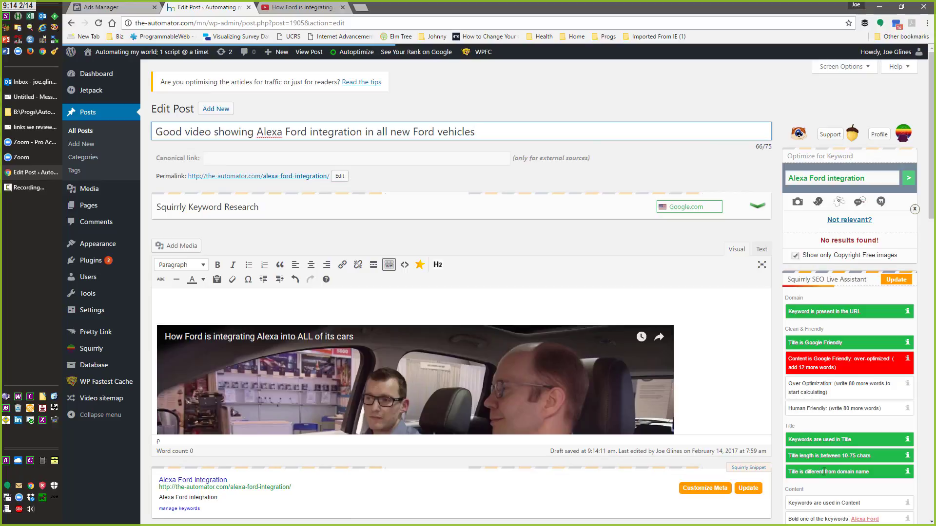
left_click(475, 132)
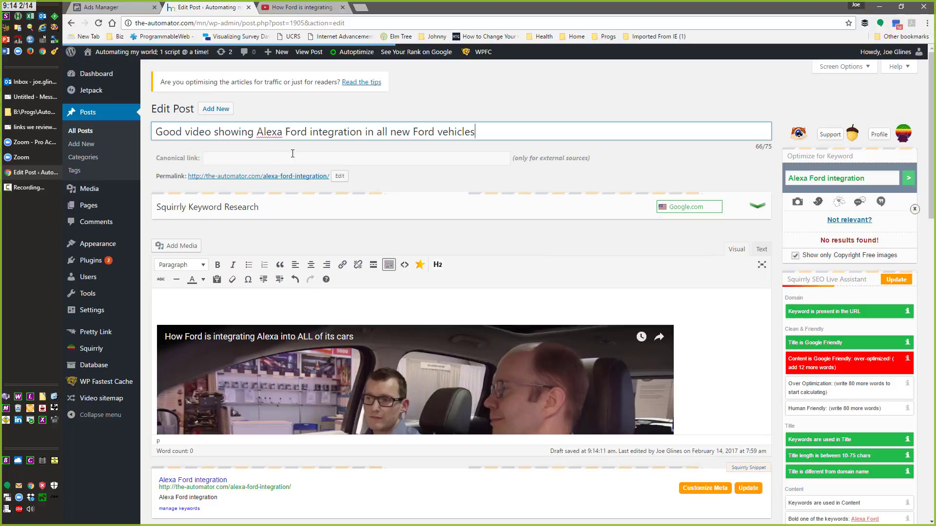
mouse_move(734, 335)
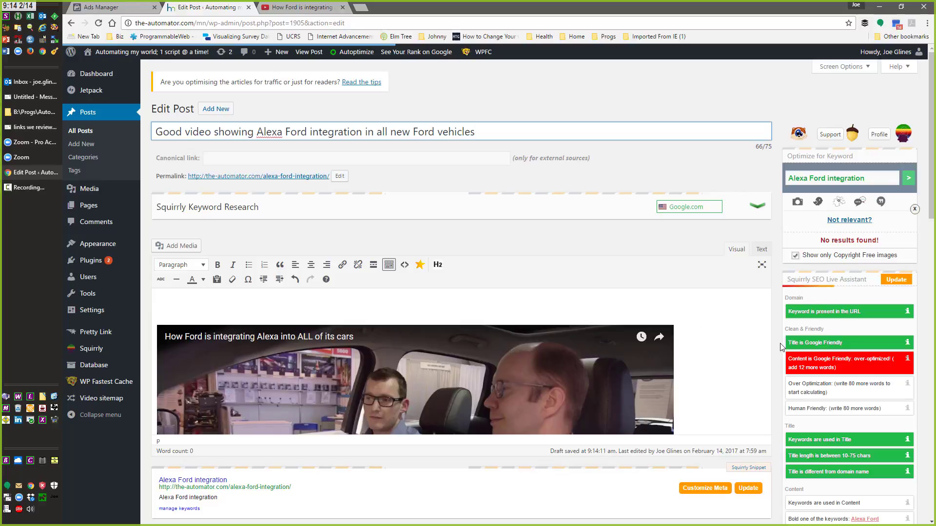
mouse_move(667, 322)
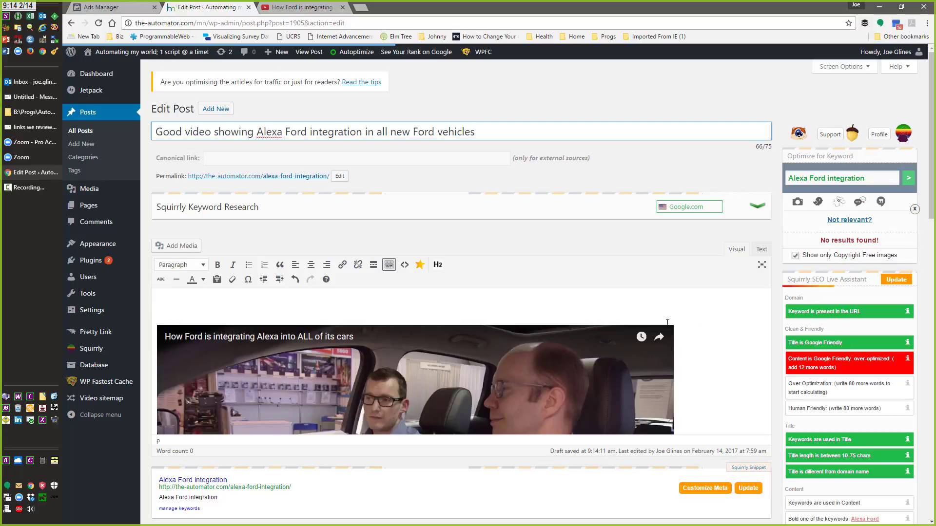
mouse_move(665, 328)
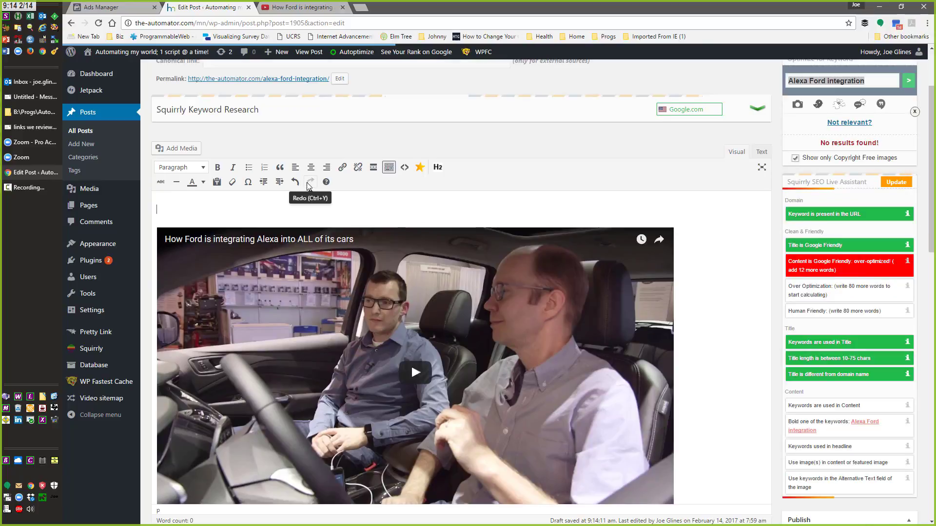
Write the opening sentence about the Alexa Ford integration being developed for all their new vehicles
type("This video deo")
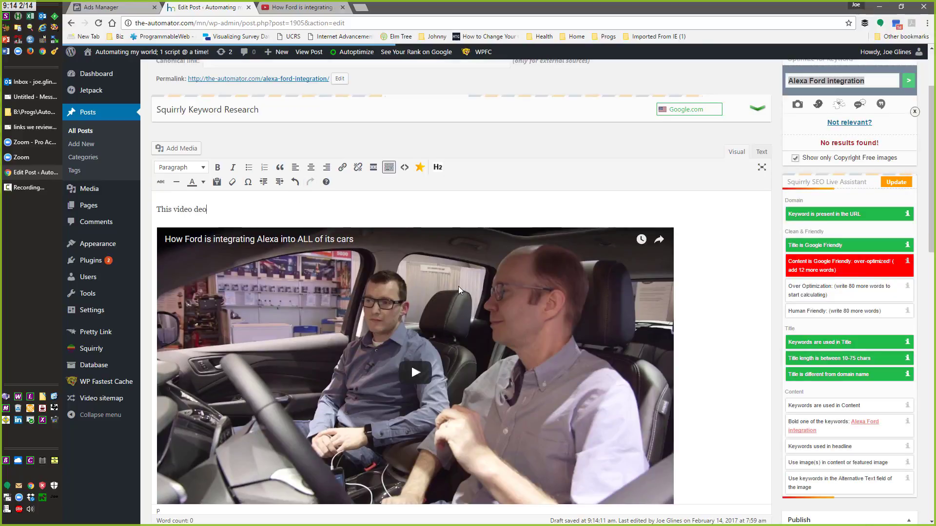
type("sh")
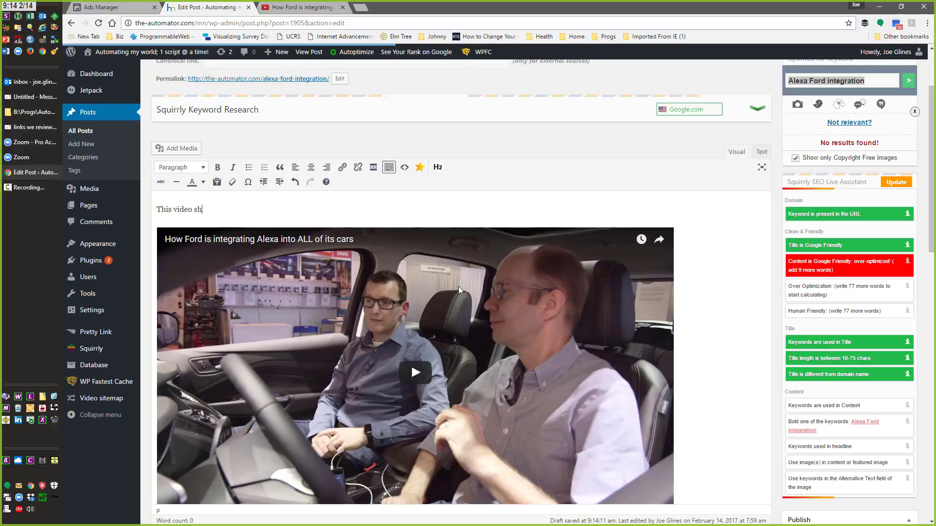
type("ows how Ford")
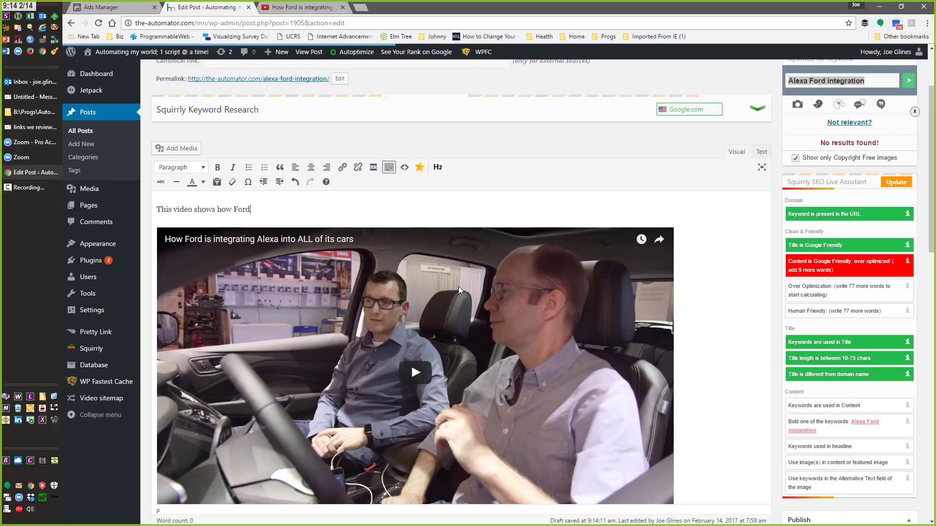
type("in")
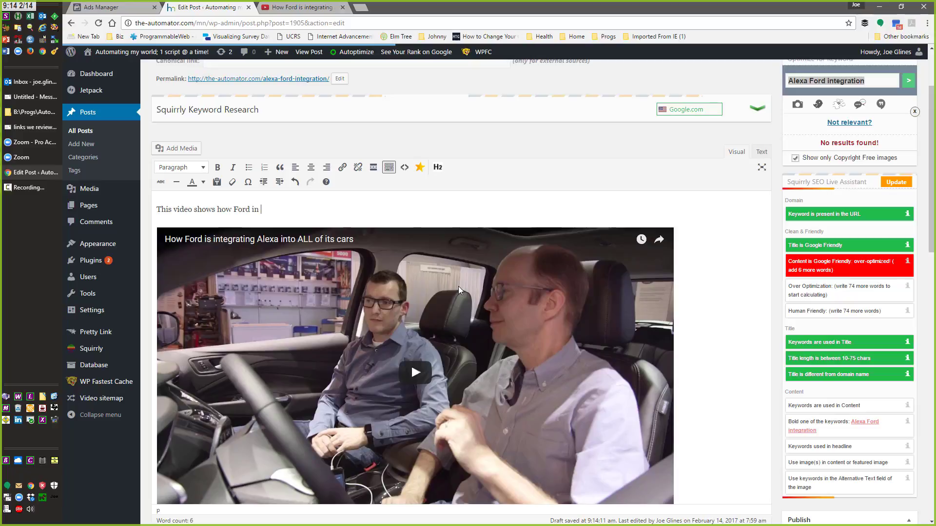
type("Alexa Ford integration")
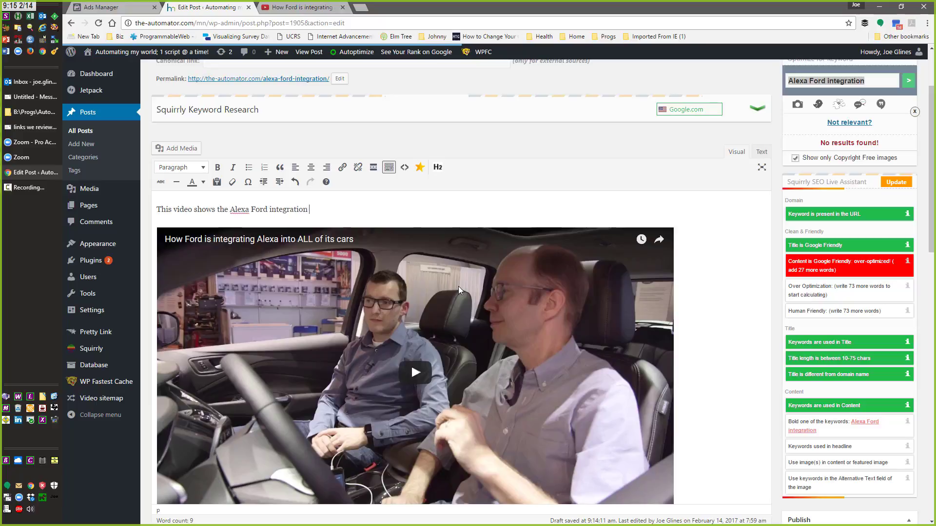
type("that is being")
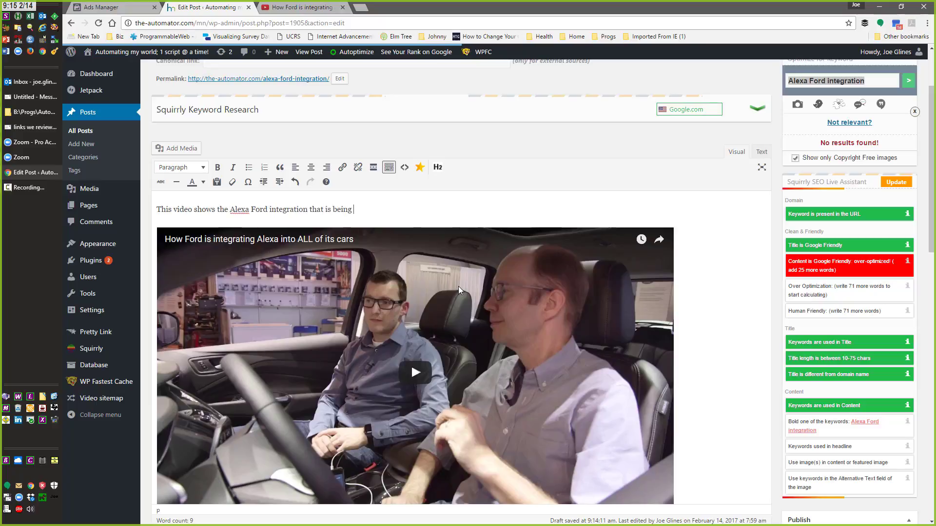
type("deve")
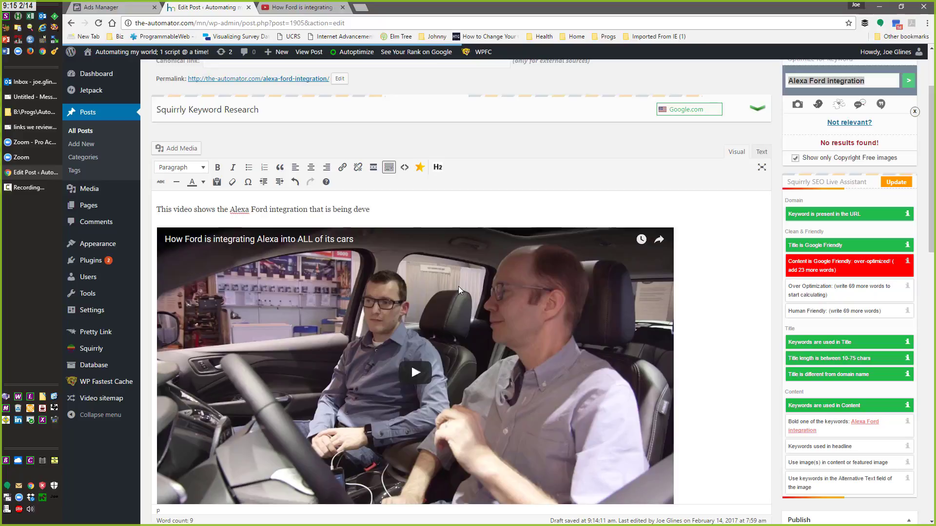
type("loped for all")
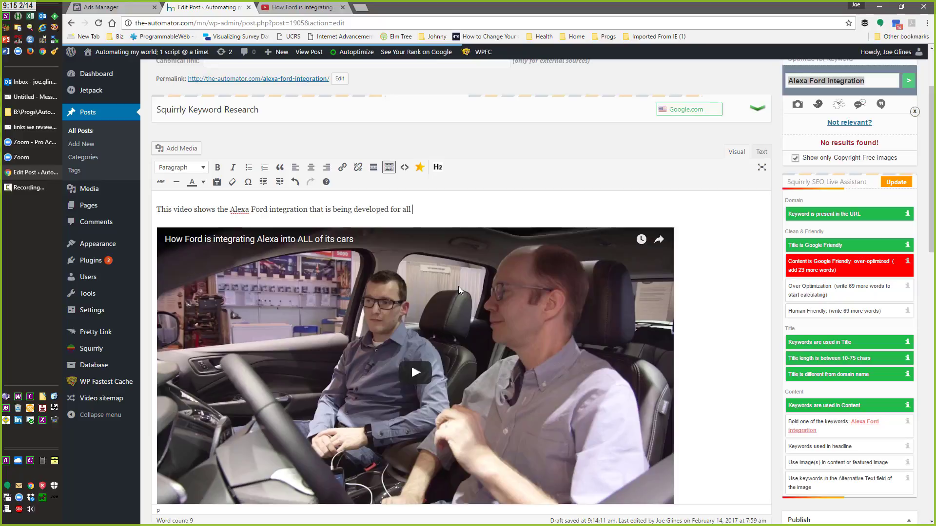
type("of their")
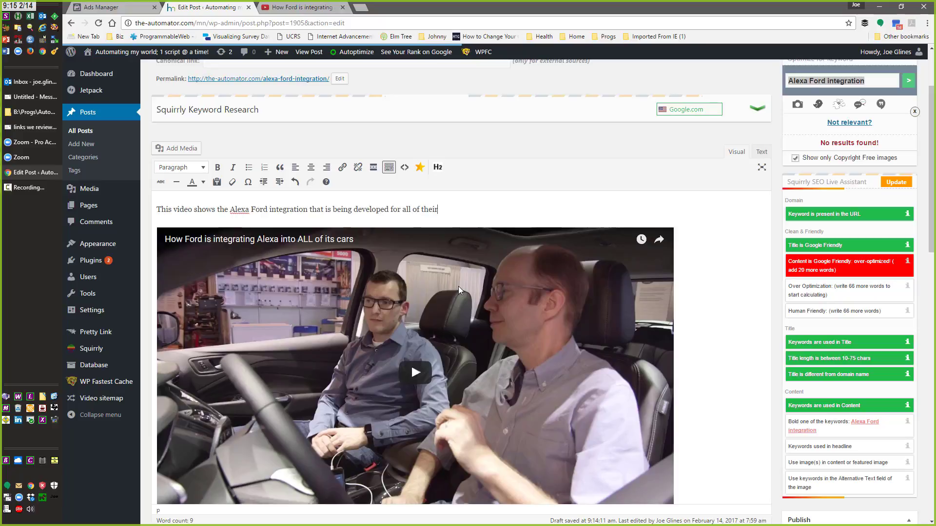
type("new vehicles.")
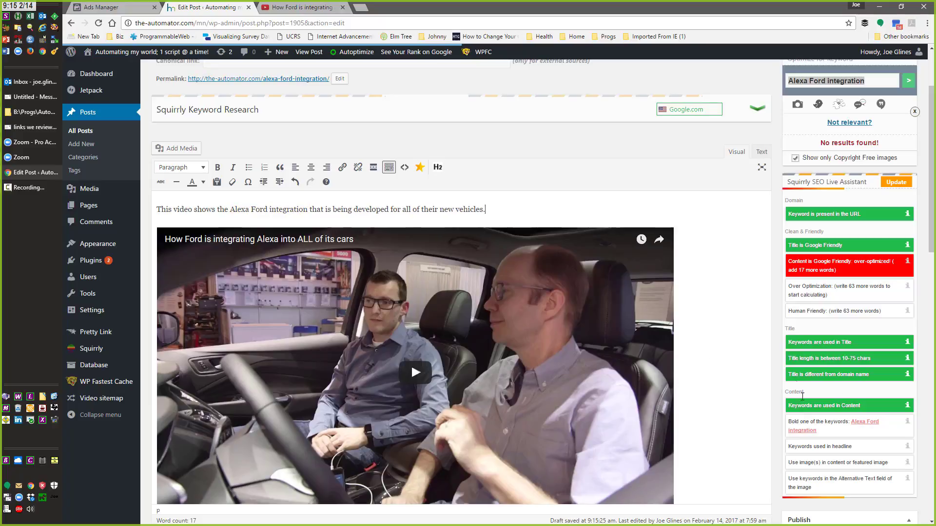
mouse_move(860, 425)
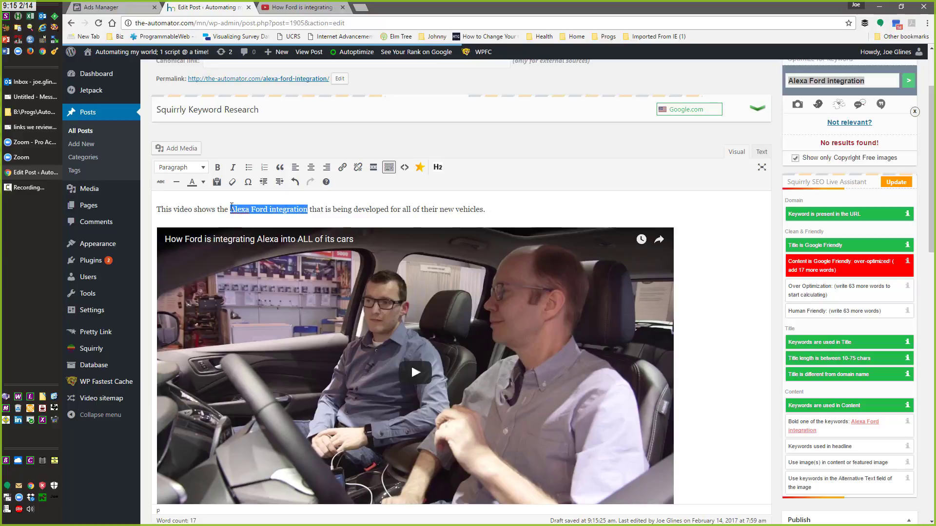
Make 'Alexa Ford integration' in the first paragraph bold
left_click(217, 168)
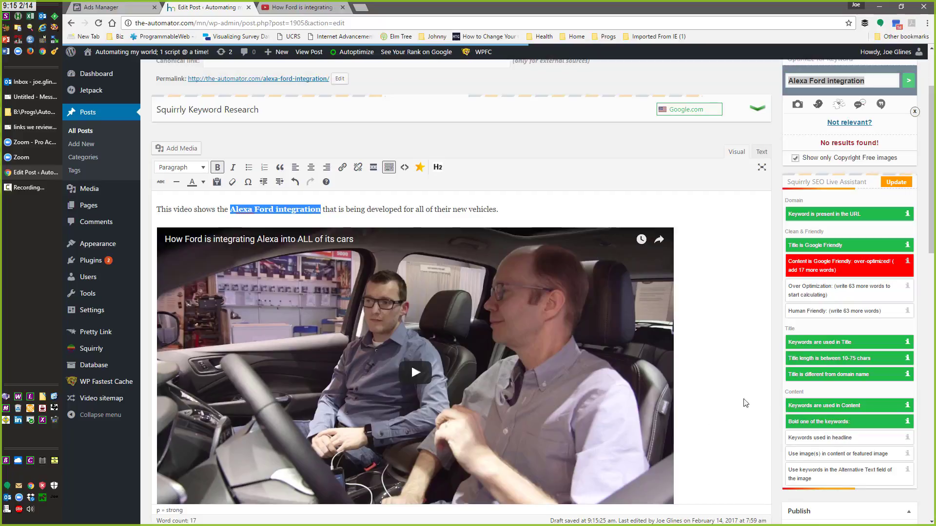
mouse_move(874, 468)
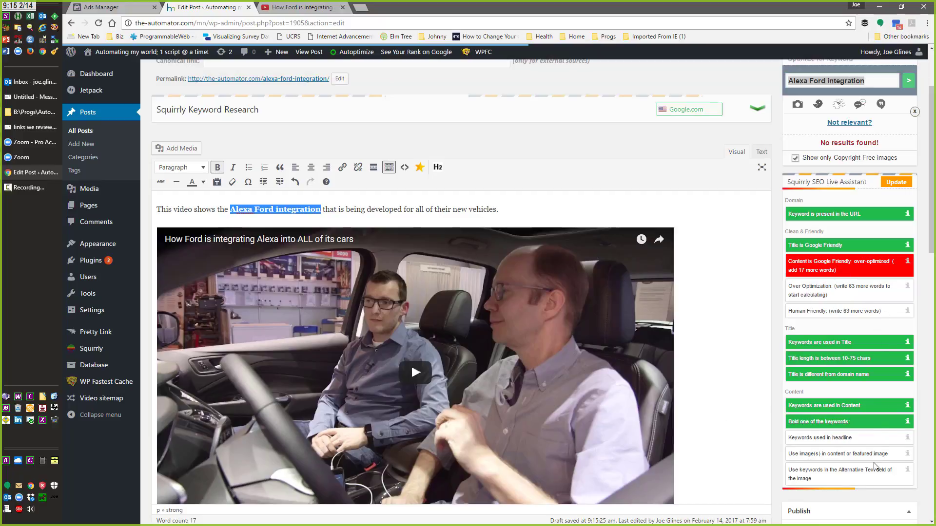
mouse_move(879, 477)
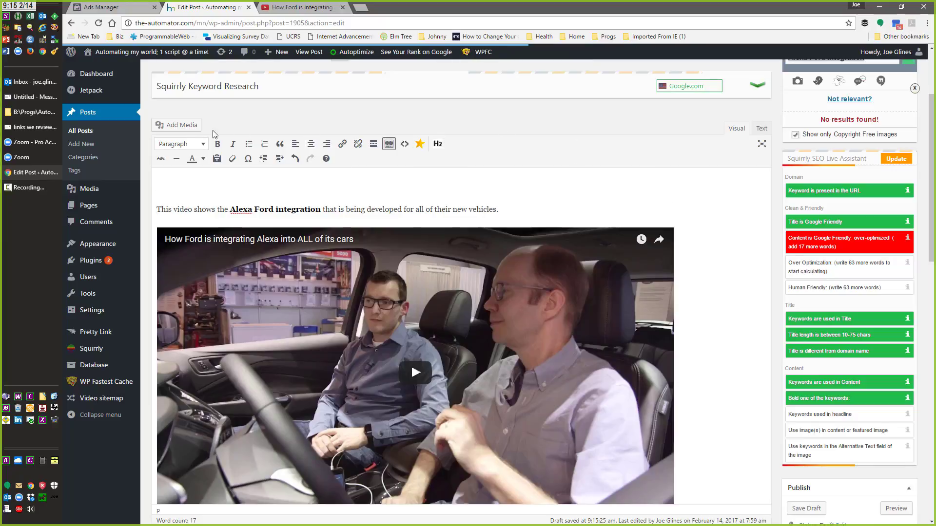
Insert the headband photo from the Media Library beside the opening paragraph
left_click(176, 125)
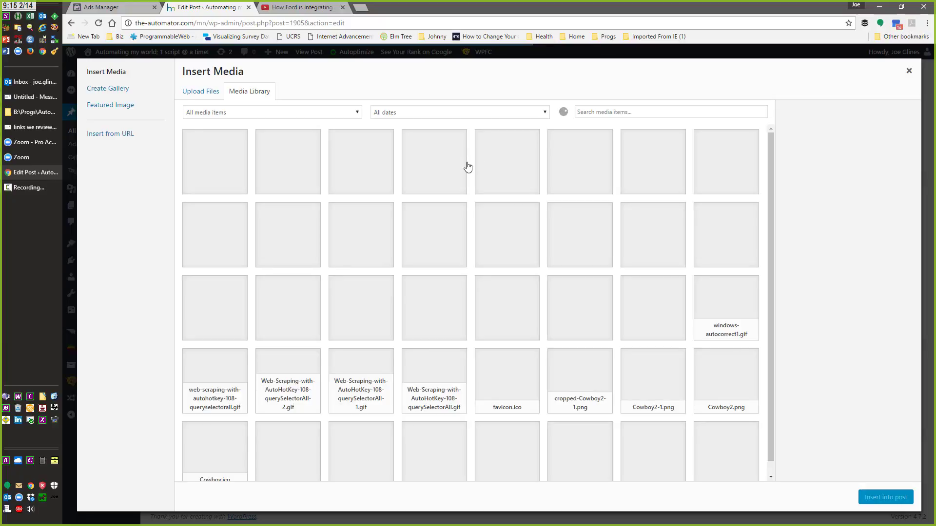
left_click(288, 161)
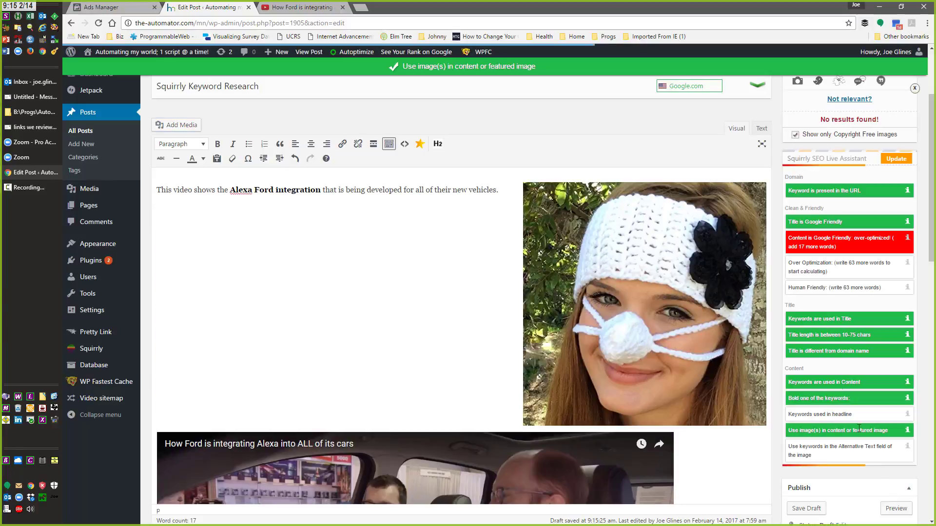
Set the headband photo's alternative text to "Alexa Ford integration" and update it
left_click(643, 304)
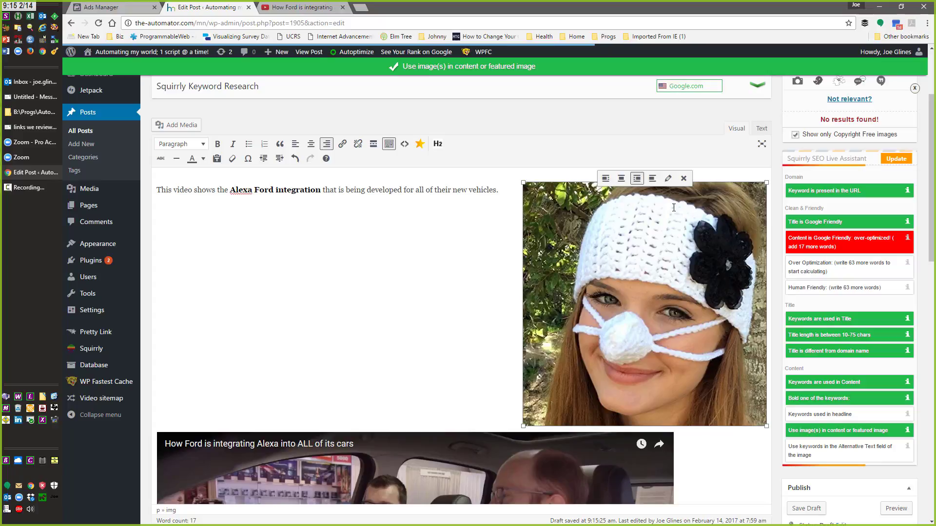
left_click(668, 178)
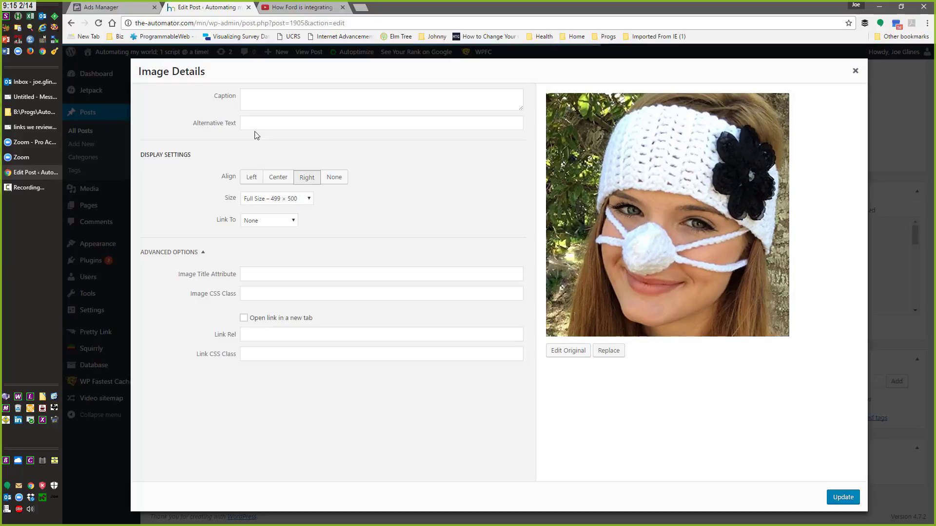
type("Alexa Ford integration")
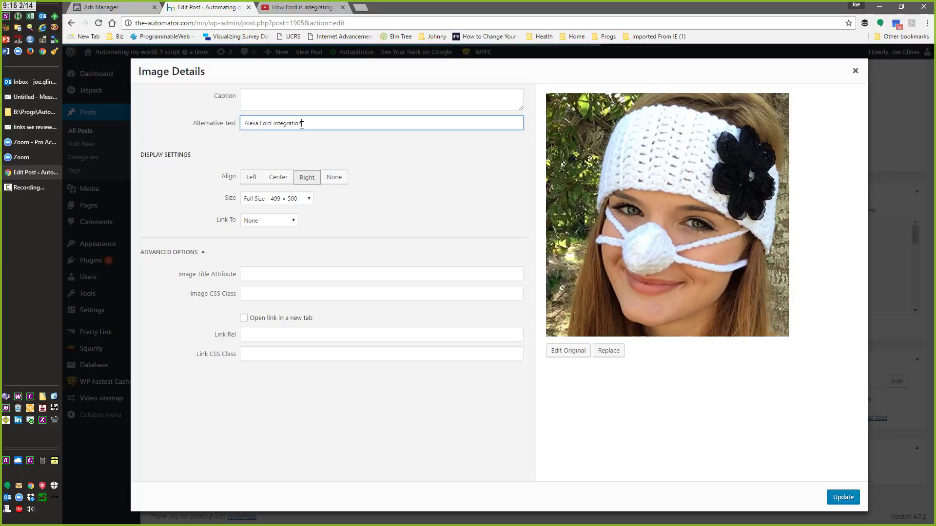
left_click(842, 498)
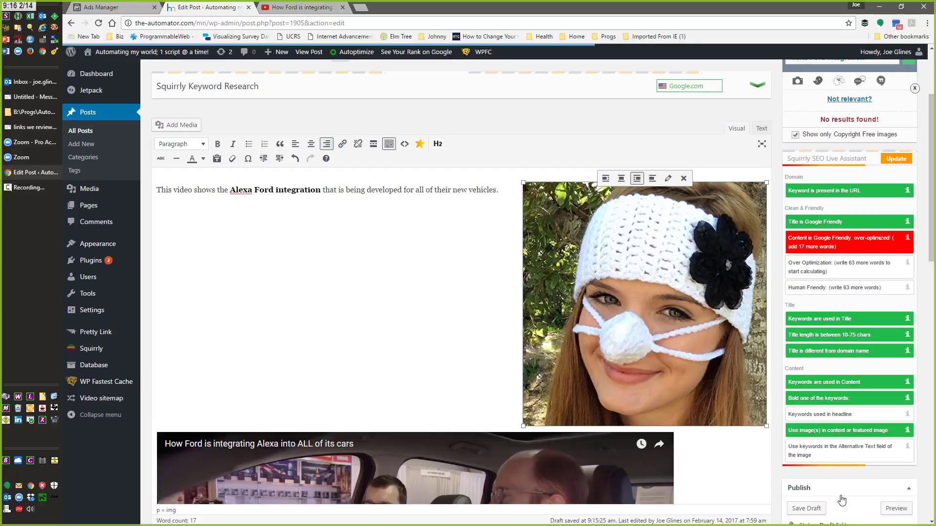
mouse_move(894, 288)
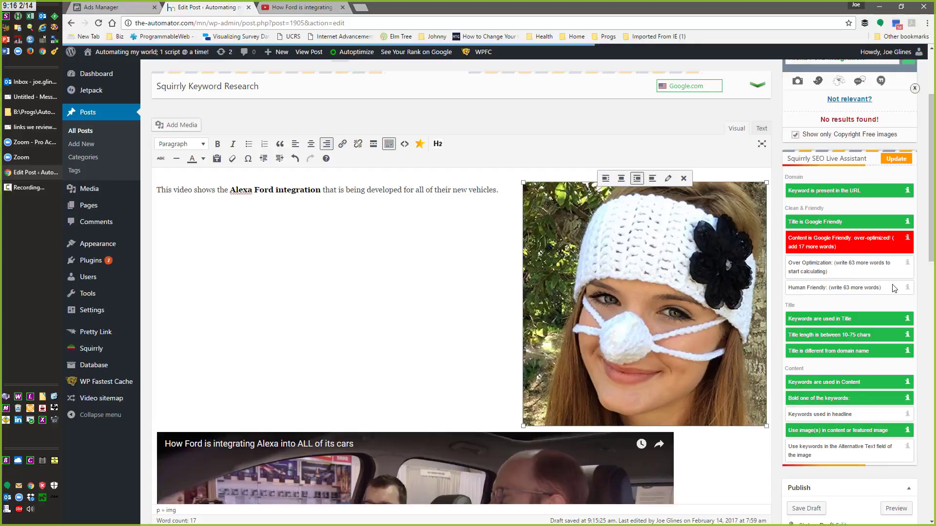
mouse_move(881, 372)
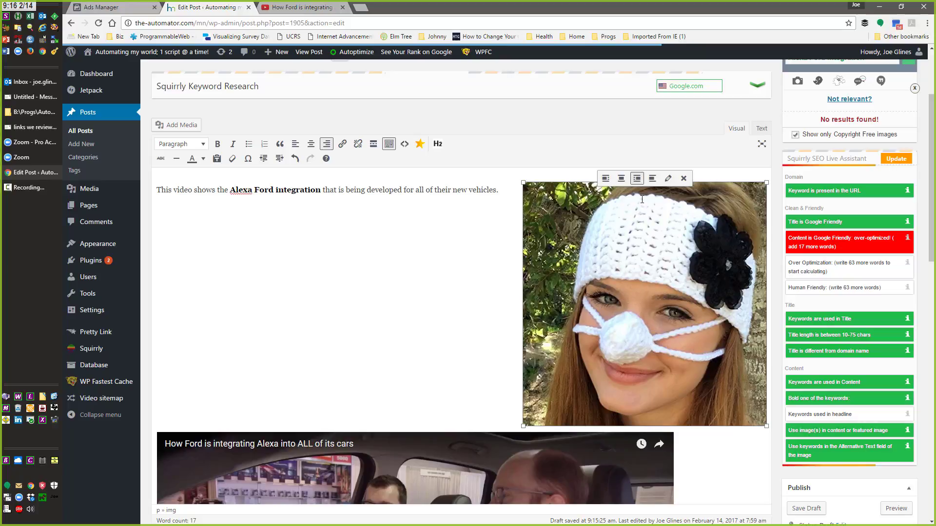
mouse_move(683, 178)
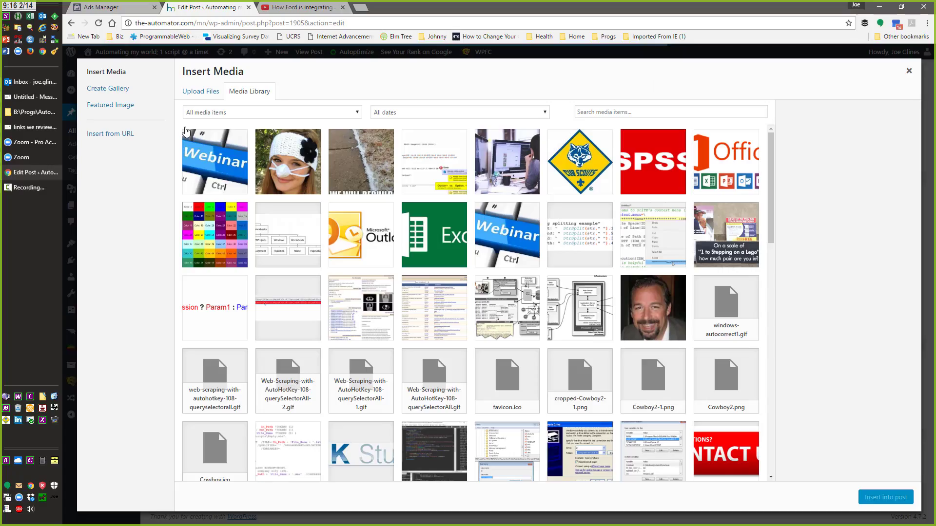
Search the media library, typing "echo", then clear the search
scroll("down", 3)
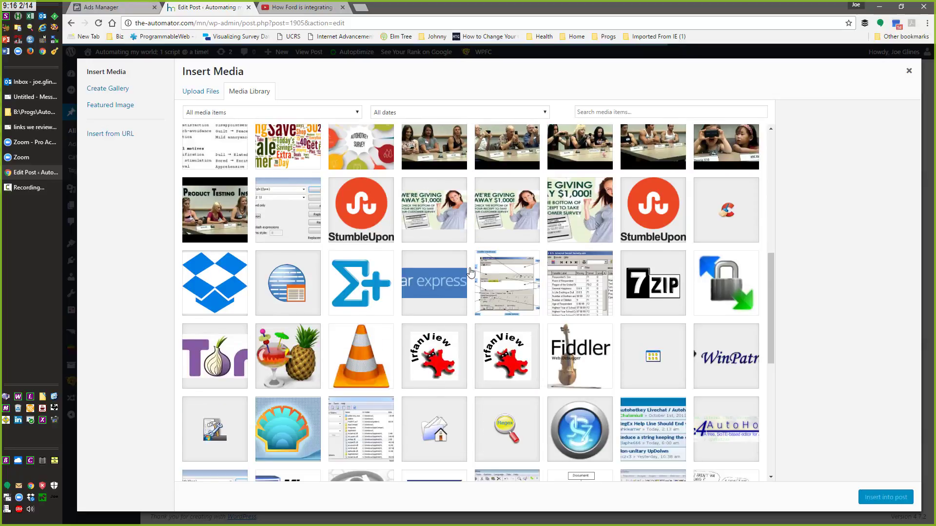
scroll("down", 3)
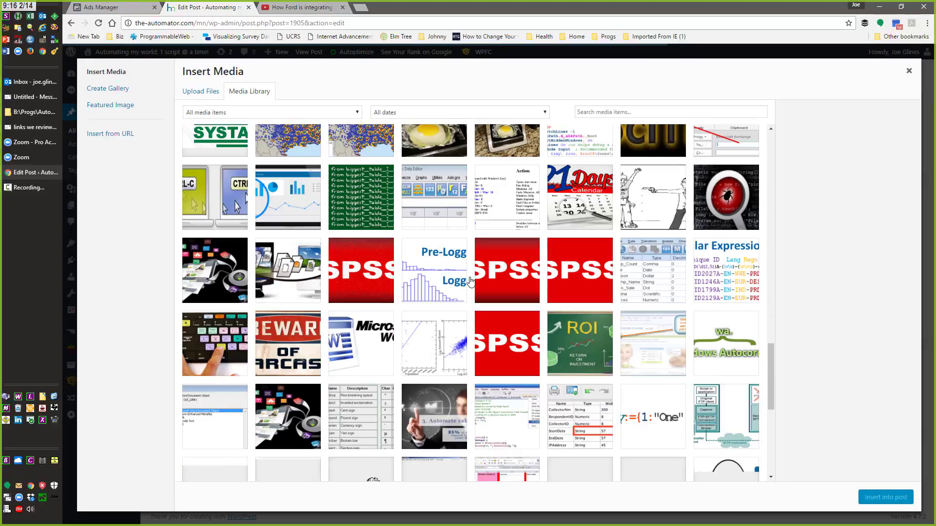
scroll("down", 3)
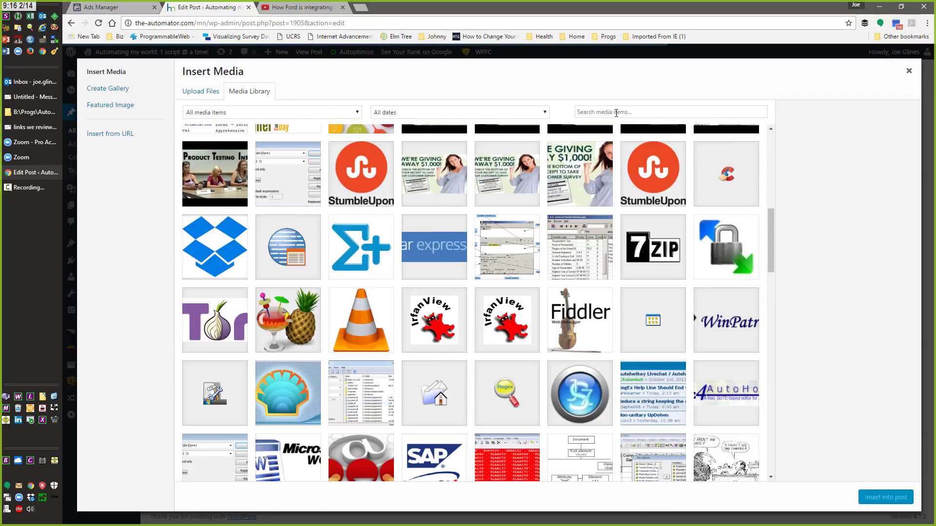
type("echo")
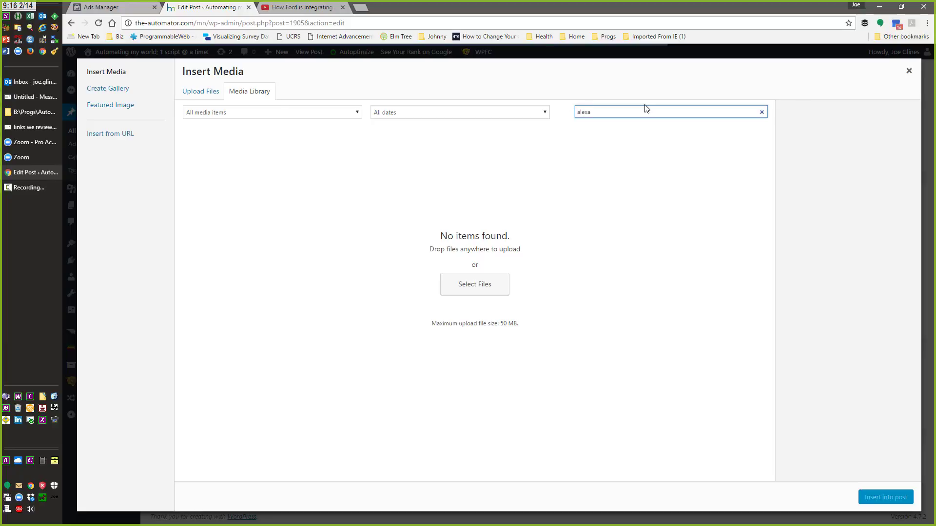
left_click(761, 112)
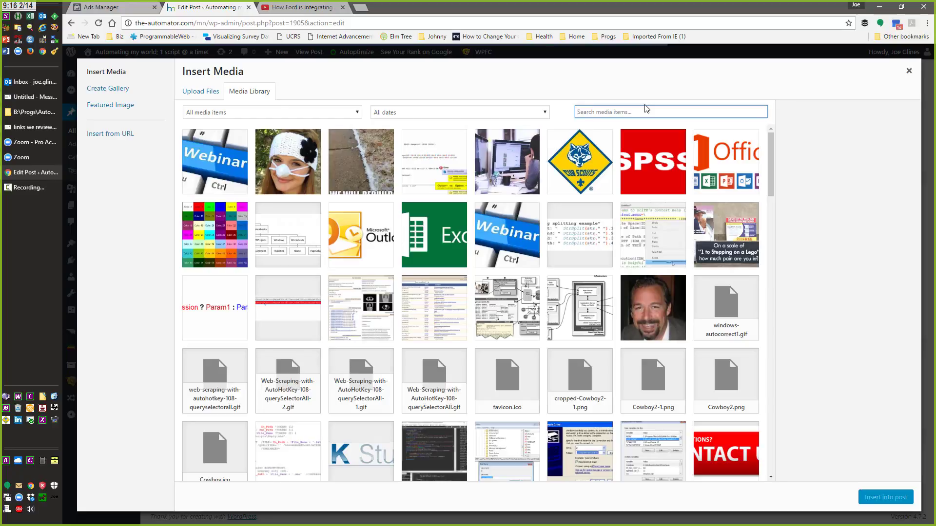
mouse_move(633, 208)
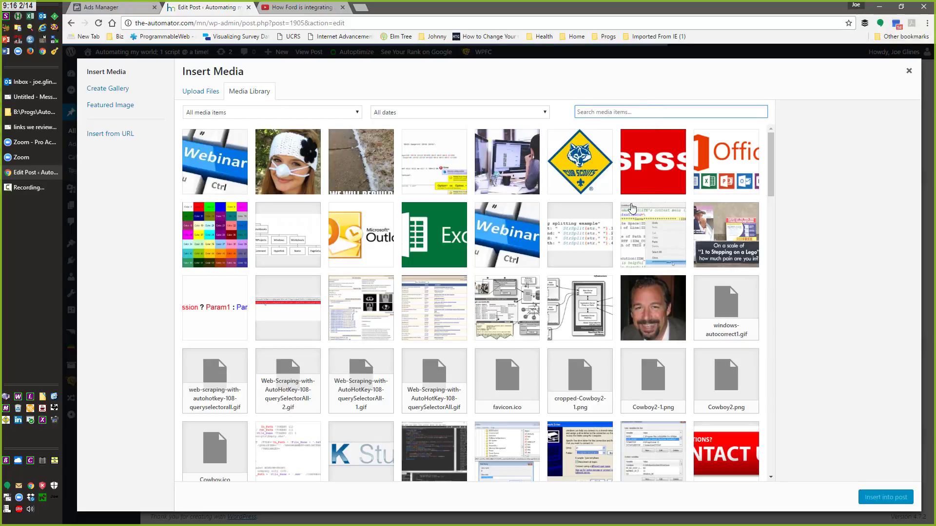
Scroll through the media library thumbnails before returning to the post
scroll("down", 3)
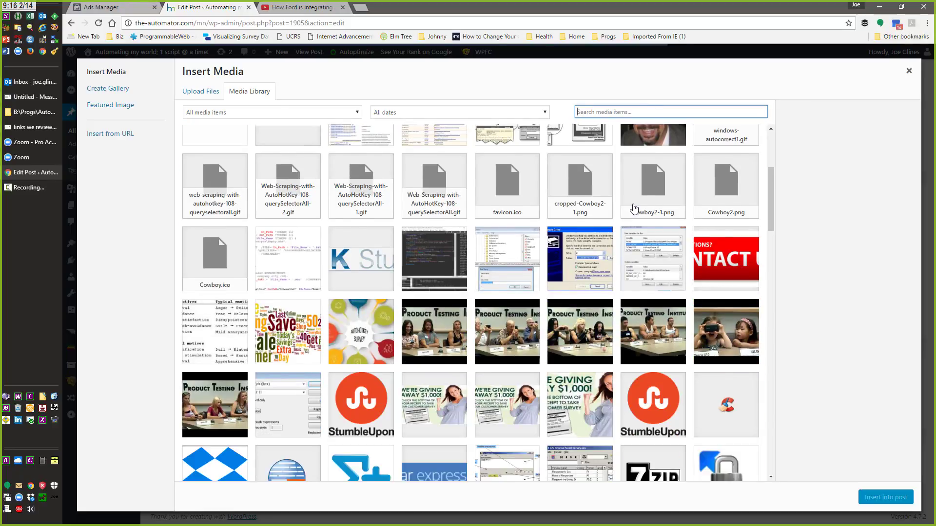
scroll("down", 3)
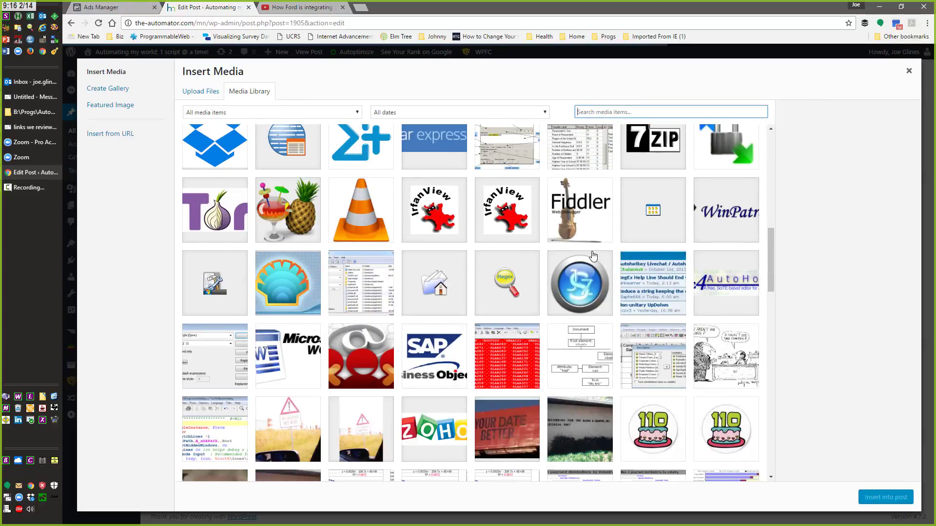
scroll("down", 3)
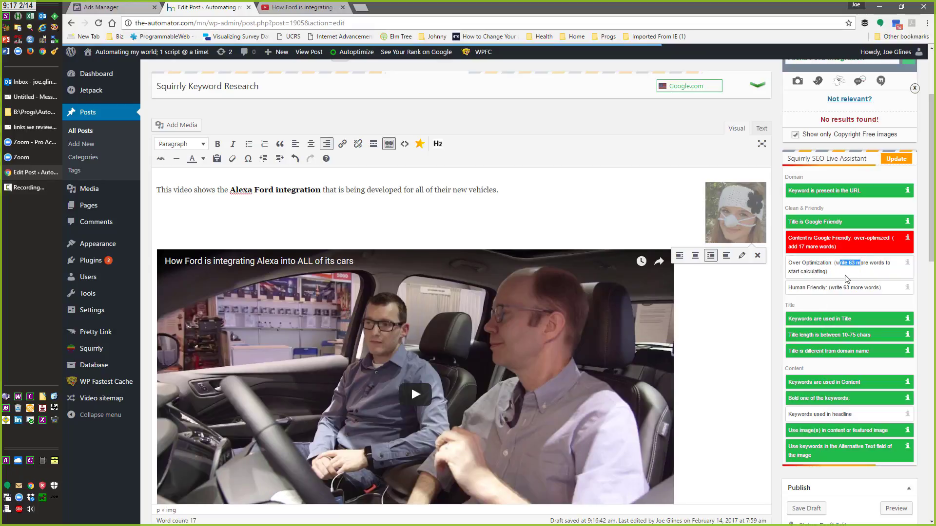
left_click(517, 189)
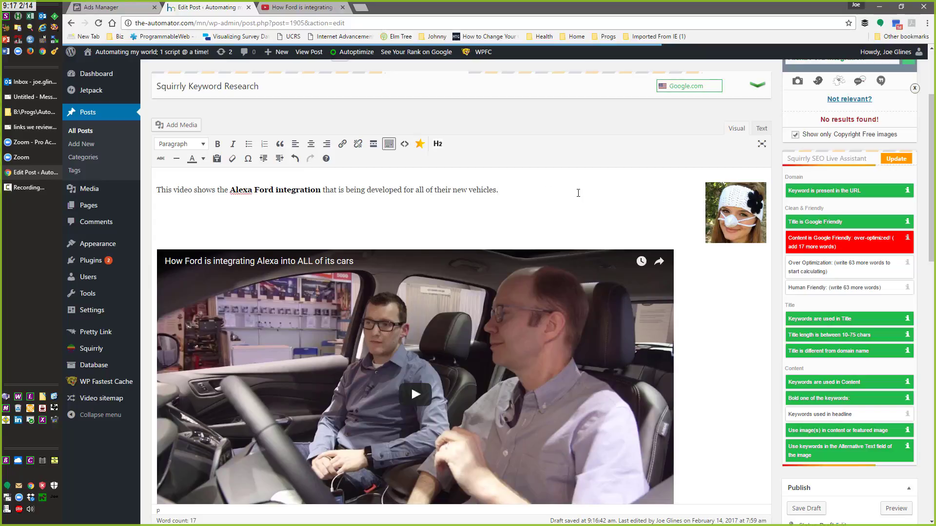
Write that the video below shows Ford integrating the Alexa technology with all of their cars
type("T")
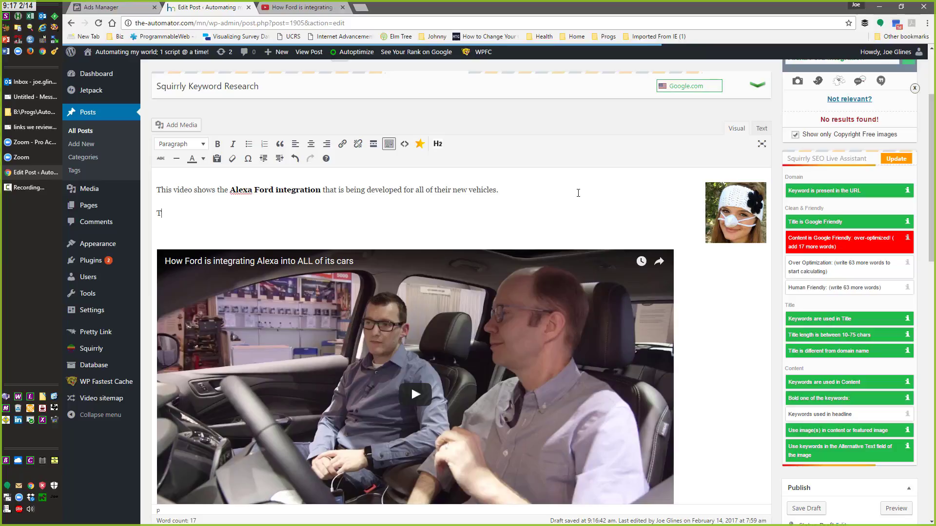
key("Backspace")
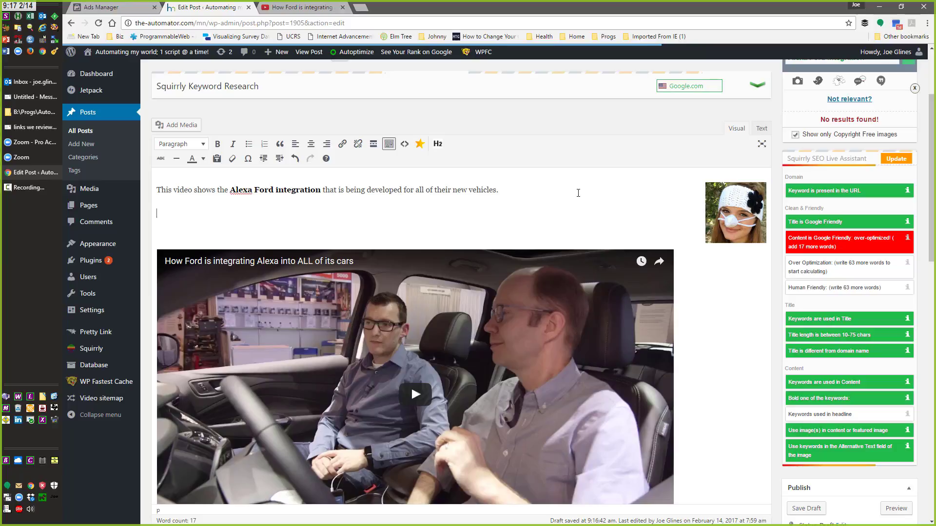
type("In the")
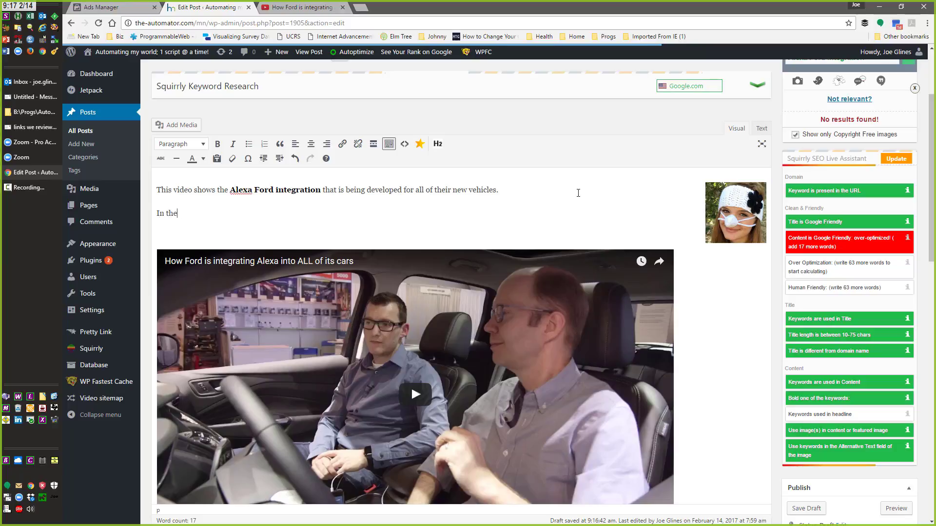
type("below video w")
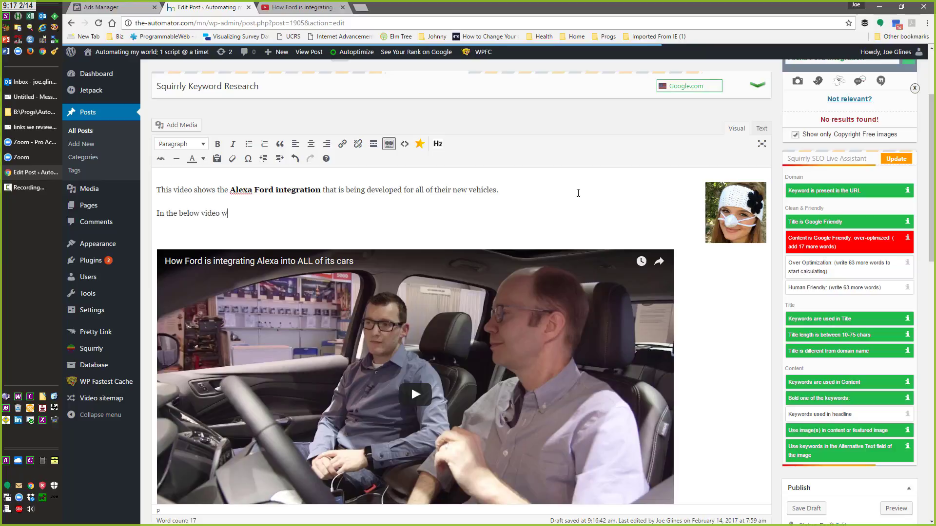
type("e see how")
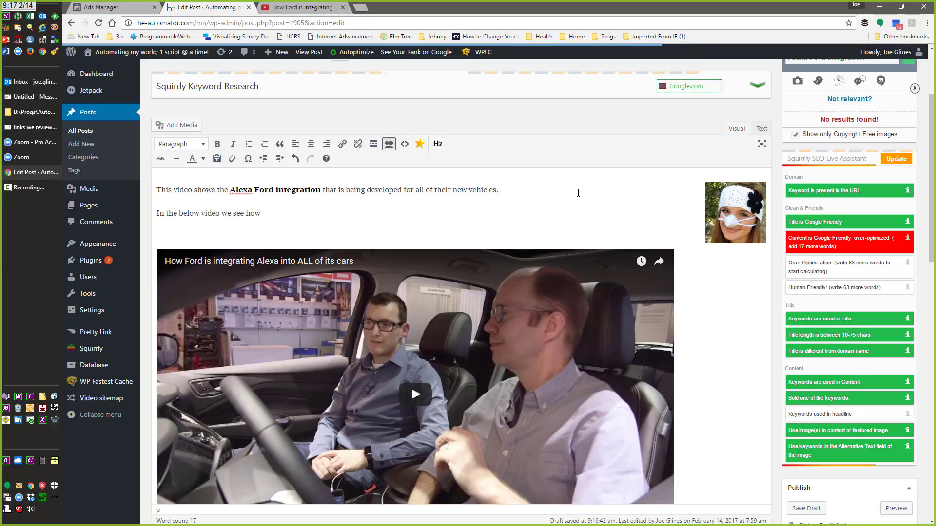
type("Ford is integrating tech")
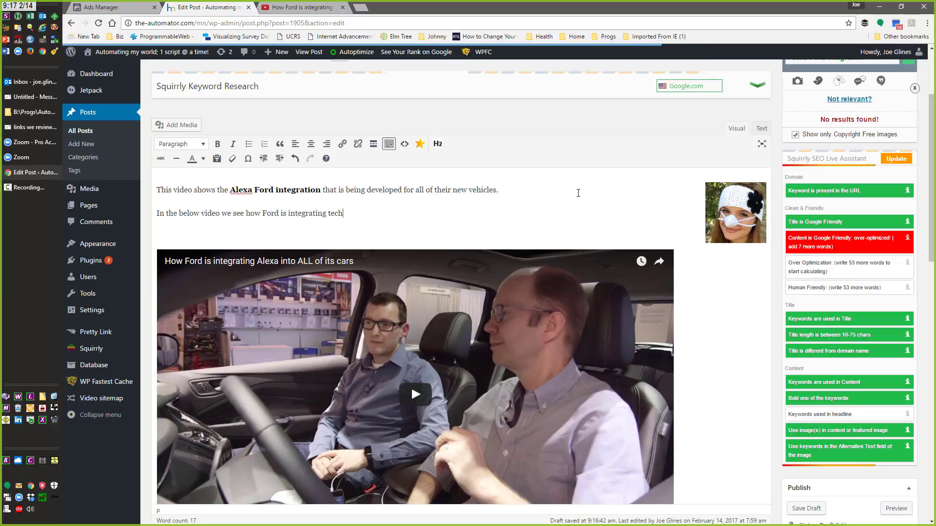
type("the Alexa te")
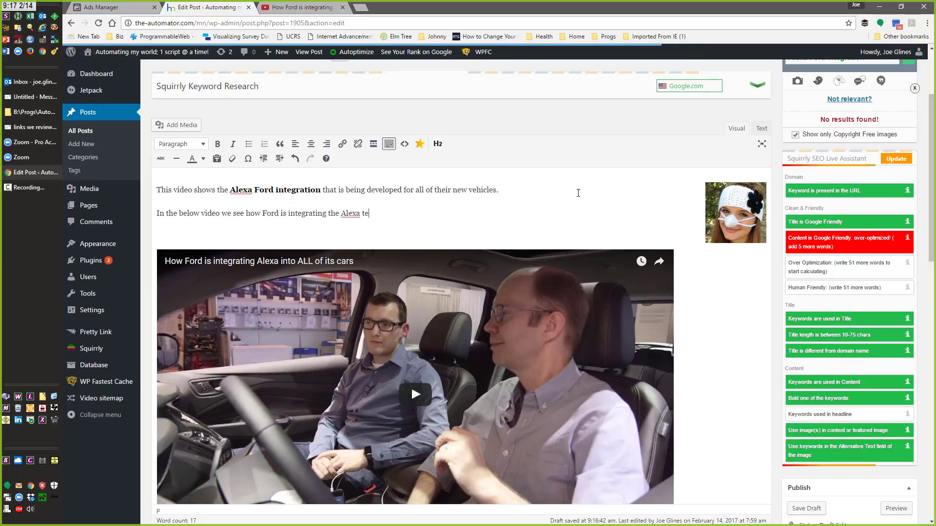
type("chnol")
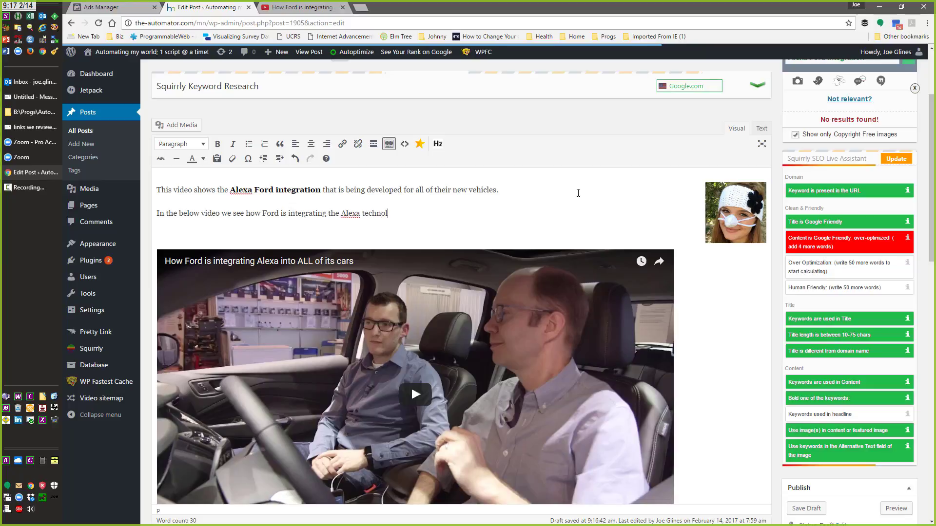
type("ogy with all")
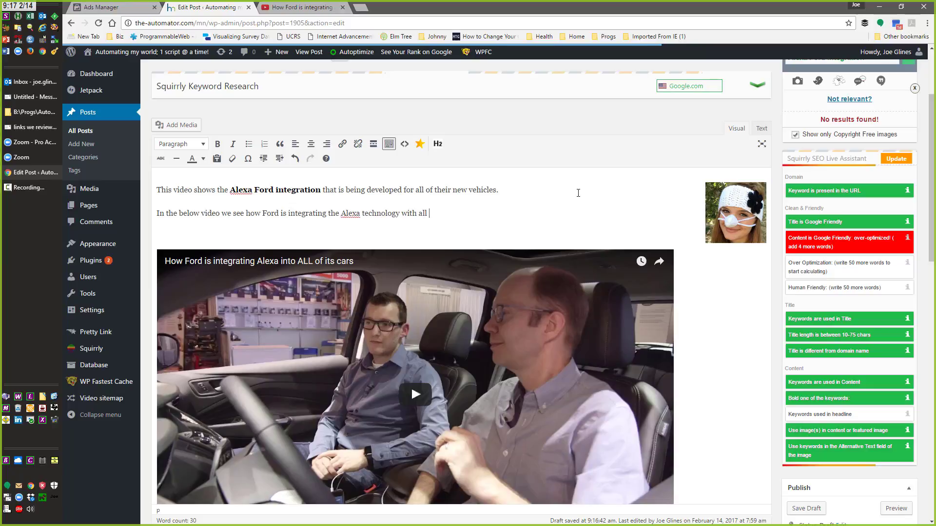
type("of their cars.")
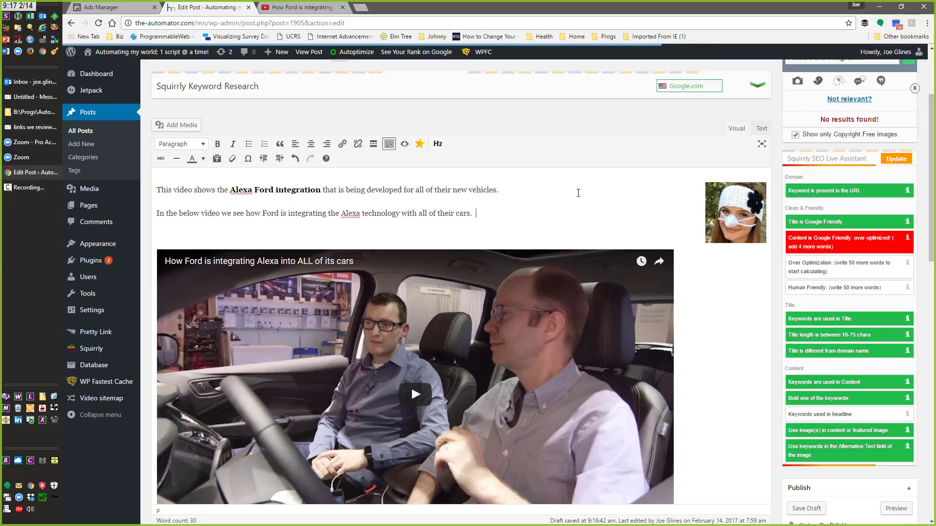
Add that the author feels like a "Jetson" and is blown-away where our lives are going!
type("I feel like I")
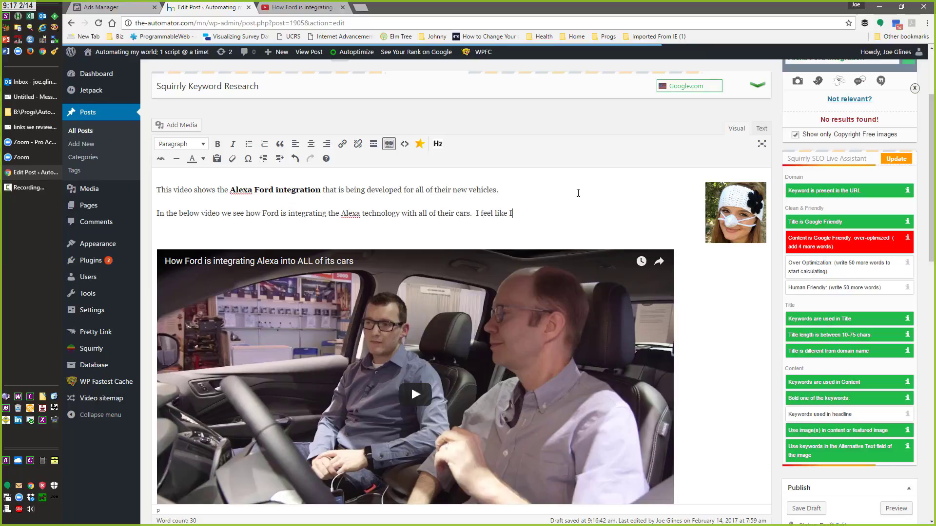
type("'m now a \"")
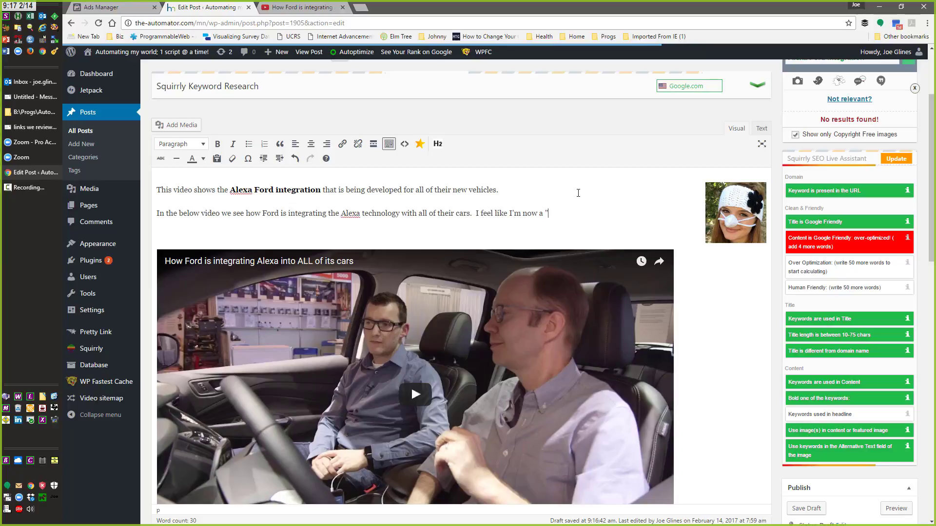
type("Jetson\"")
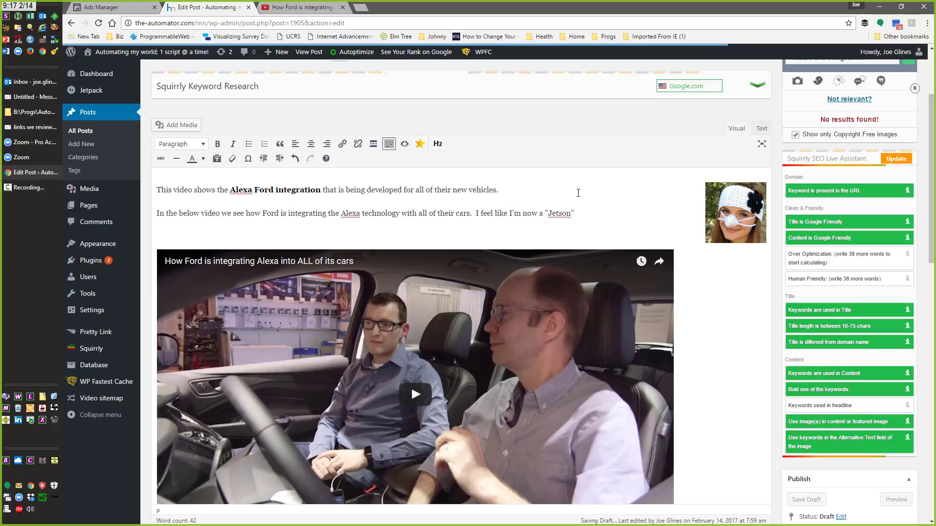
type("in")
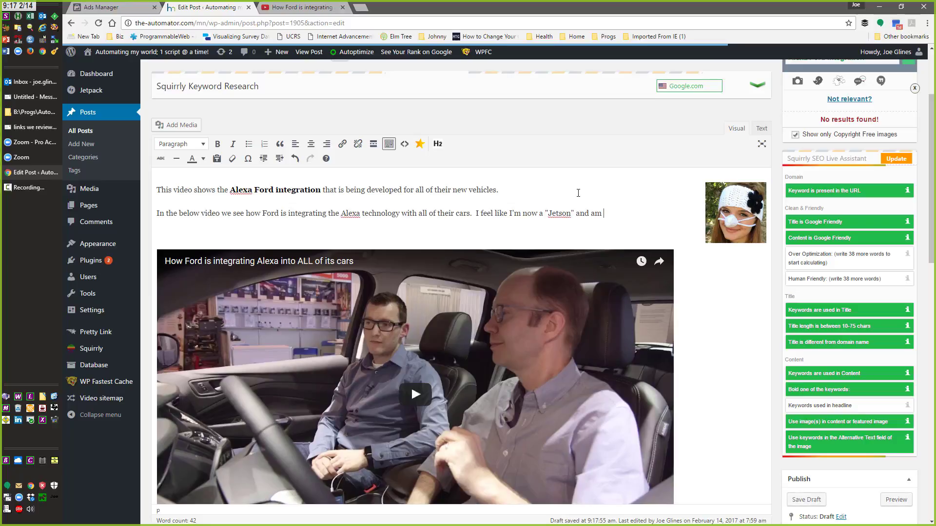
type("blown-away of")
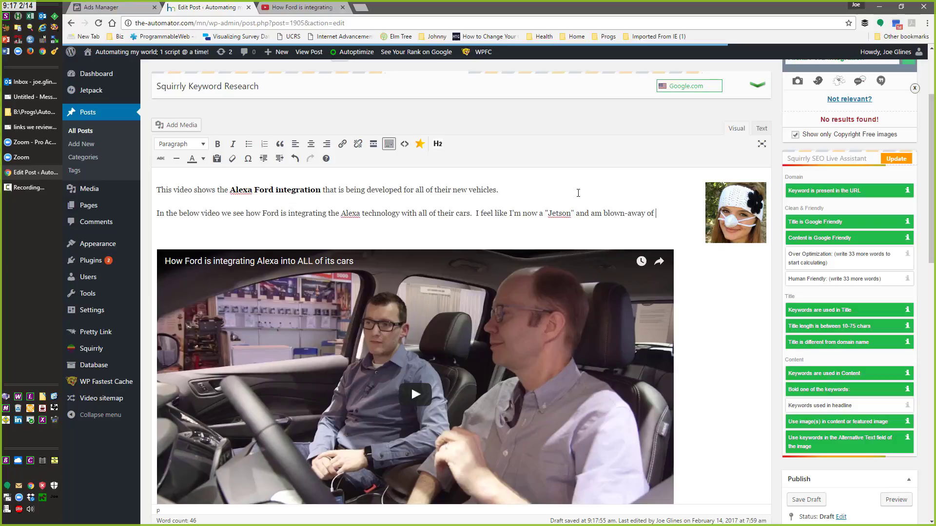
type("where our liv")
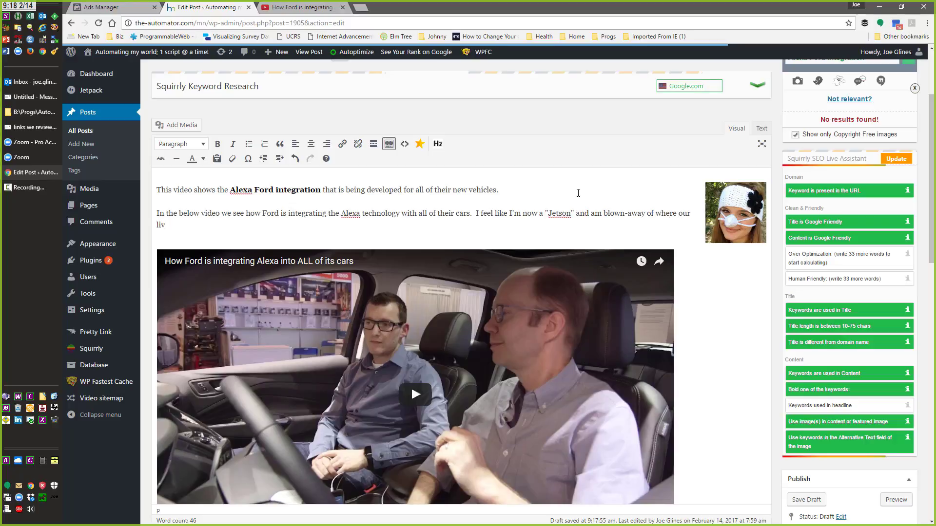
type("es are going!")
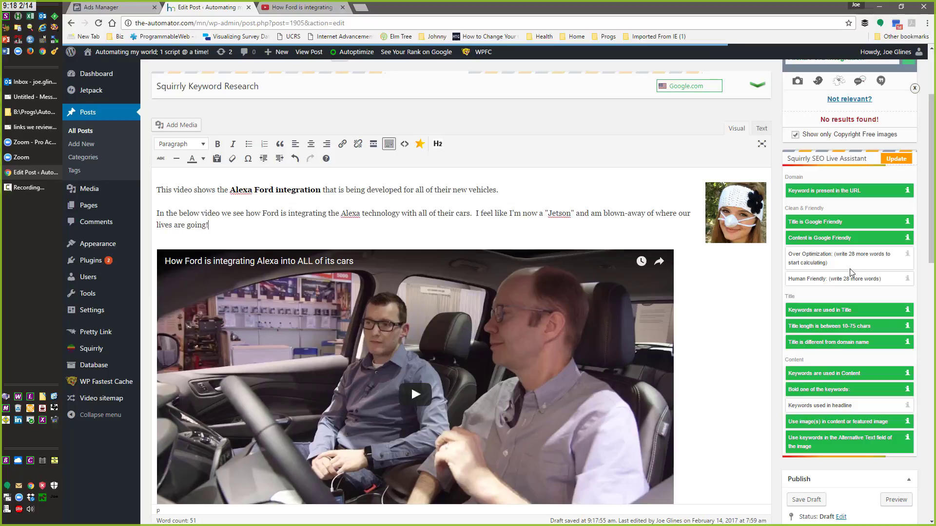
Reach the Squirrly Snippet box and enable custom meta editing
scroll("down", 3)
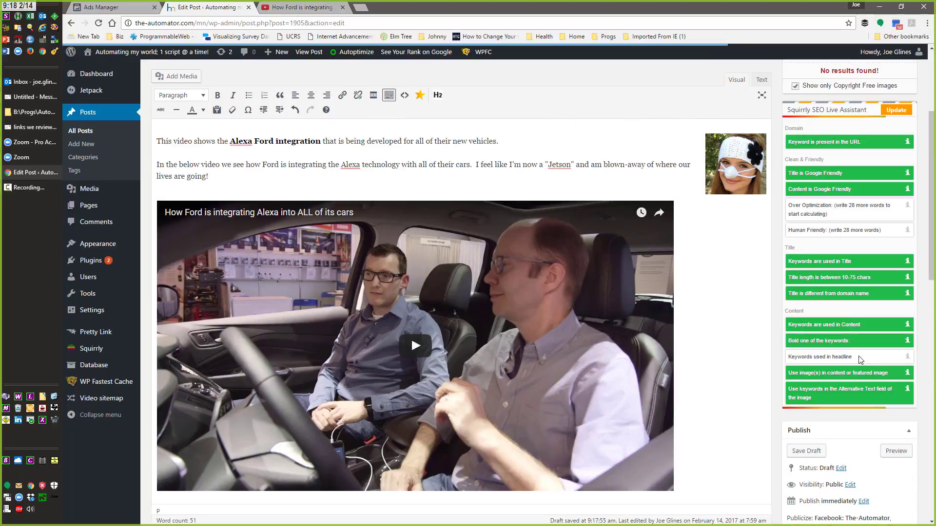
scroll("down", 3)
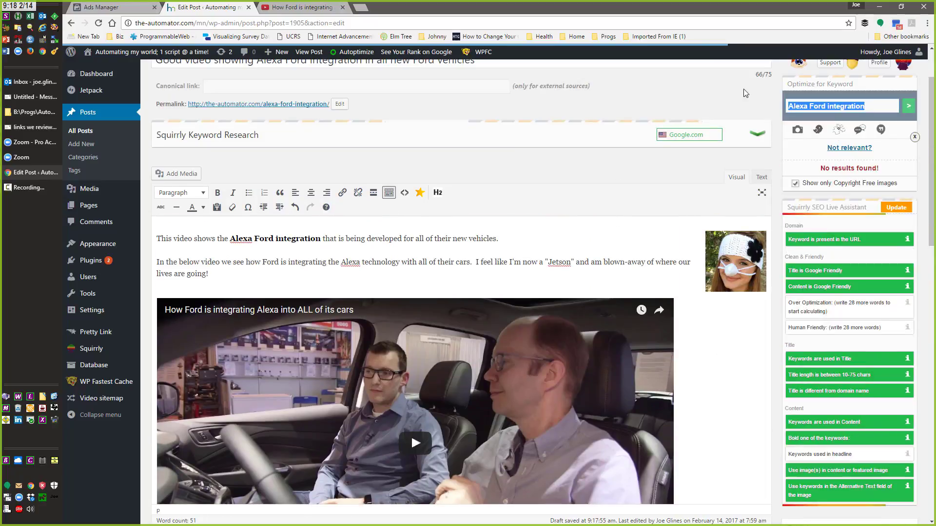
scroll("down", 3)
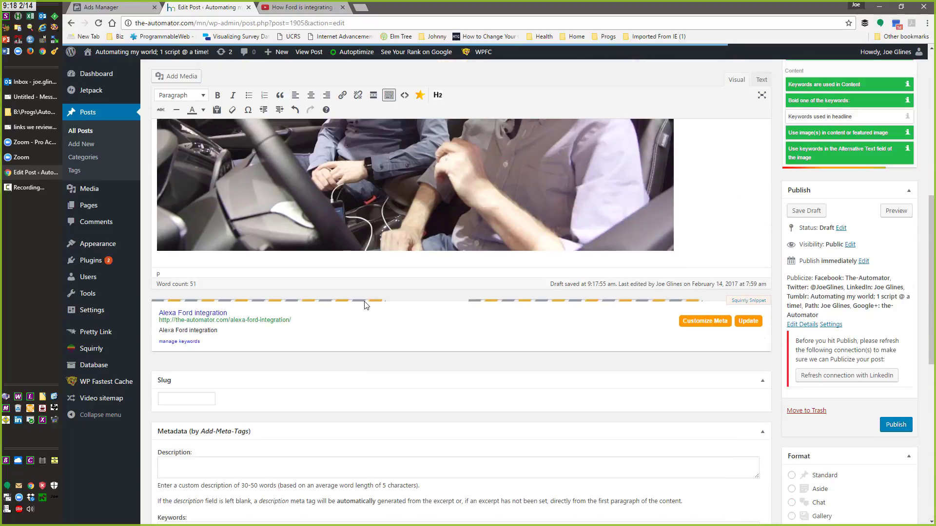
left_click(705, 321)
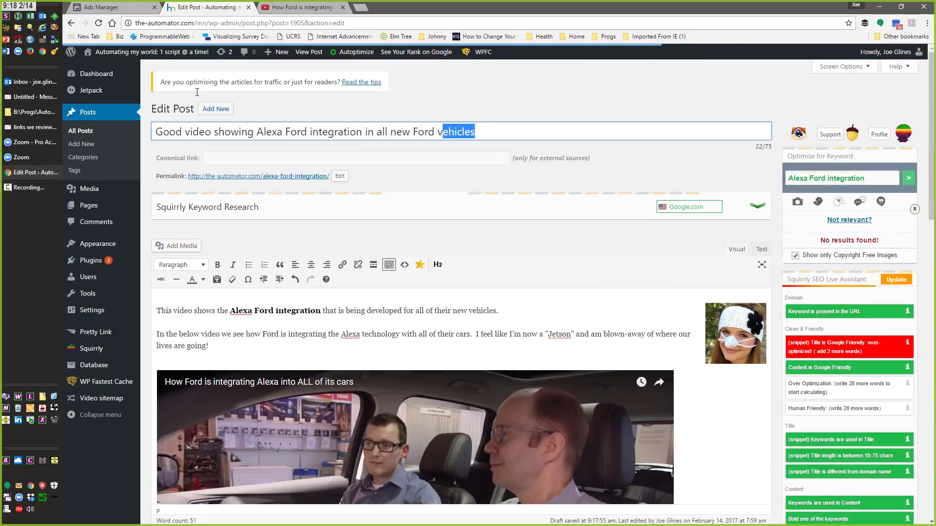
Write a snippet description: good video showing Alexa Ford integration and how it is rocking our world with technology
scroll("down", 3)
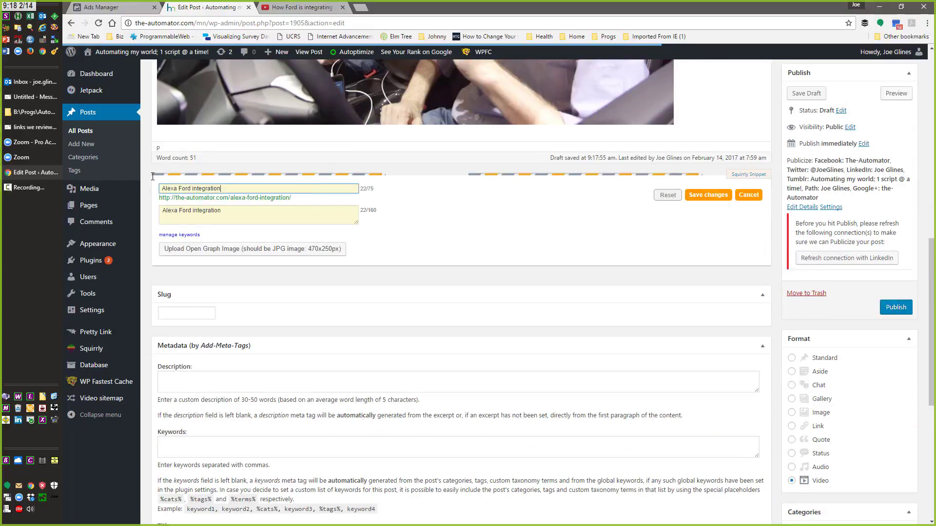
type("Good video showing Alexa Ford integration in all new Ford vehicles")
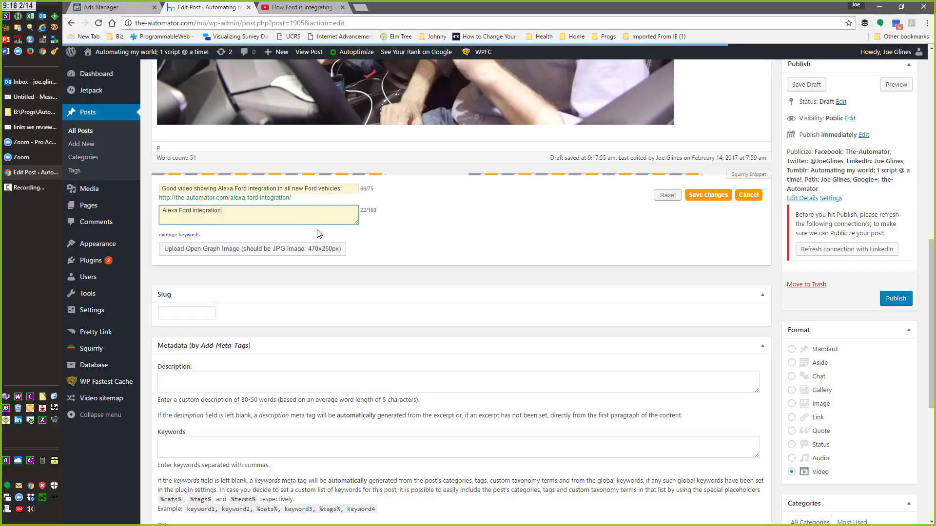
type("Video showing the")
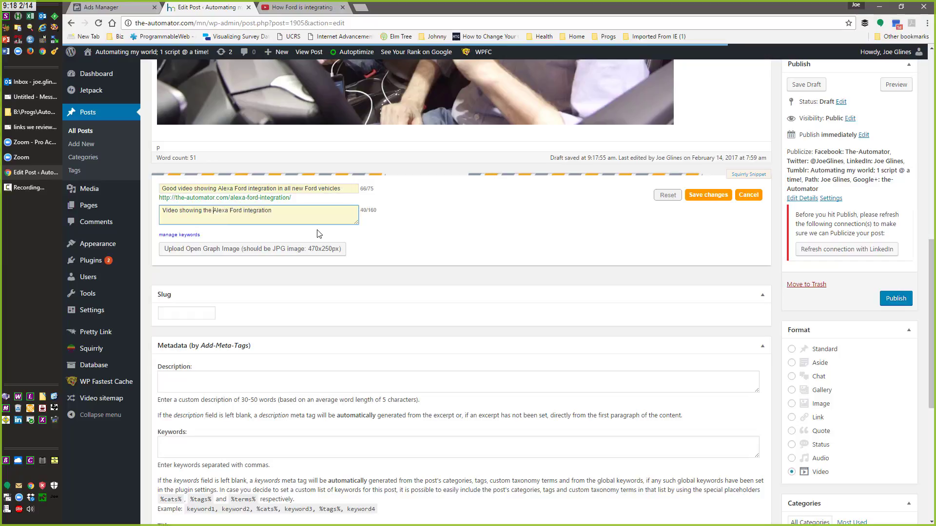
type("and how it is rocking our world with techno")
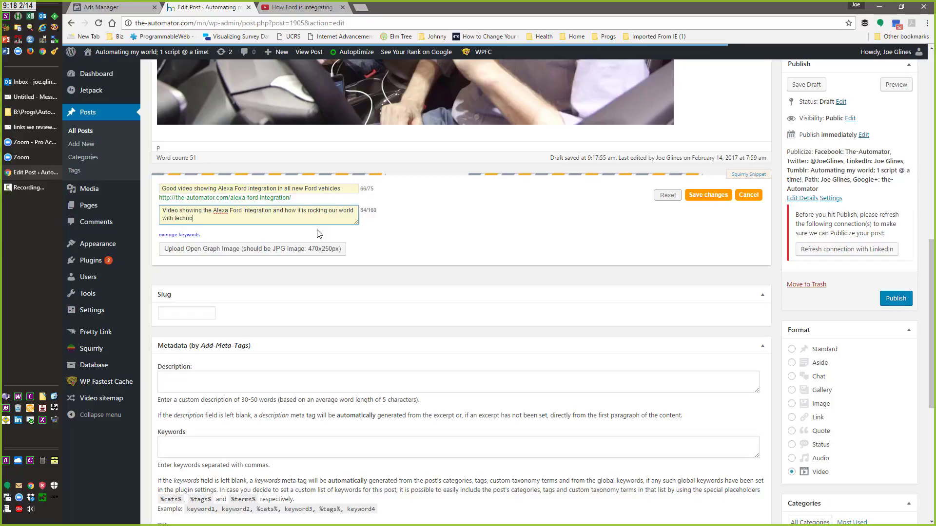
type("gy!")
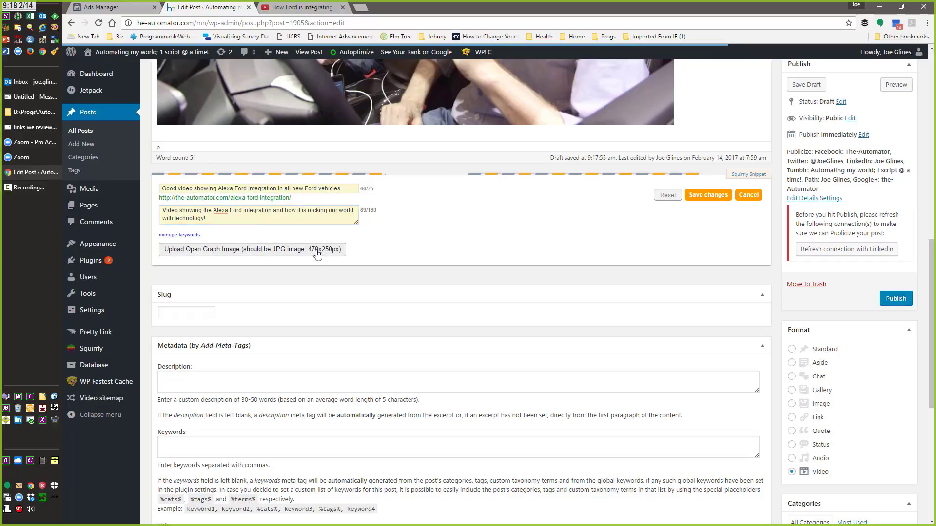
Pick the headband photo from the Media Library as the snippet's Open Graph image
left_click(252, 250)
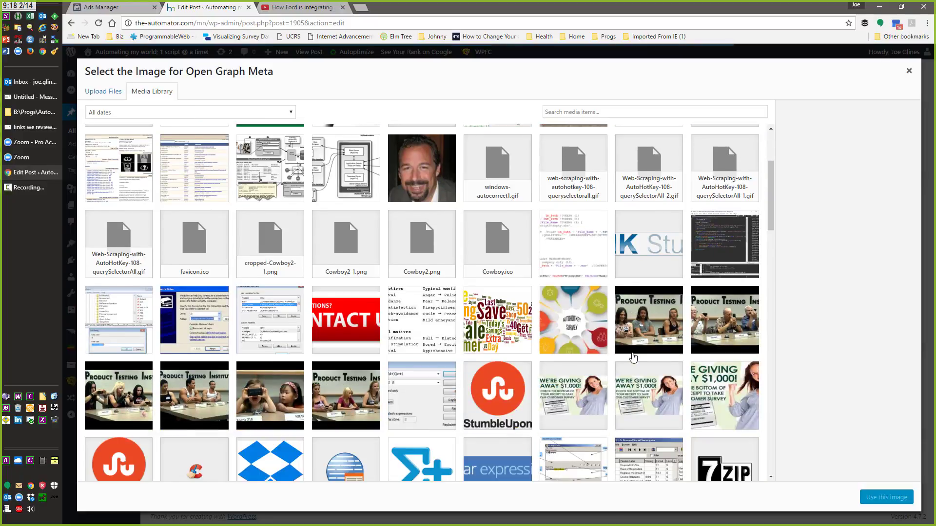
left_click(909, 70)
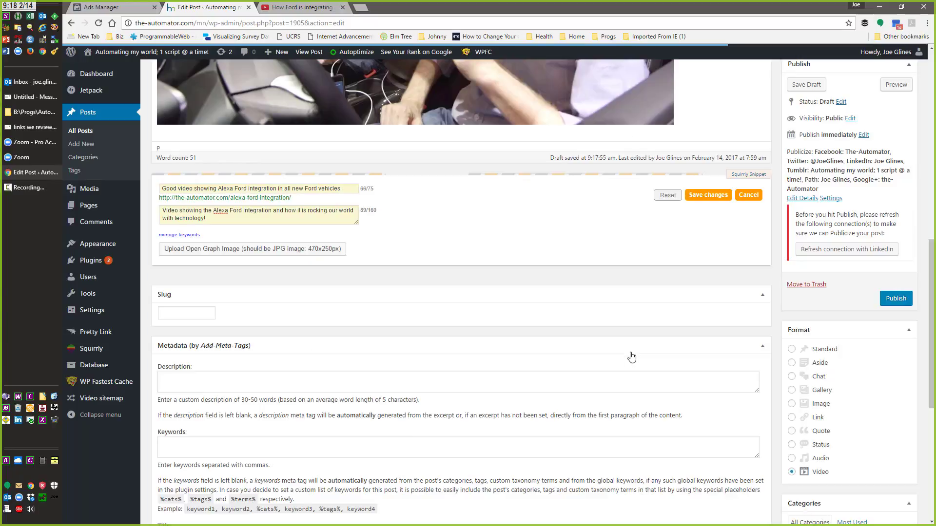
left_click(252, 250)
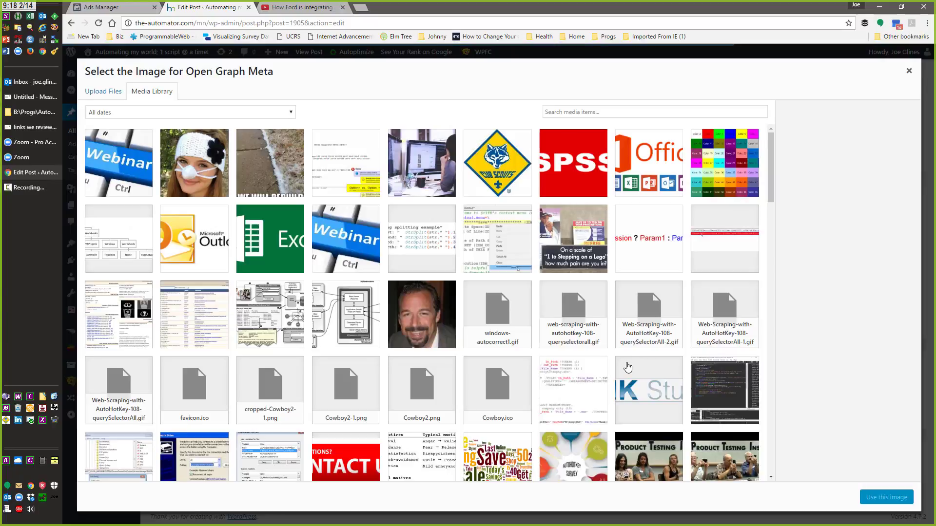
left_click(194, 163)
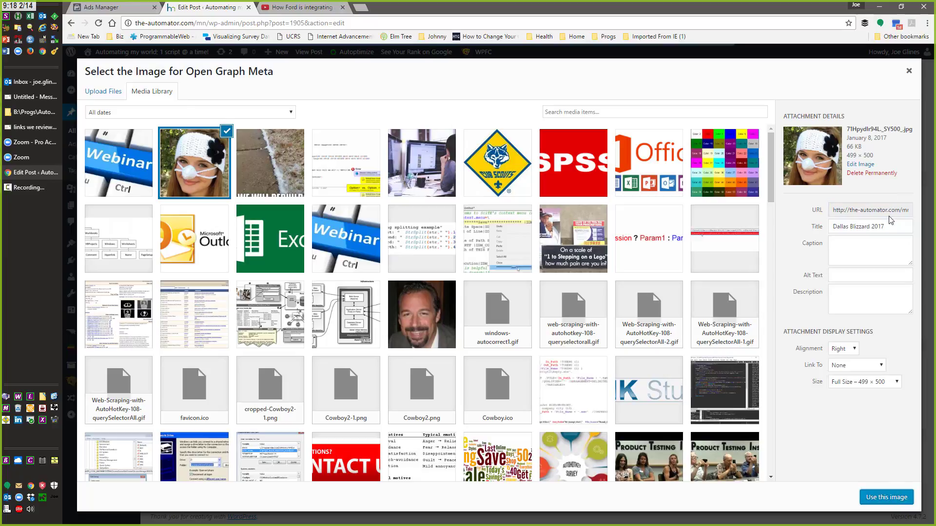
left_click(887, 497)
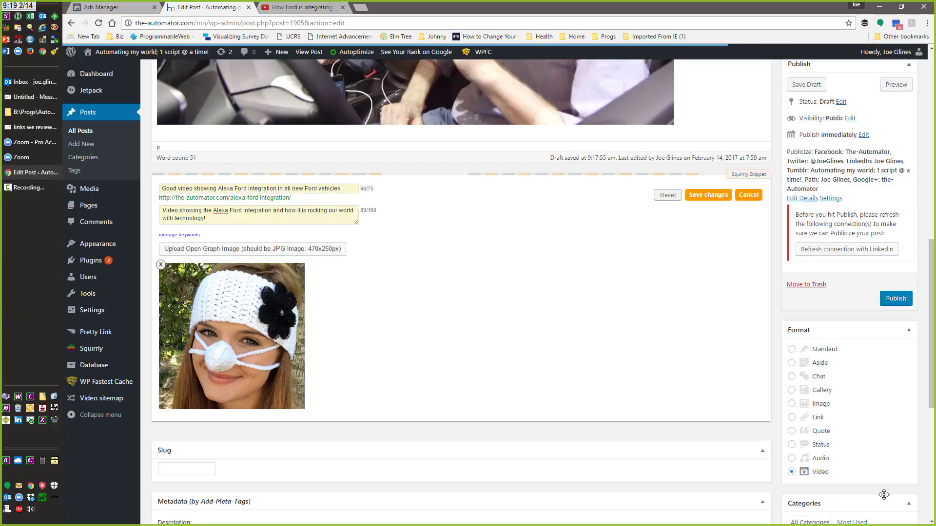
mouse_move(850, 406)
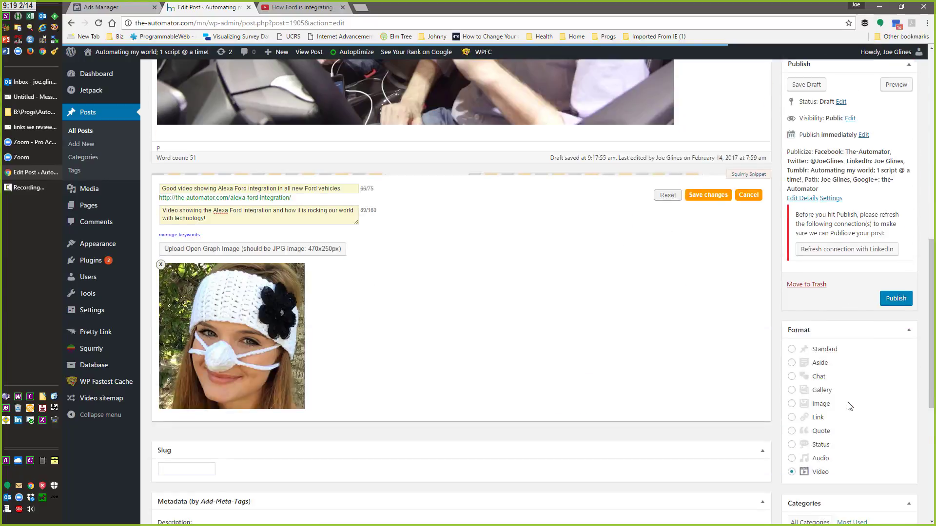
left_click(708, 195)
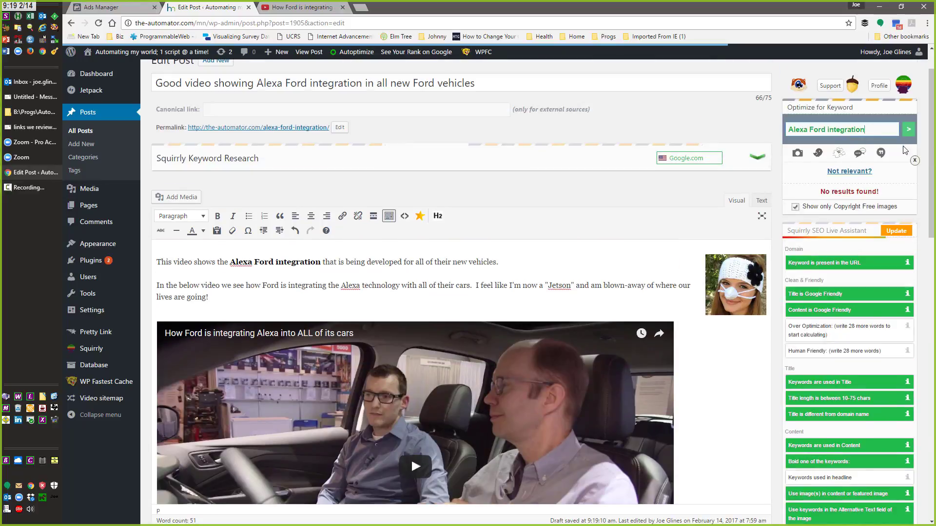
scroll("down", 3)
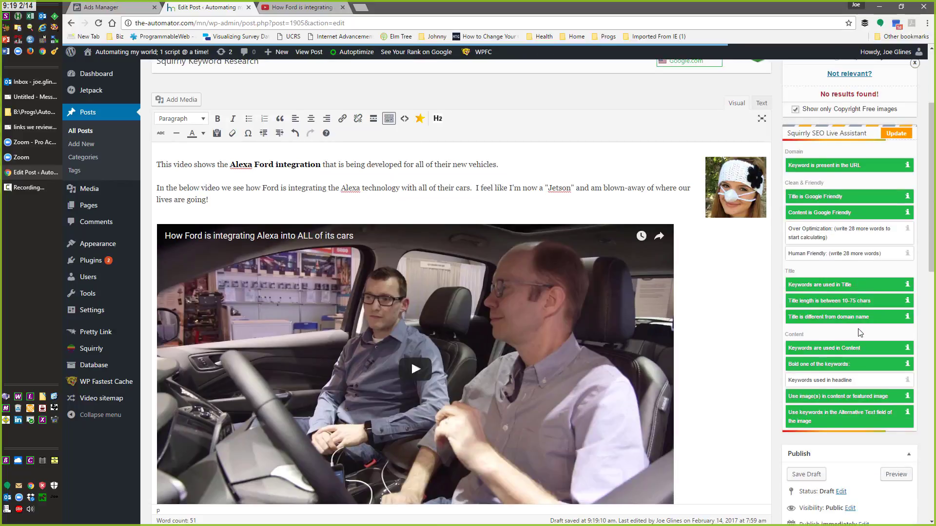
mouse_move(858, 340)
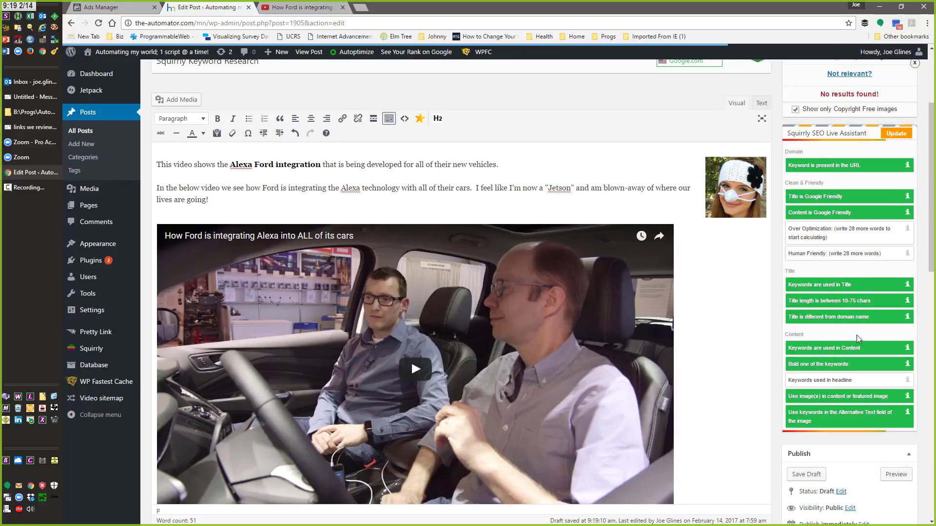
mouse_move(534, 406)
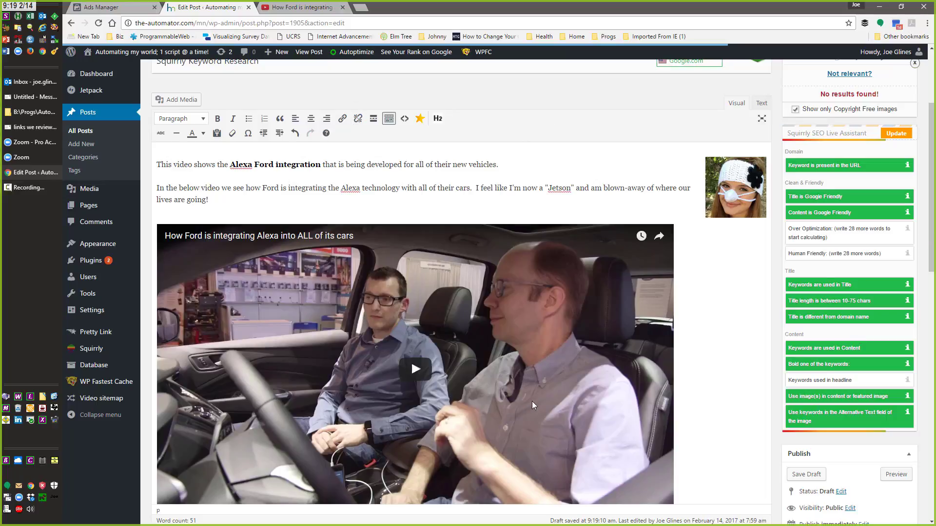
scroll("down", 3)
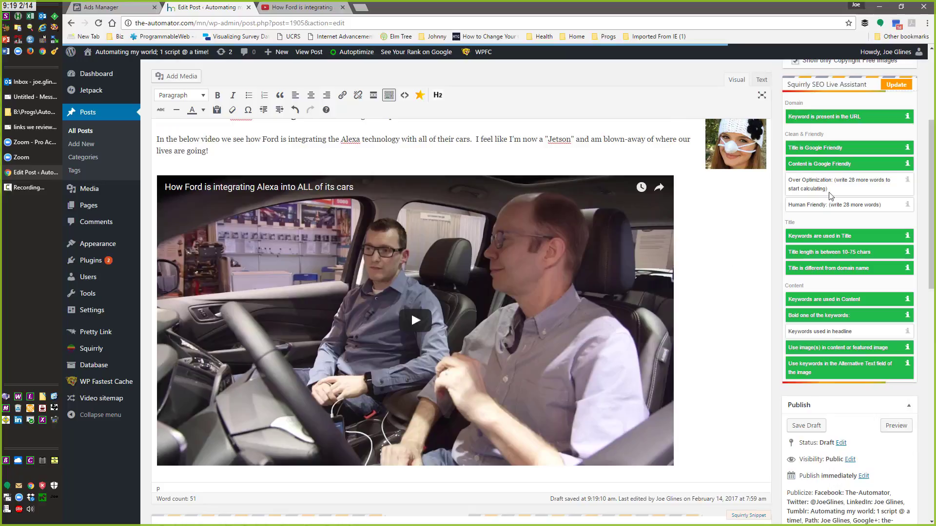
scroll("down", 3)
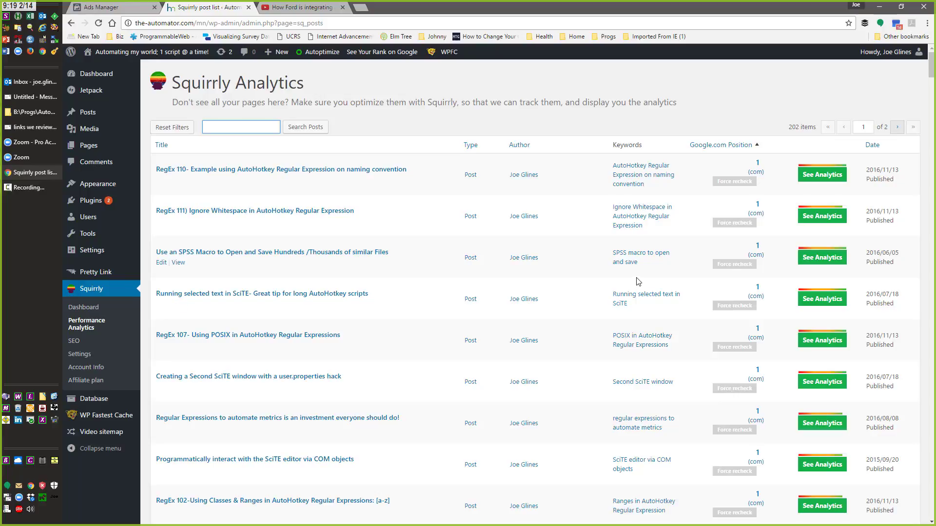
mouse_move(772, 169)
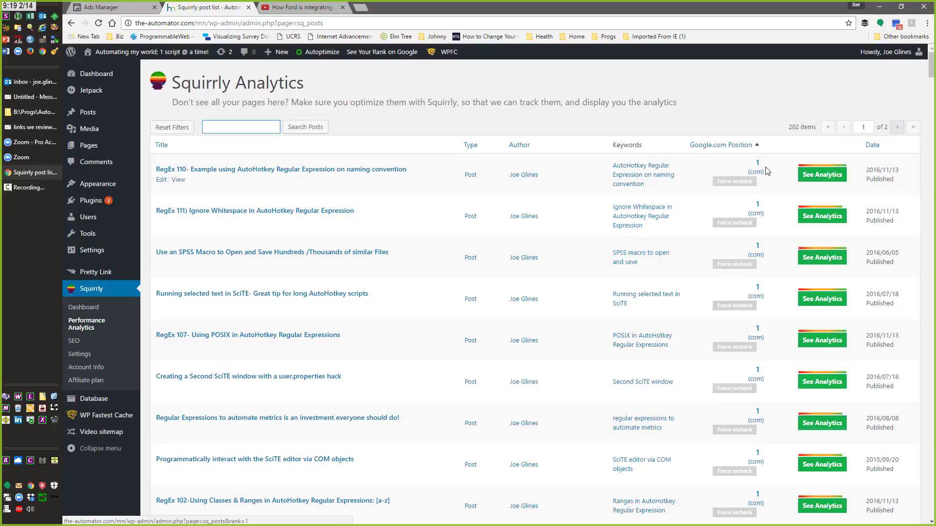
mouse_move(764, 339)
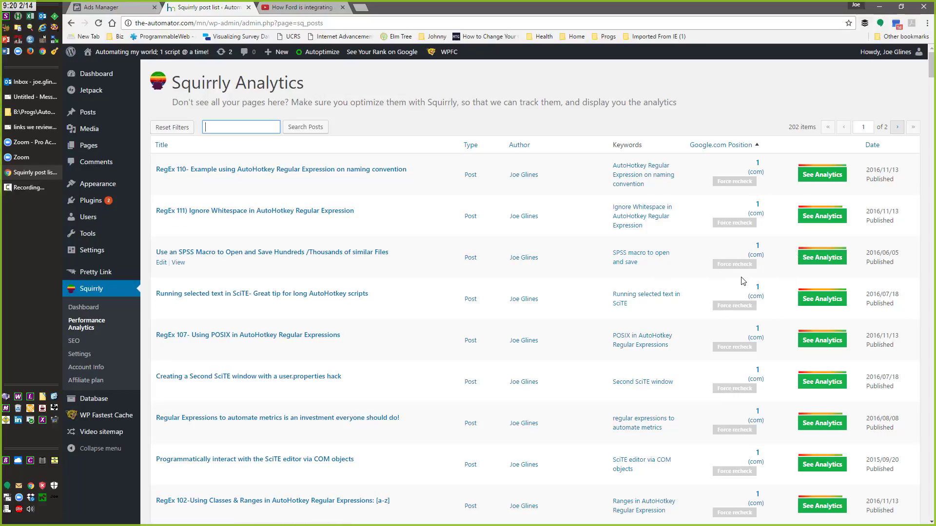
left_click(822, 257)
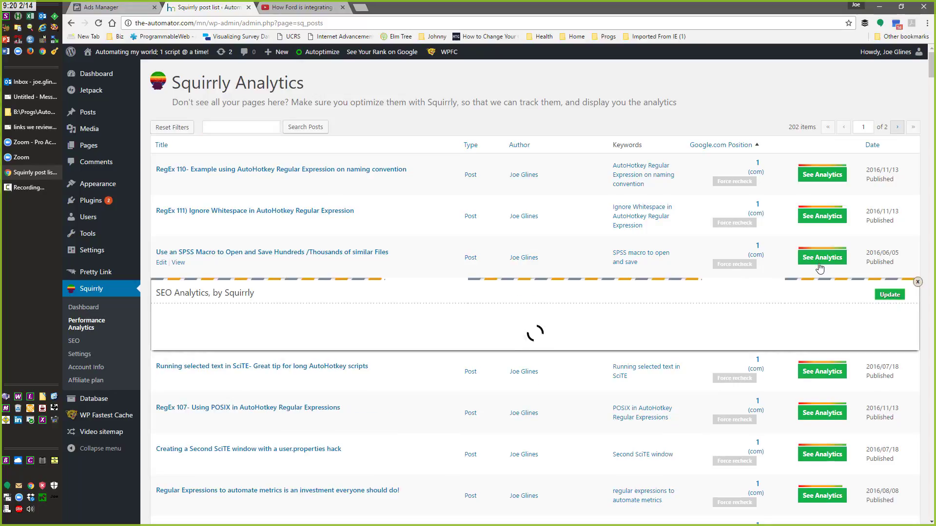
mouse_move(768, 312)
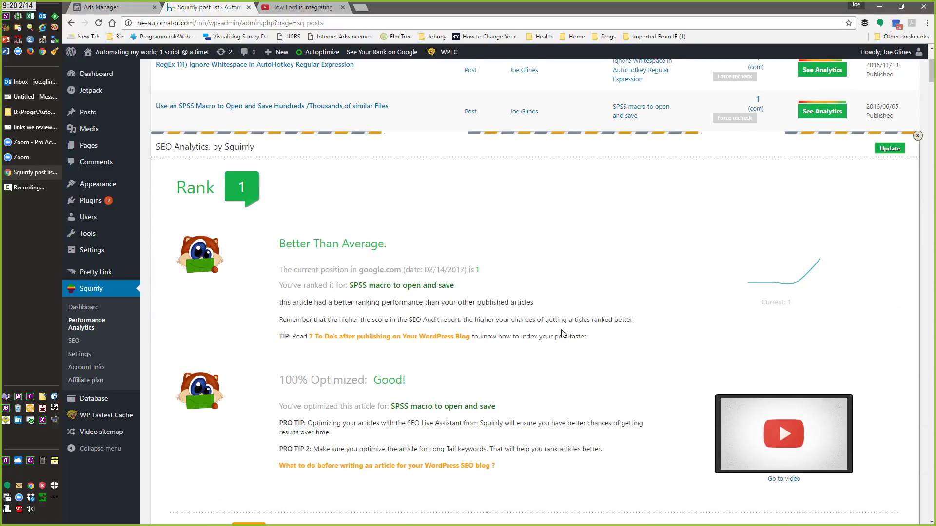
scroll("down", 3)
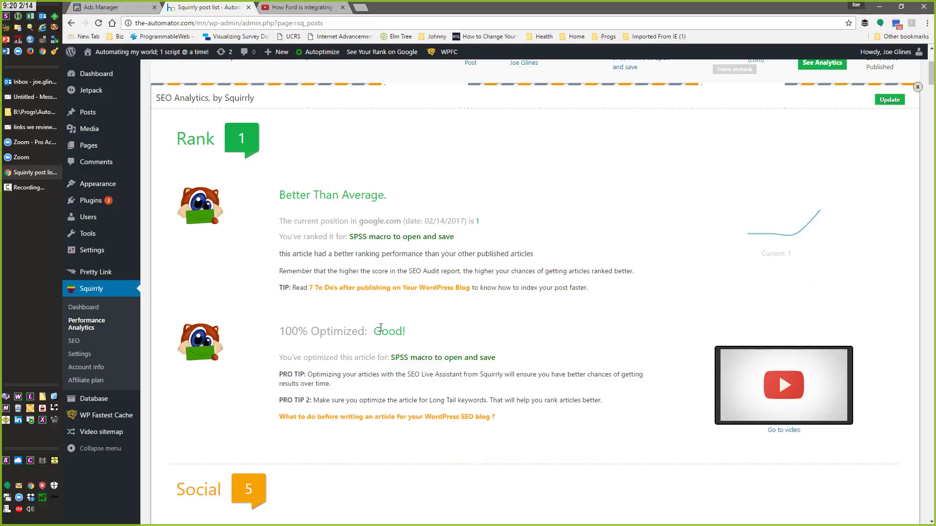
scroll("down", 3)
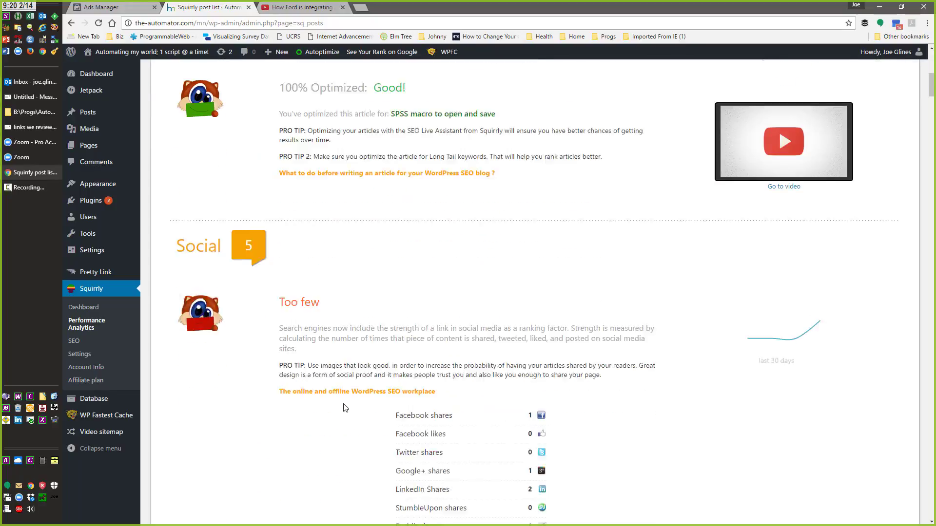
scroll("down", 3)
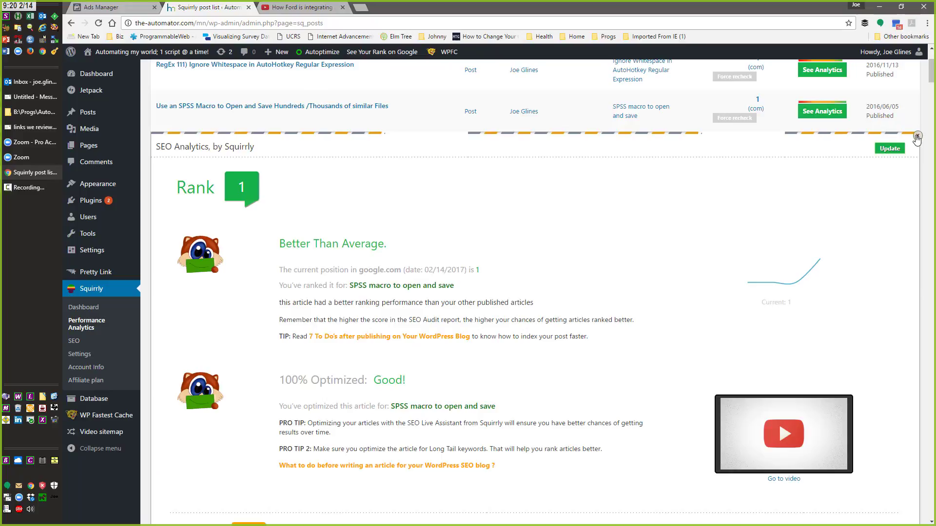
left_click(920, 139)
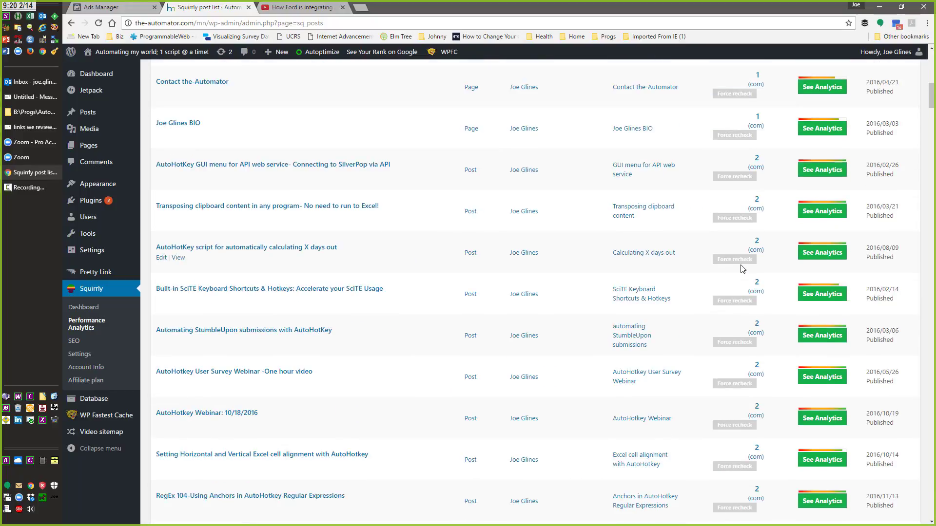
Sort the Squirrly Analytics list by Google.com position descending and scroll through the posts
scroll("down", 3)
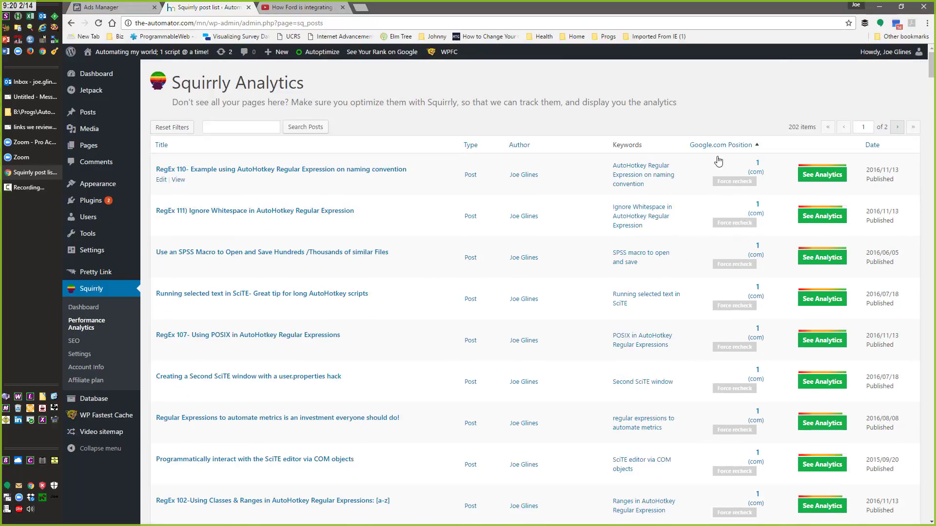
mouse_move(759, 147)
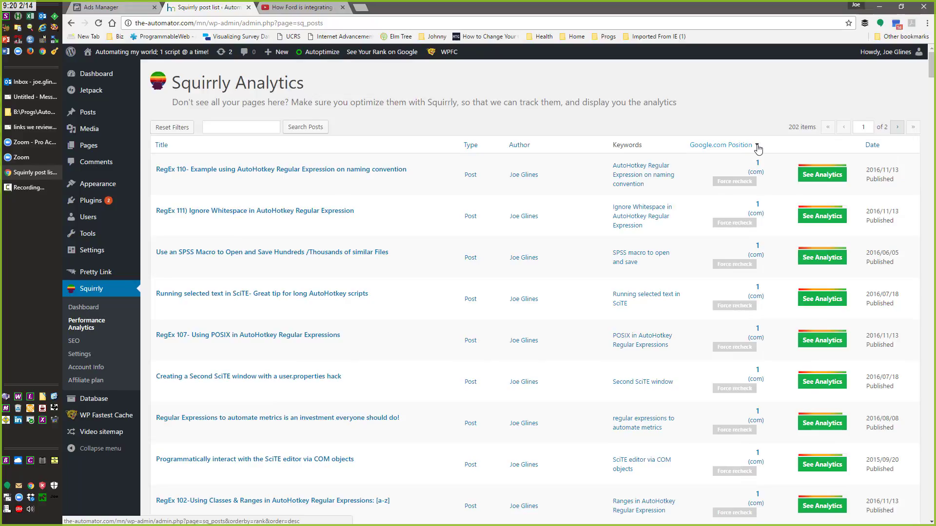
left_click(721, 144)
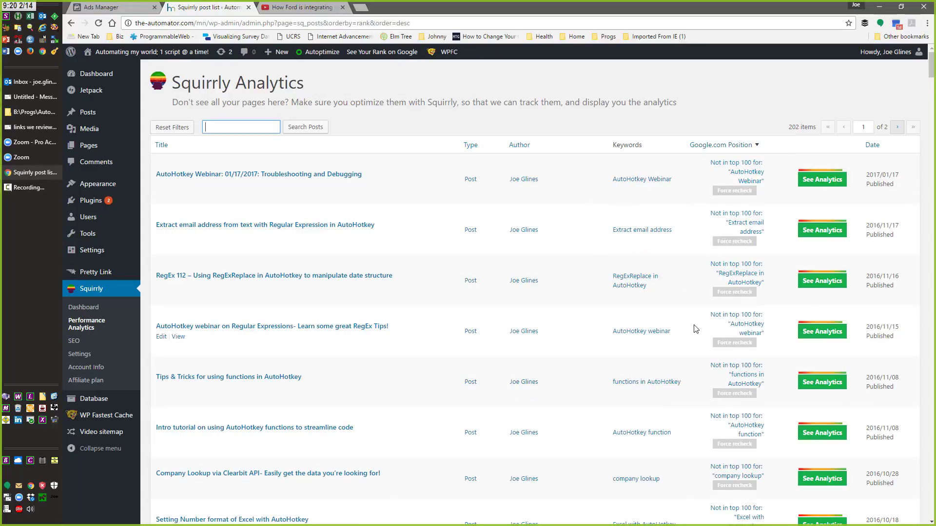
scroll("down", 3)
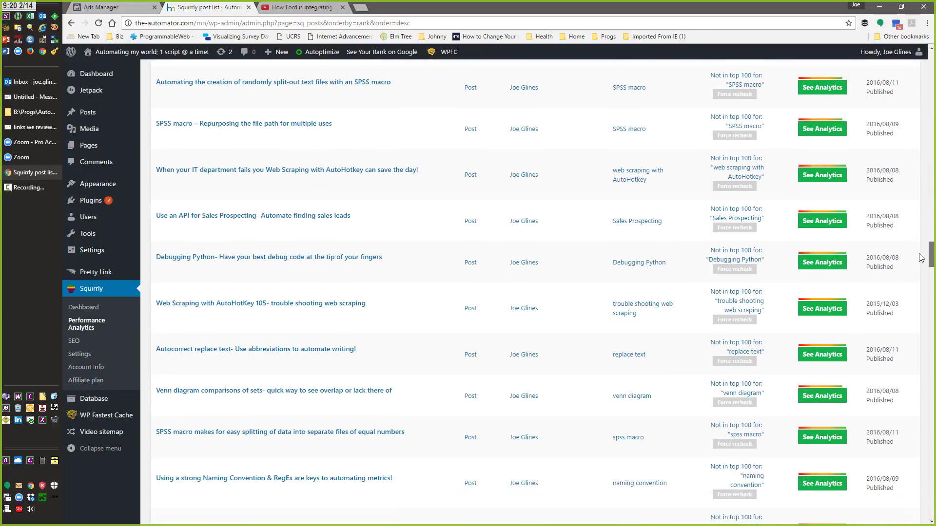
scroll("down", 3)
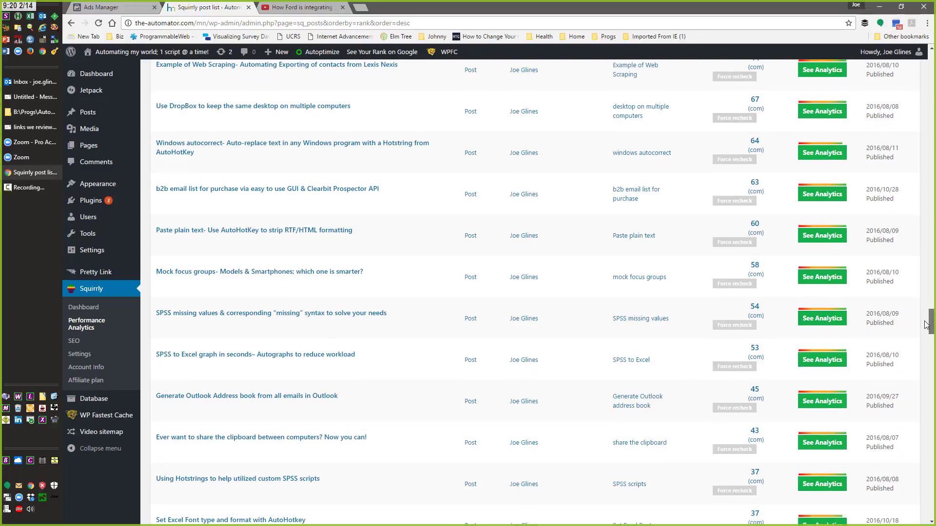
scroll("down", 3)
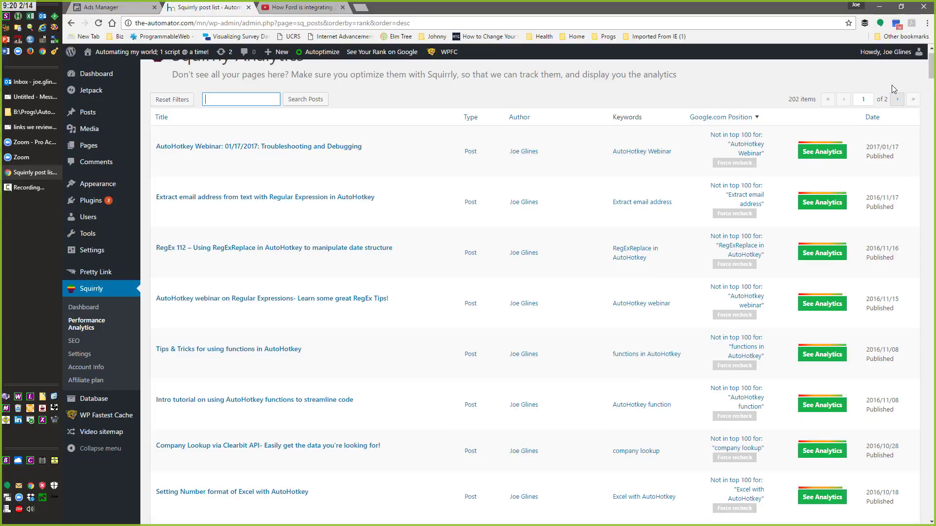
mouse_move(797, 124)
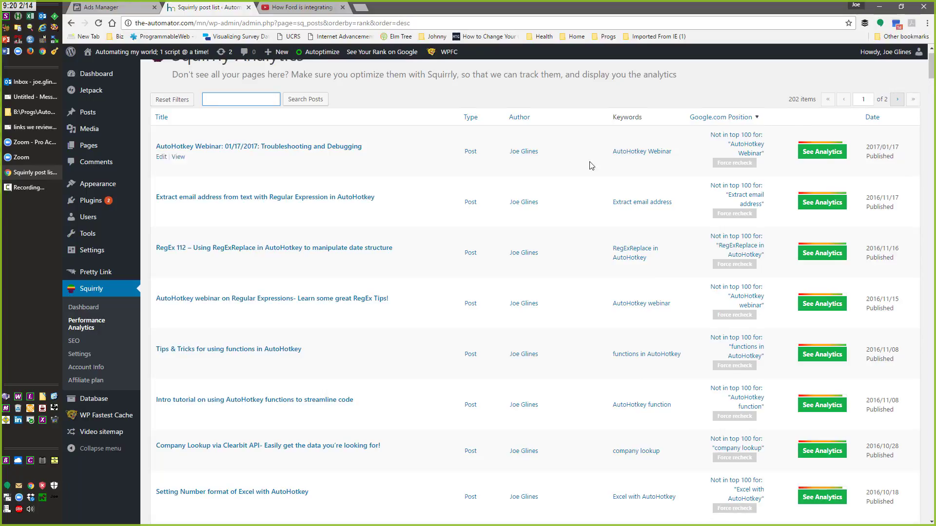
mouse_move(468, 230)
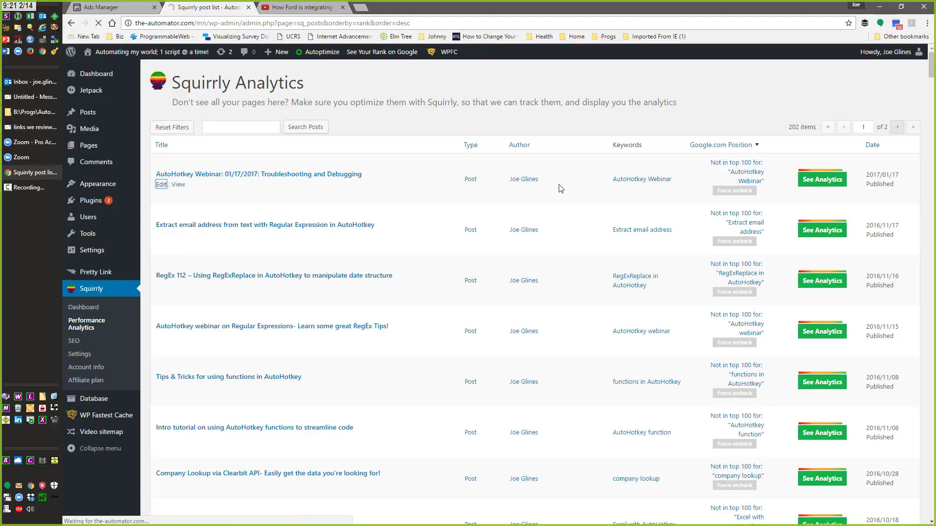
Open the AutoHotkey Webinar 01/17/2017 post for editing and select its focus keyword
left_click(160, 184)
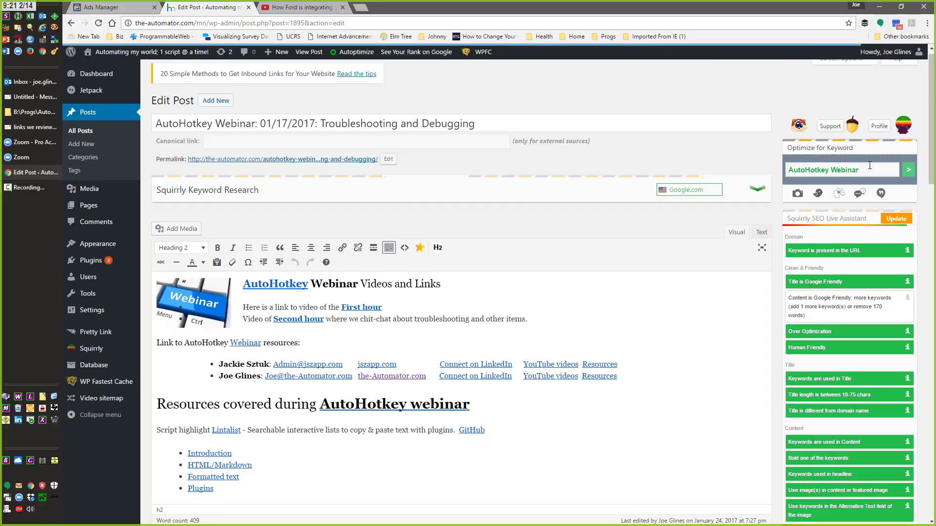
double_click(824, 170)
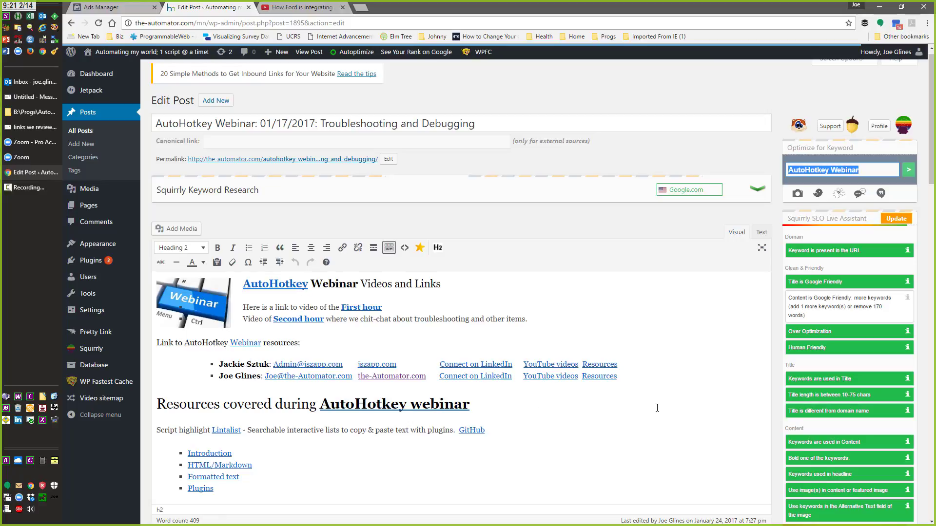
mouse_move(694, 408)
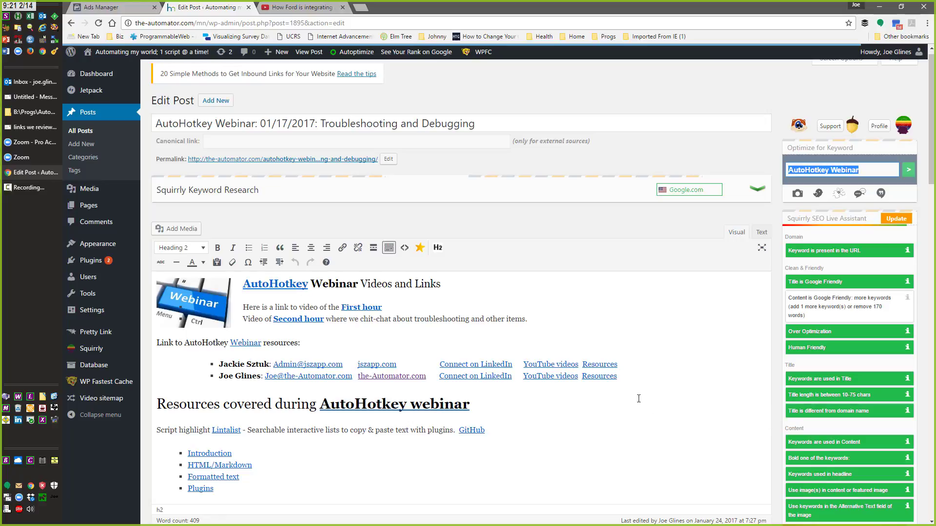
mouse_move(645, 417)
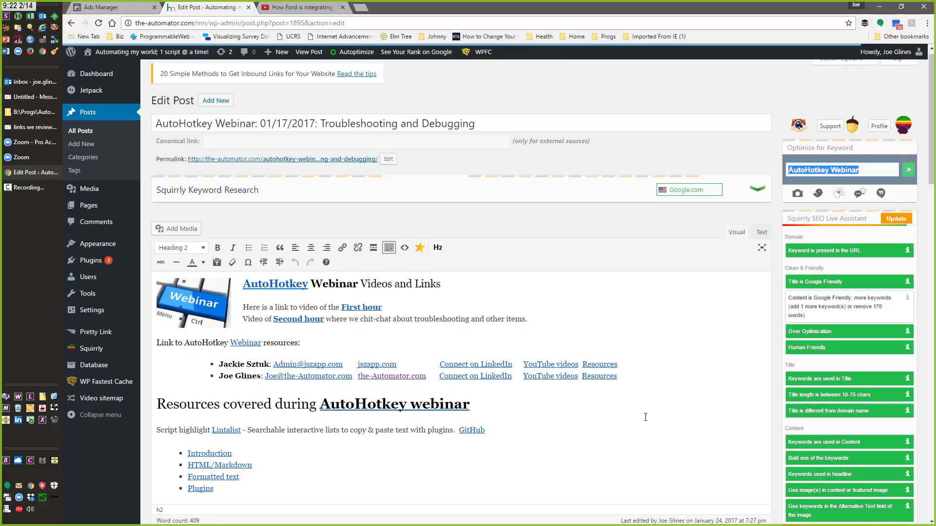
mouse_move(457, 210)
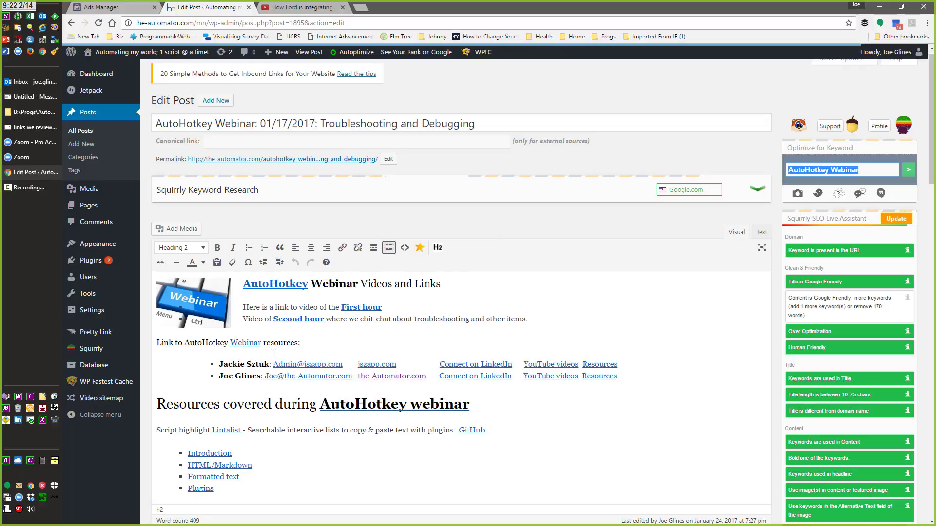
mouse_move(571, 346)
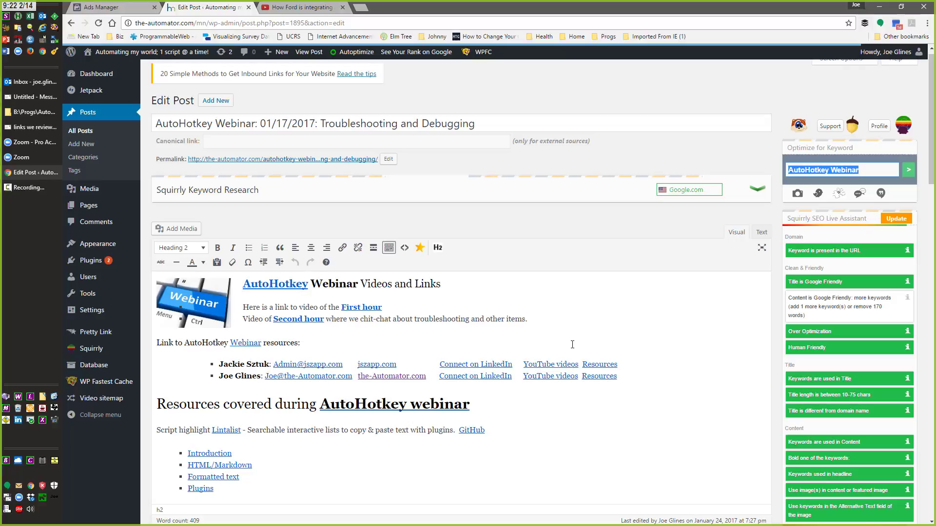
scroll("down", 3)
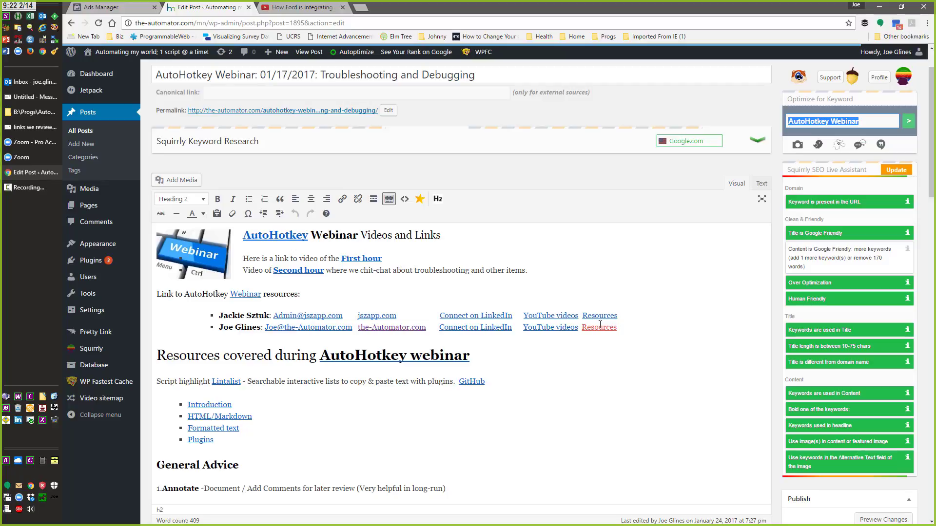
mouse_move(549, 219)
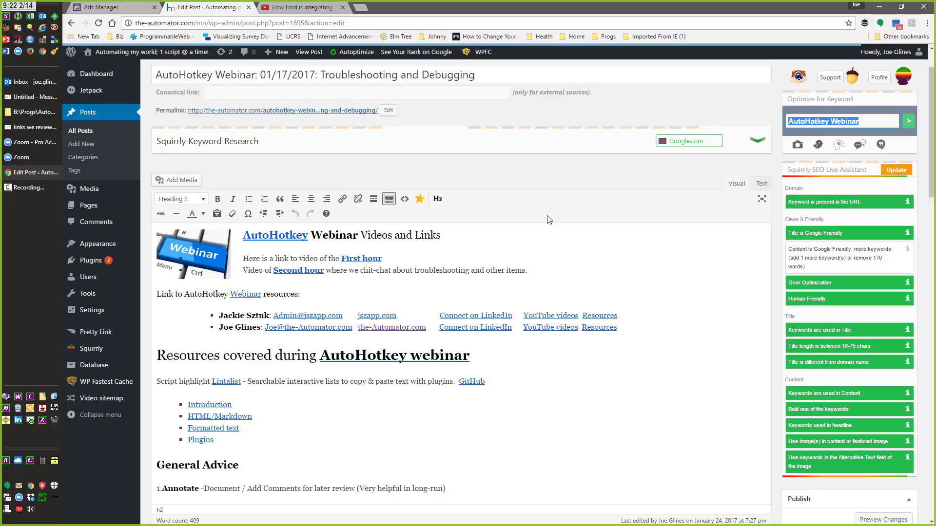
mouse_move(577, 259)
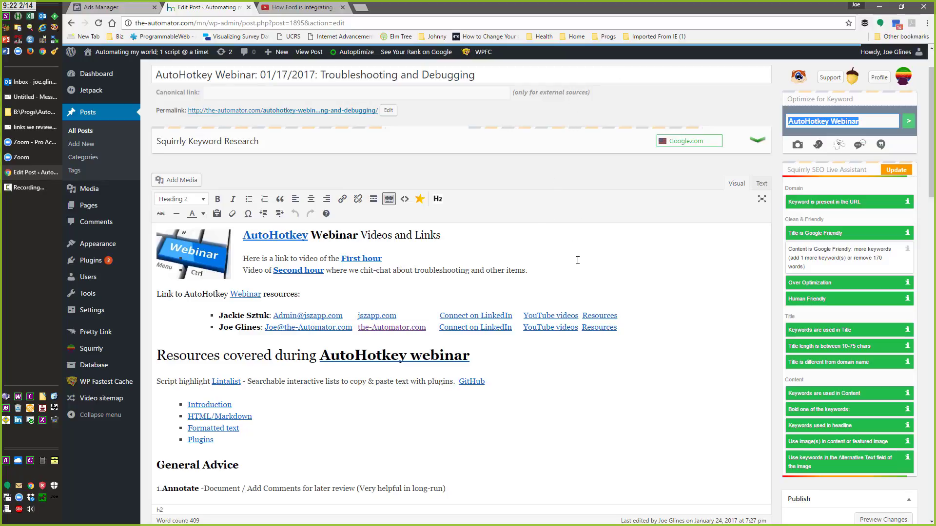
mouse_move(586, 273)
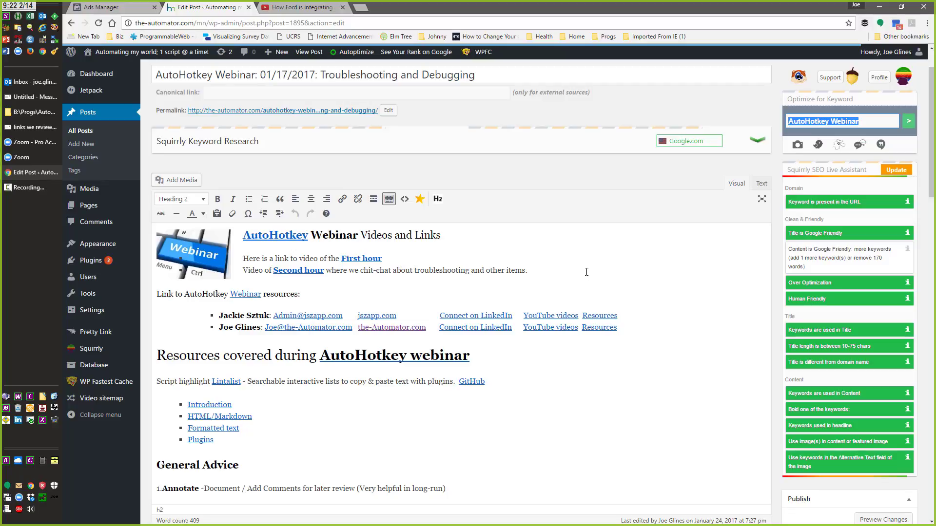
mouse_move(606, 269)
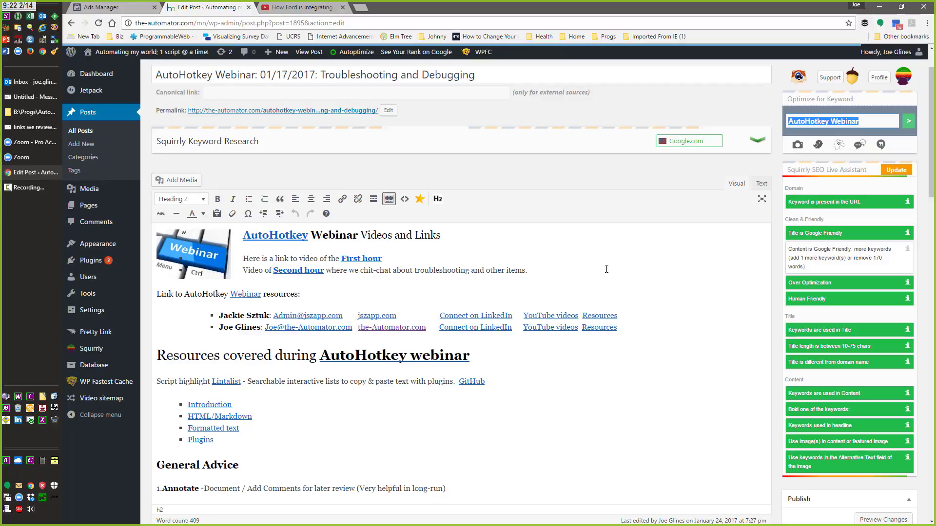